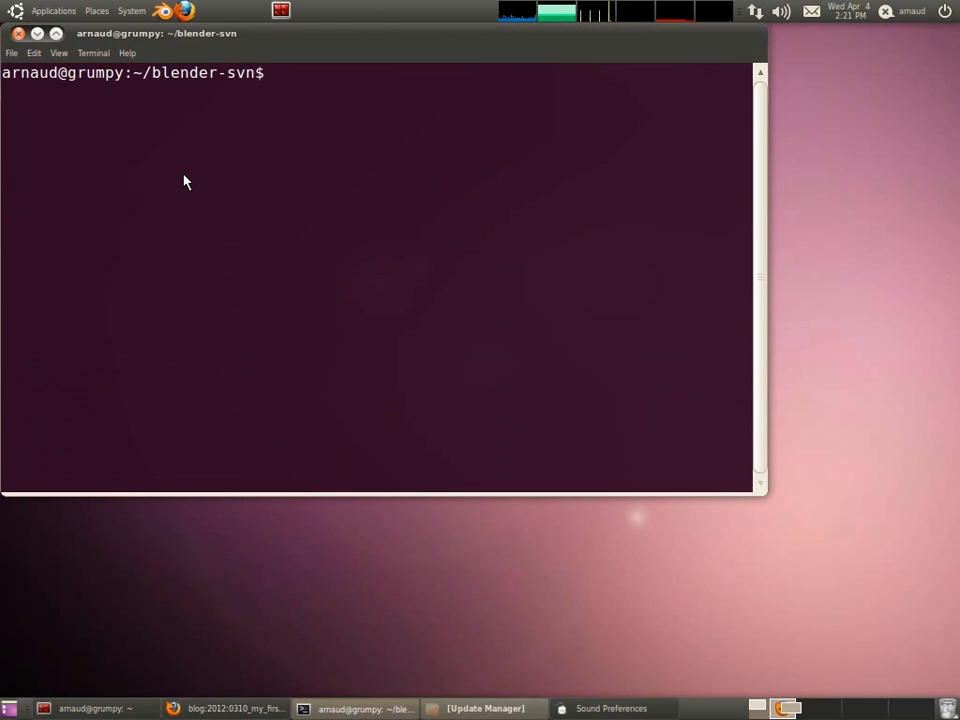
- Go up to the home folder and add the ppa:cheleb/blender-svn archive with sudo add-apt-repository
{"action": "type", "text": "cd .."}
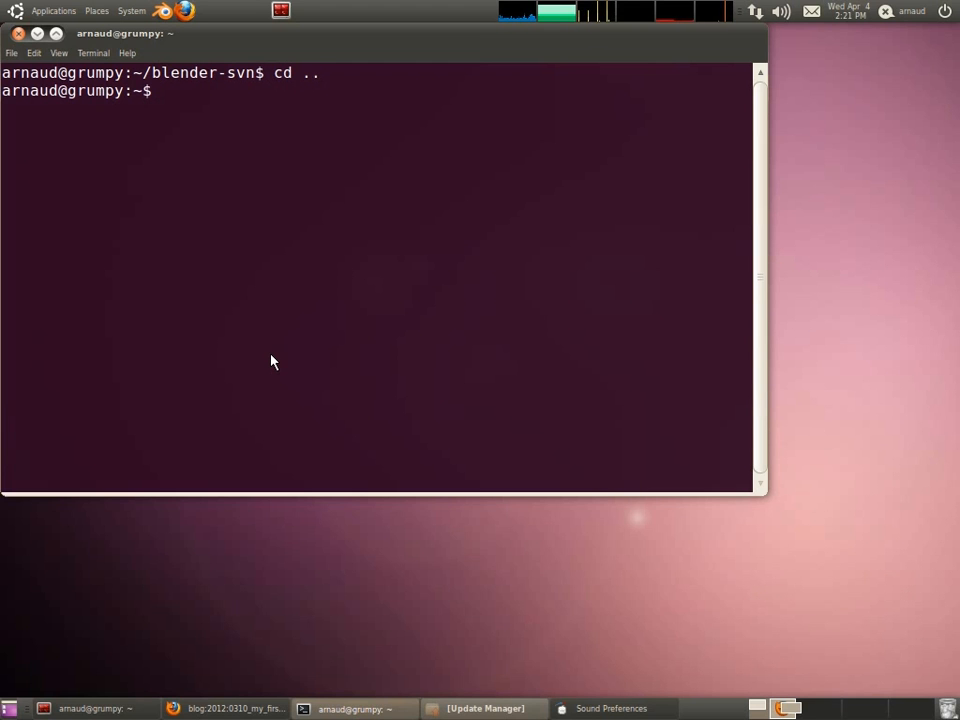
{"action": "mouse_move", "coordinate": [442, 379]}
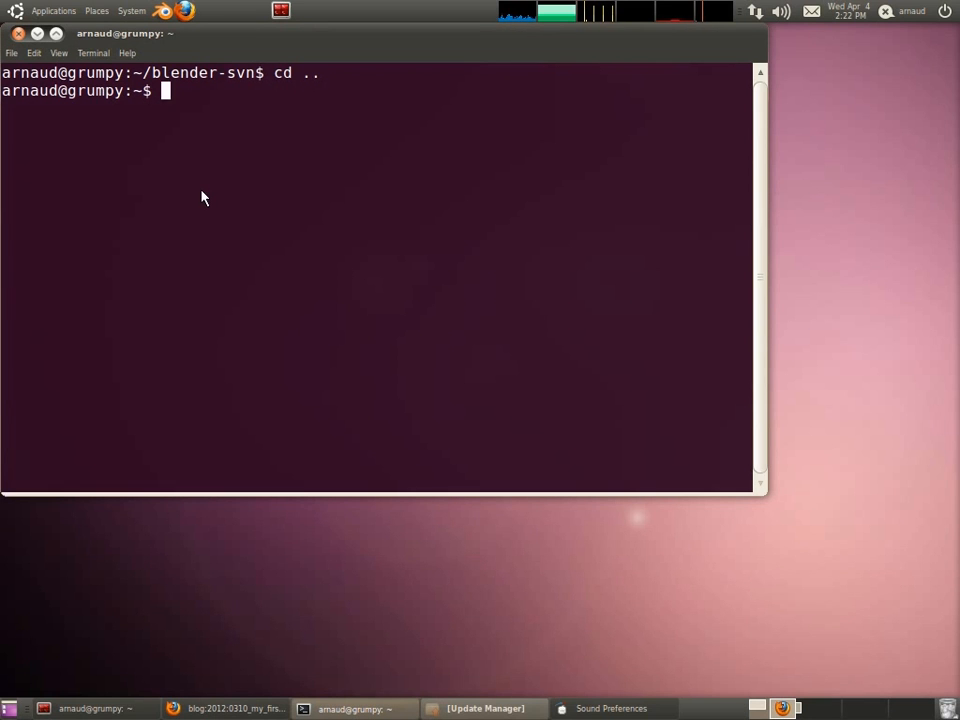
{"action": "mouse_move", "coordinate": [202, 220]}
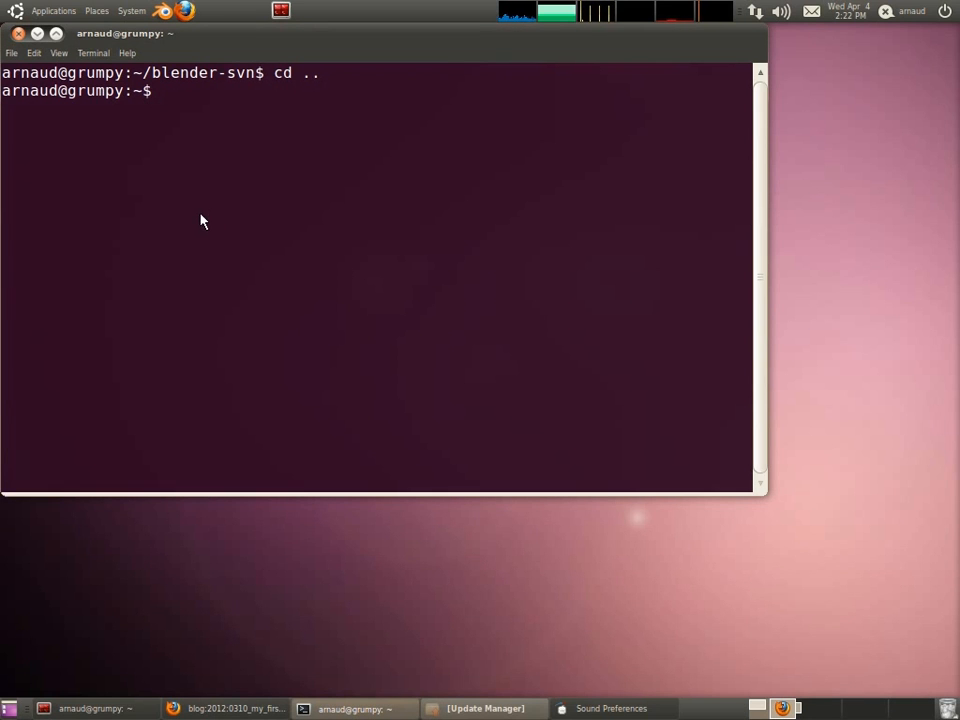
{"action": "type", "text": "sudo add-apt-repository ppa:cheleb/blender-svn"}
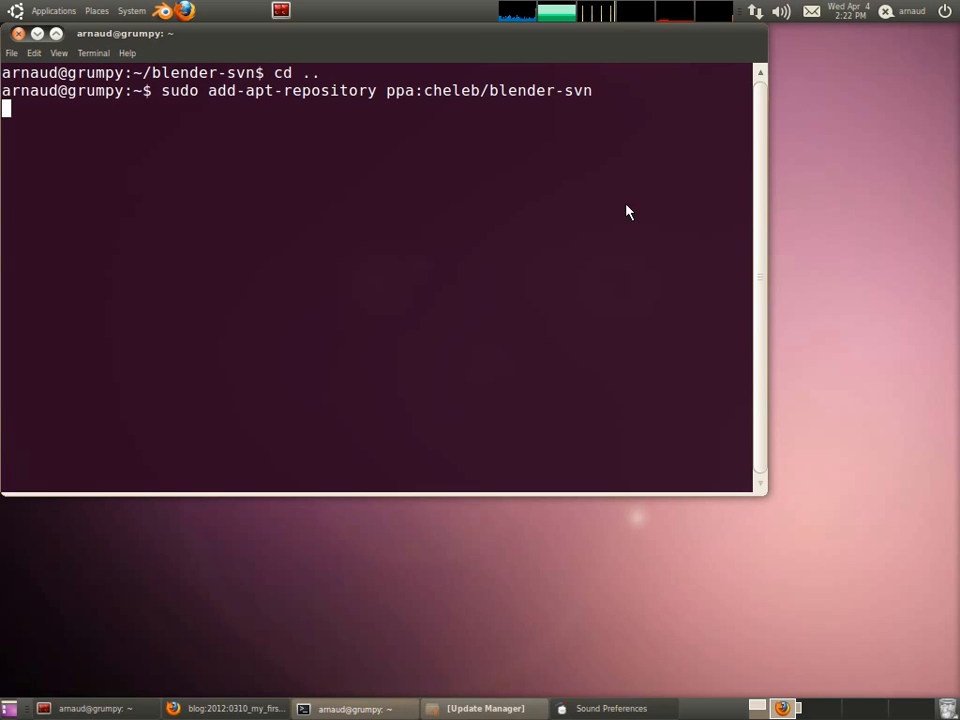
{"action": "key", "text": "Return"}
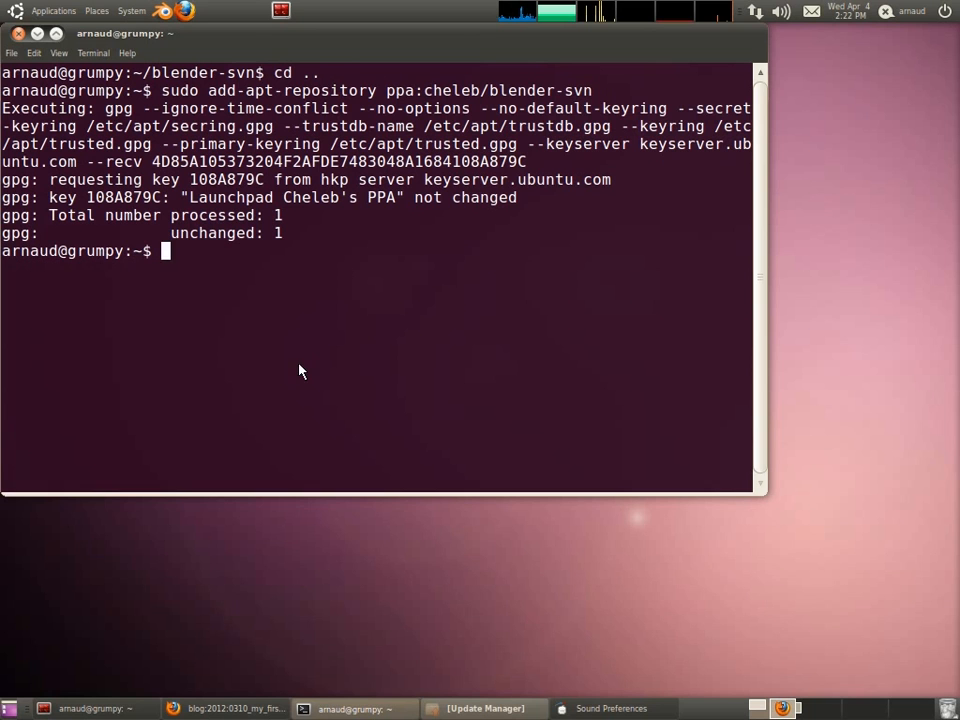
{"action": "mouse_move", "coordinate": [213, 347]}
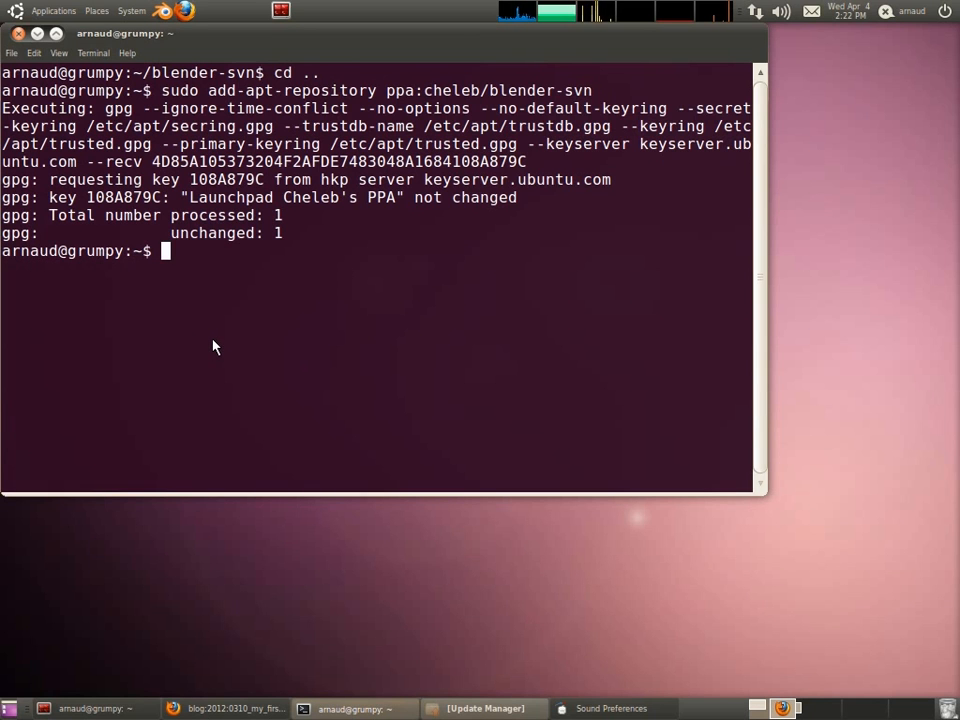
{"action": "mouse_move", "coordinate": [250, 389]}
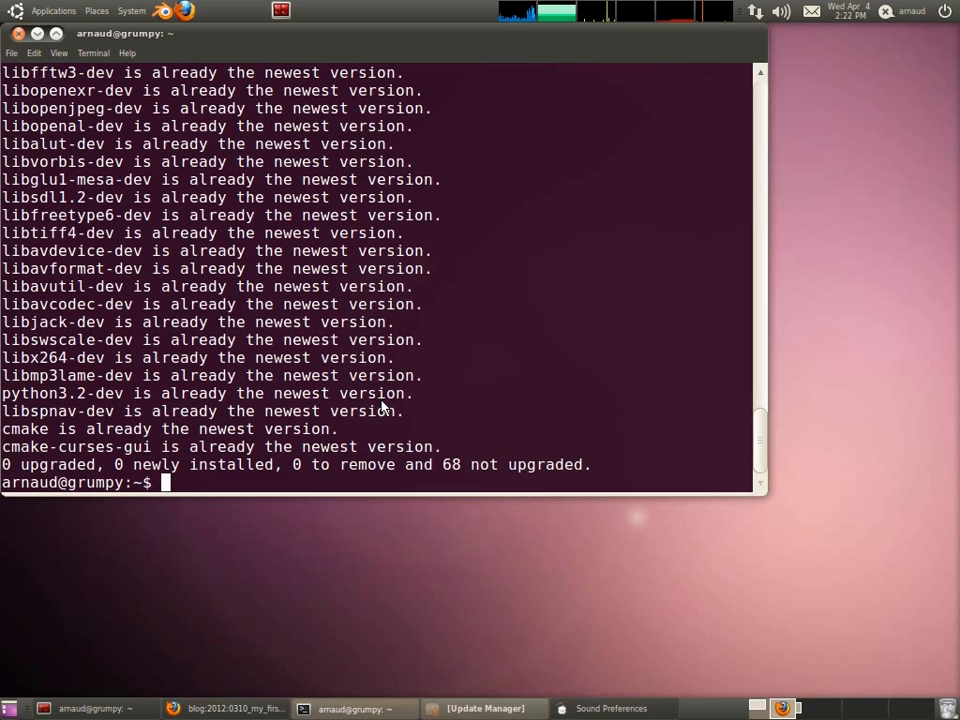
- Try creating the blender-svn folder, then move into blender-svn/
{"action": "type", "text": "mkdir b"}
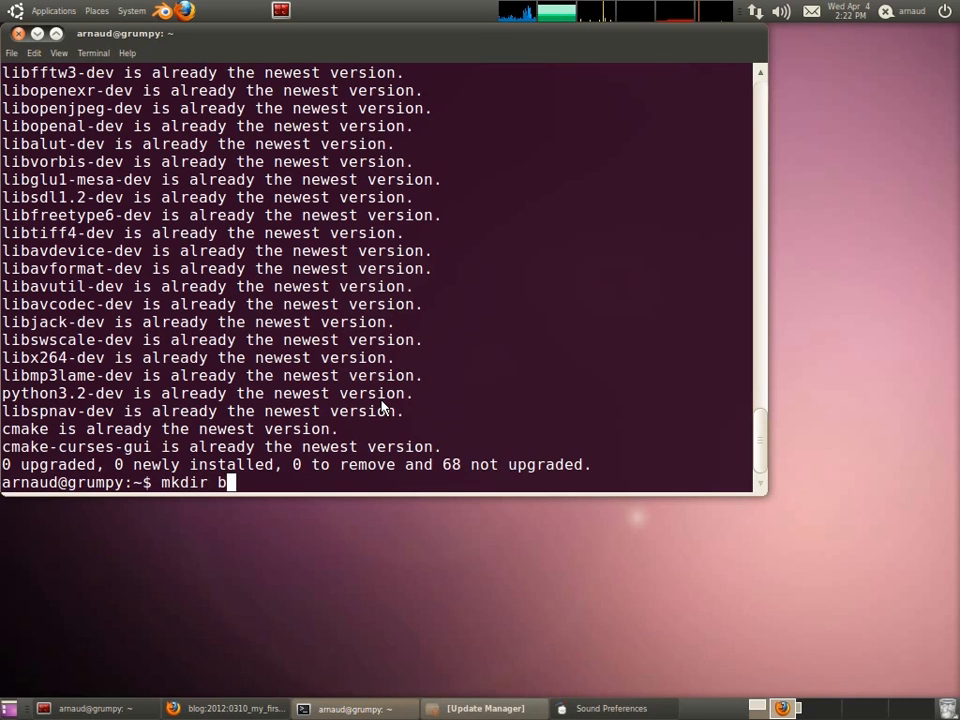
{"action": "type", "text": "lender="}
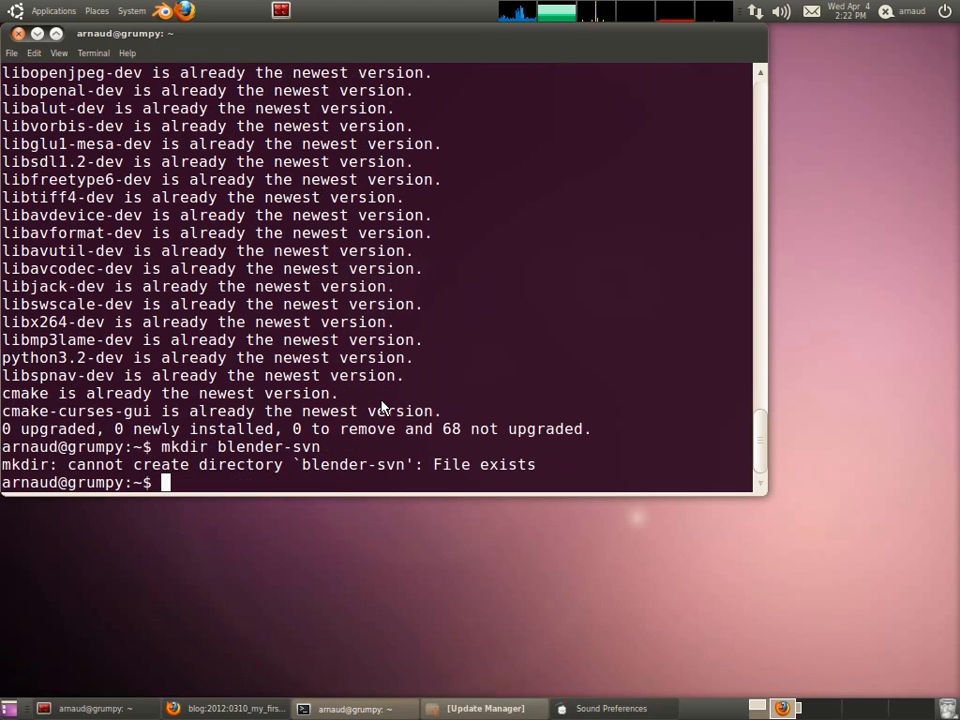
{"action": "type", "text": "cd"}
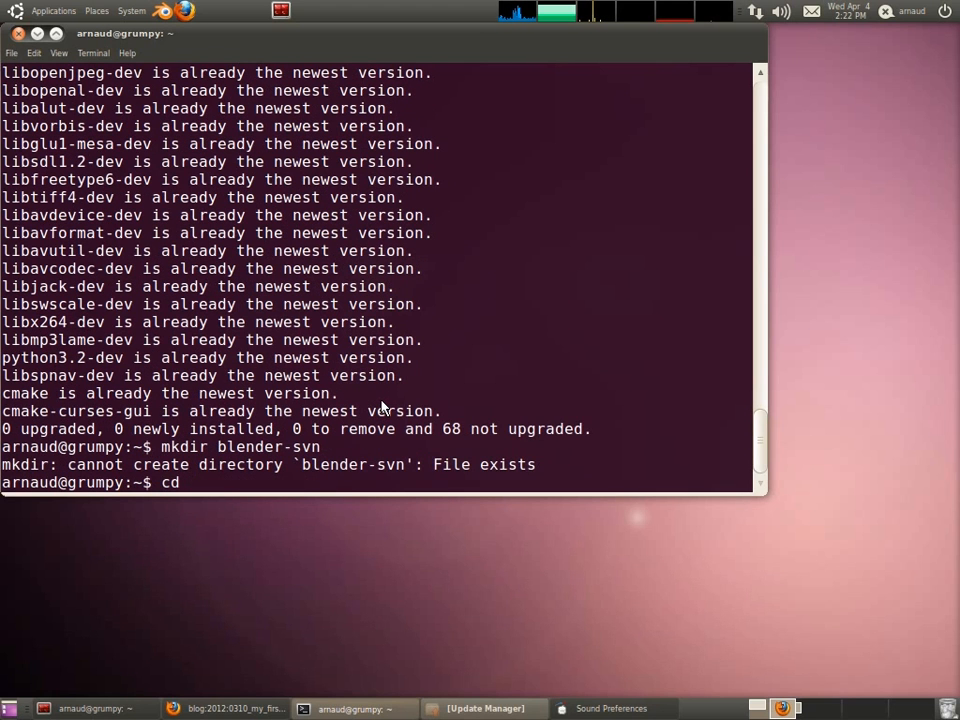
{"action": "type", "text": "blender-svn/"}
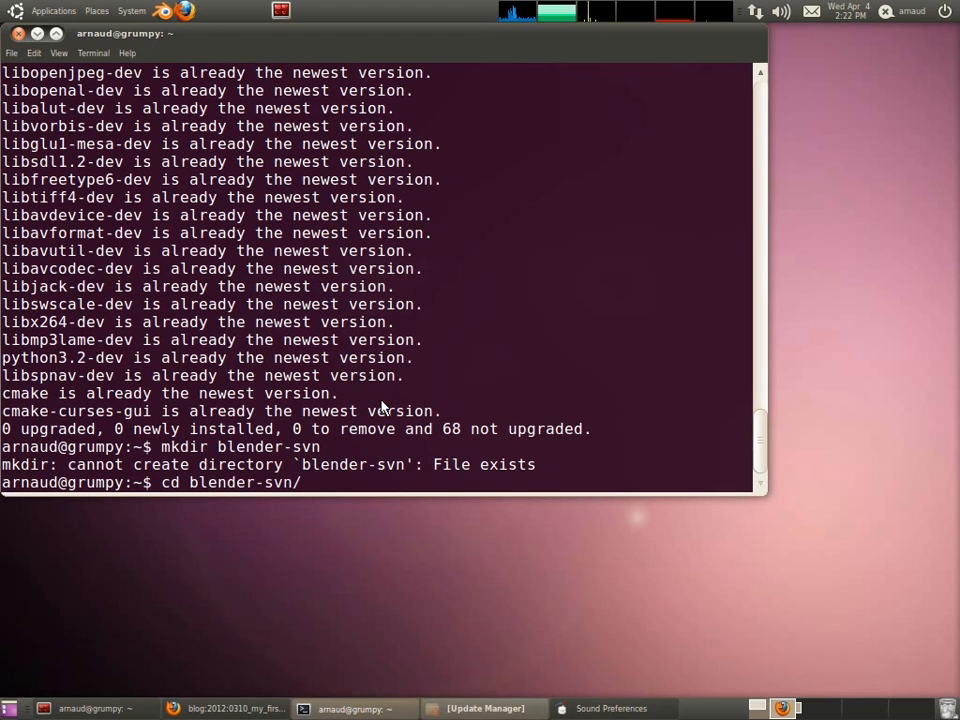
{"action": "key", "text": "Return"}
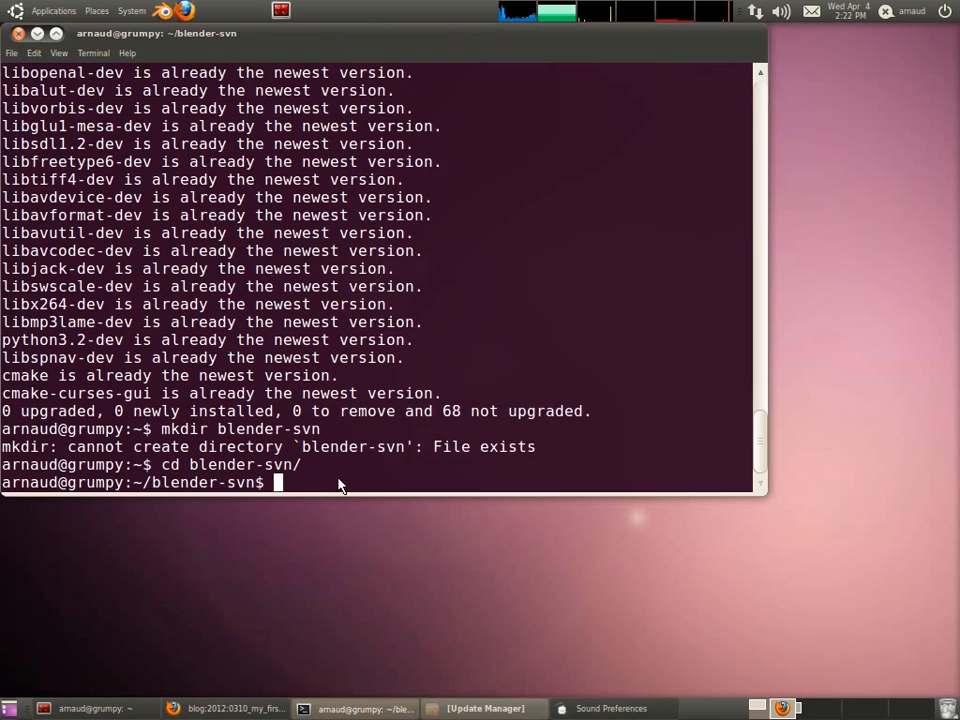
- Attempt svn checkouts of trunk/blender and trunk/lib/linux64, listing the folder in between
{"action": "type", "text": "svn co https://svn.blender.org/svnroot/bf-blender/trunk/blender"}
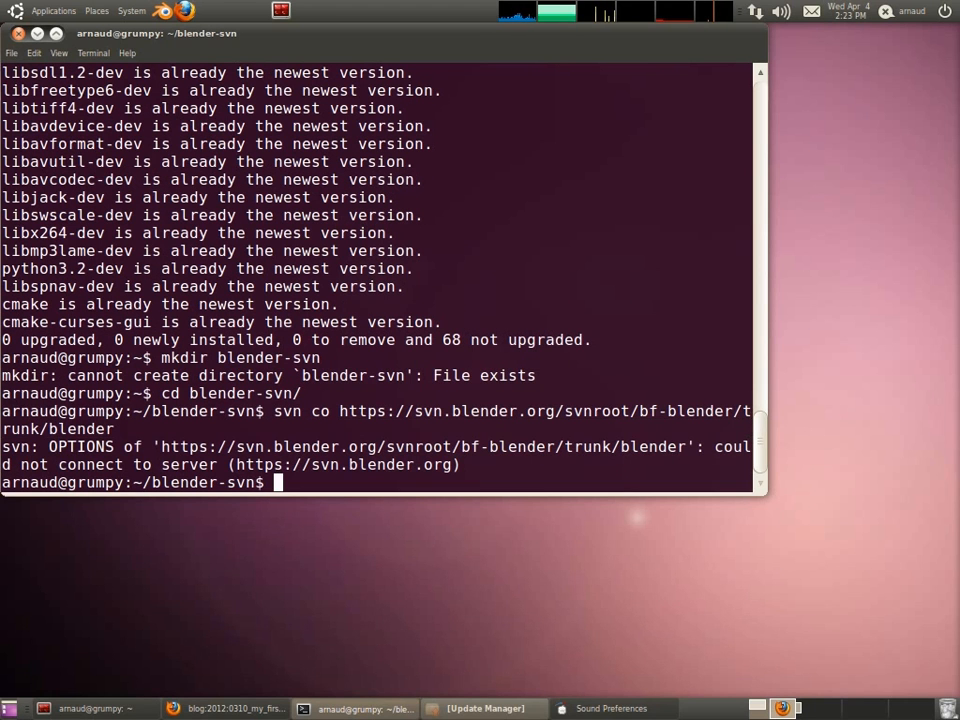
{"action": "type", "text": "ls"}
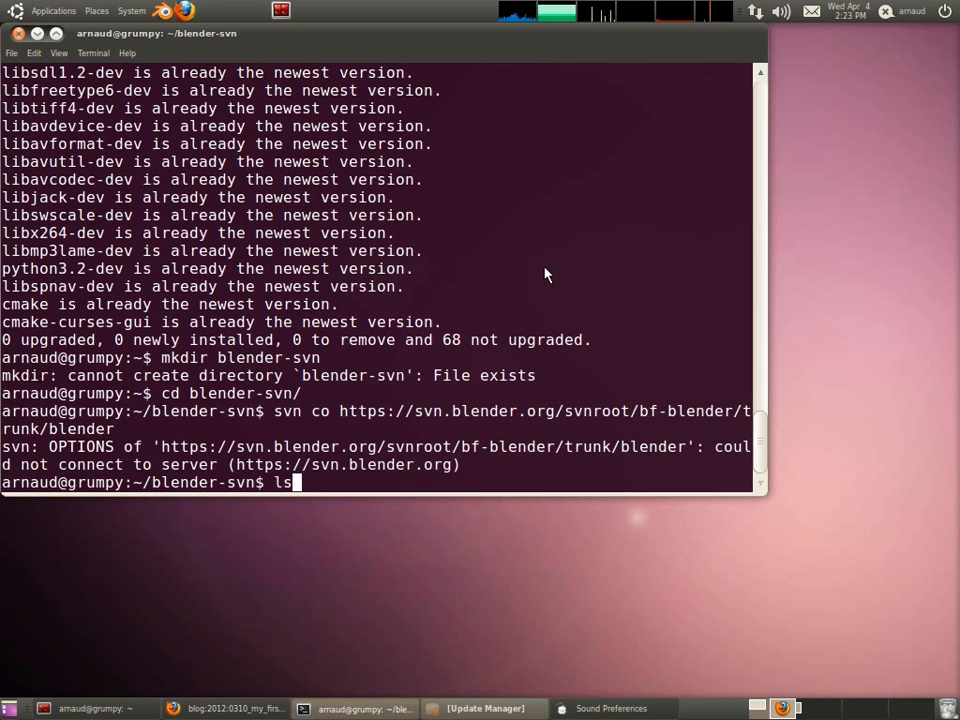
{"action": "key", "text": "Return"}
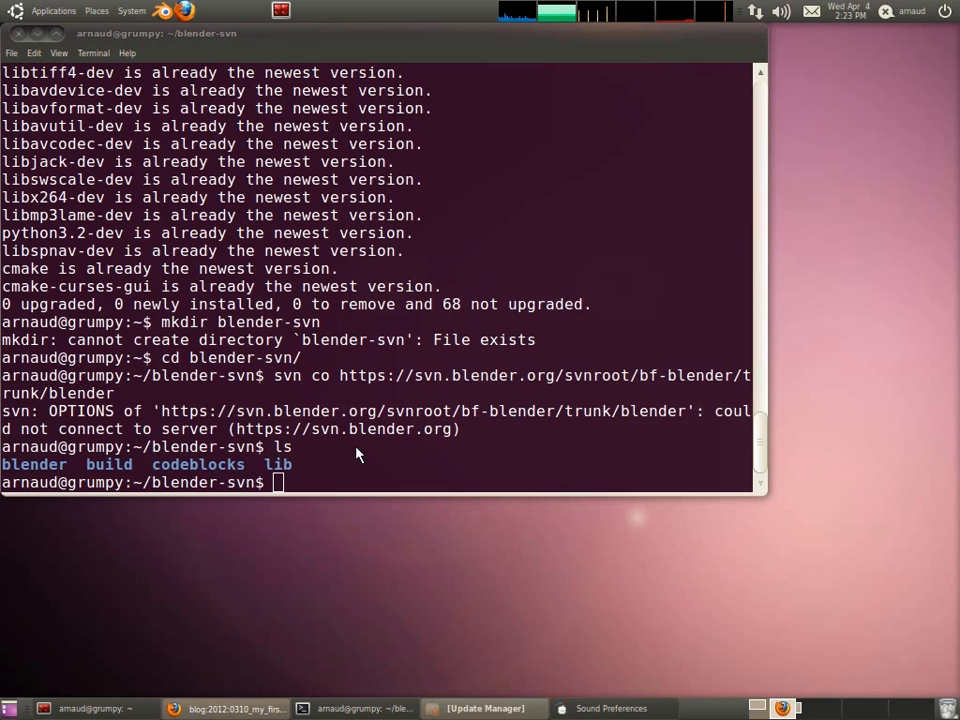
{"action": "mouse_move", "coordinate": [315, 479]}
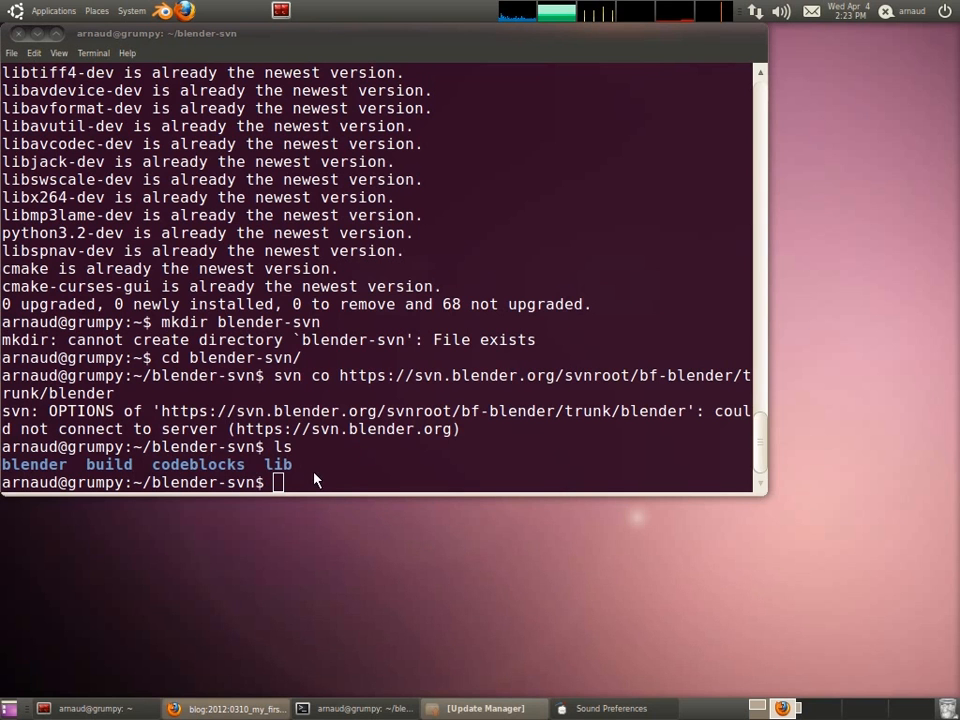
{"action": "type", "text": "svn co https://svn.blender.org/svnroot/bf-blender/trunk/lib/linux64 lib/linux64"}
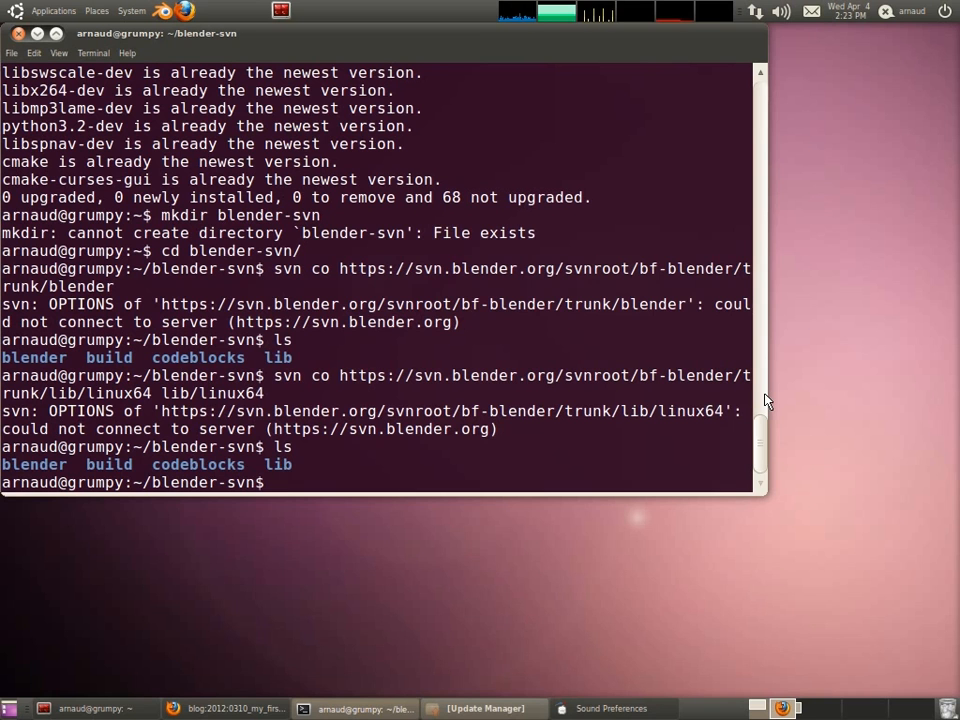
- List lib/ and lib/linux64/ (boost, ffmpeg, oiio), then cd into blender/
{"action": "type", "text": "ls lib/"}
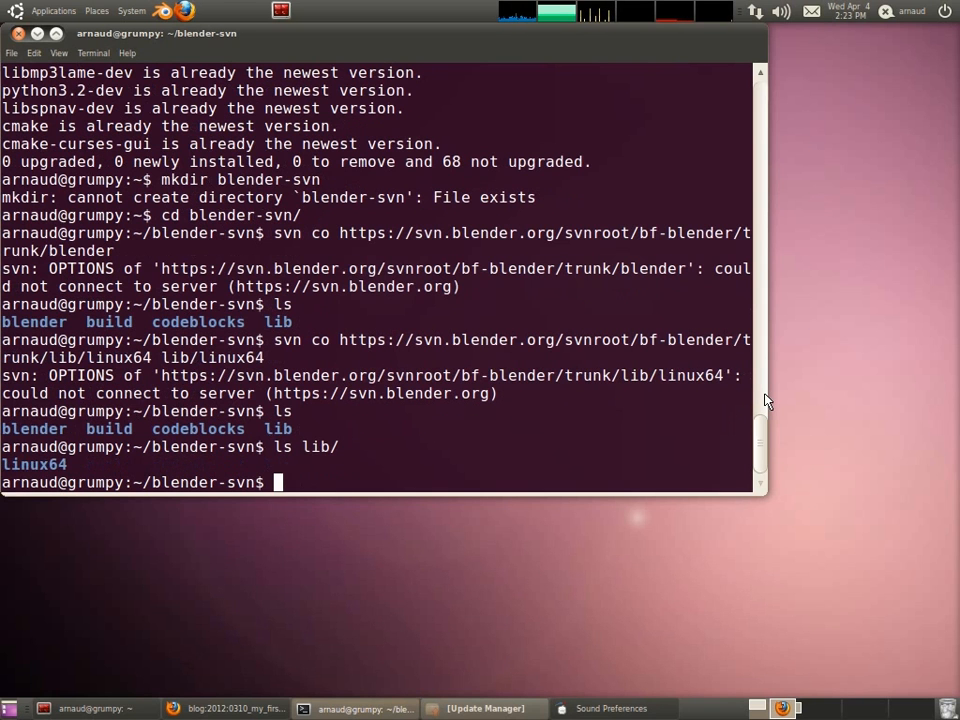
{"action": "type", "text": "ls lib/linux64/"}
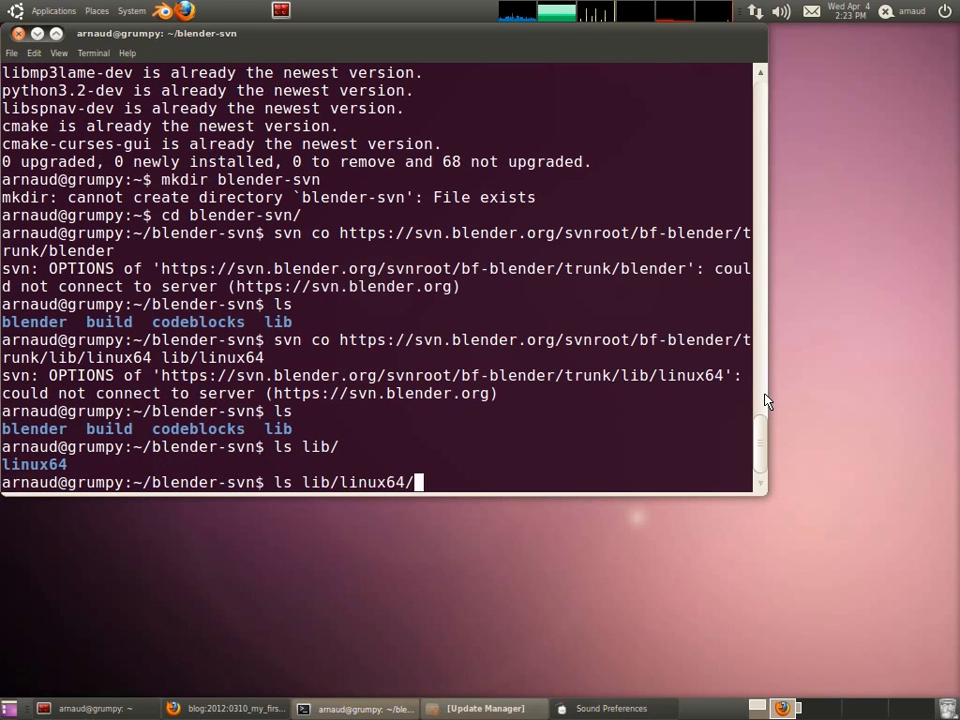
{"action": "key", "text": "Return"}
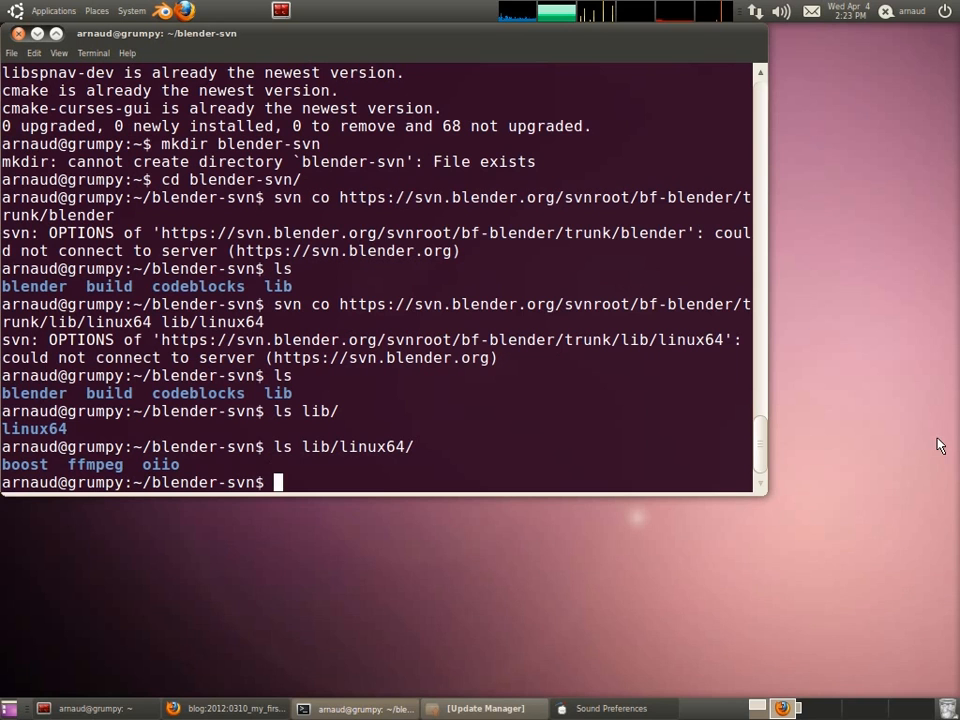
{"action": "type", "text": "cd blender/"}
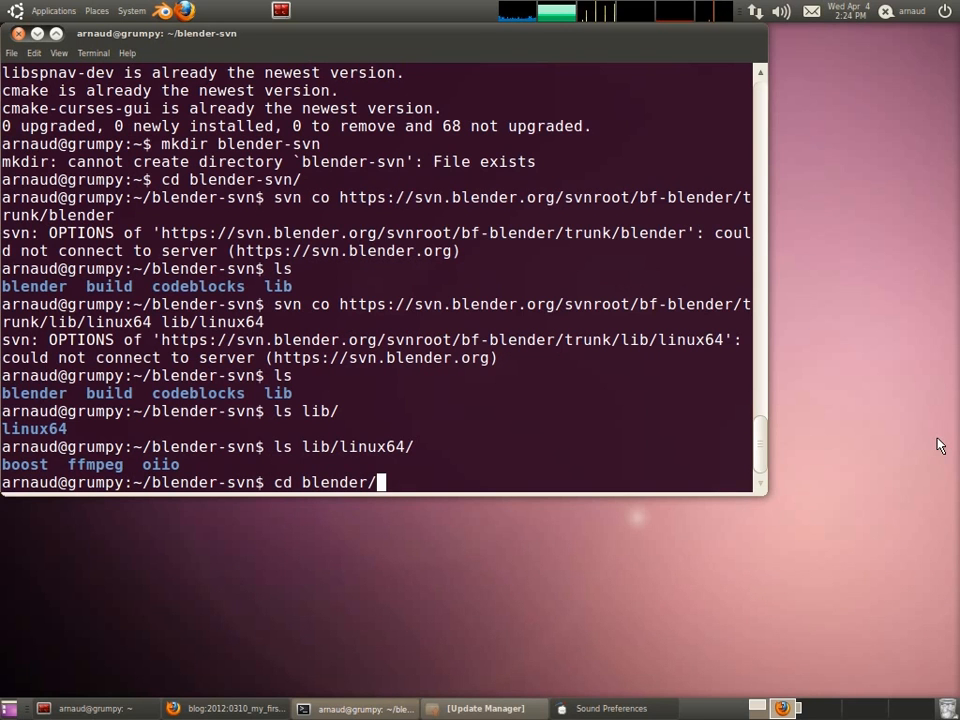
{"action": "key", "text": "Return"}
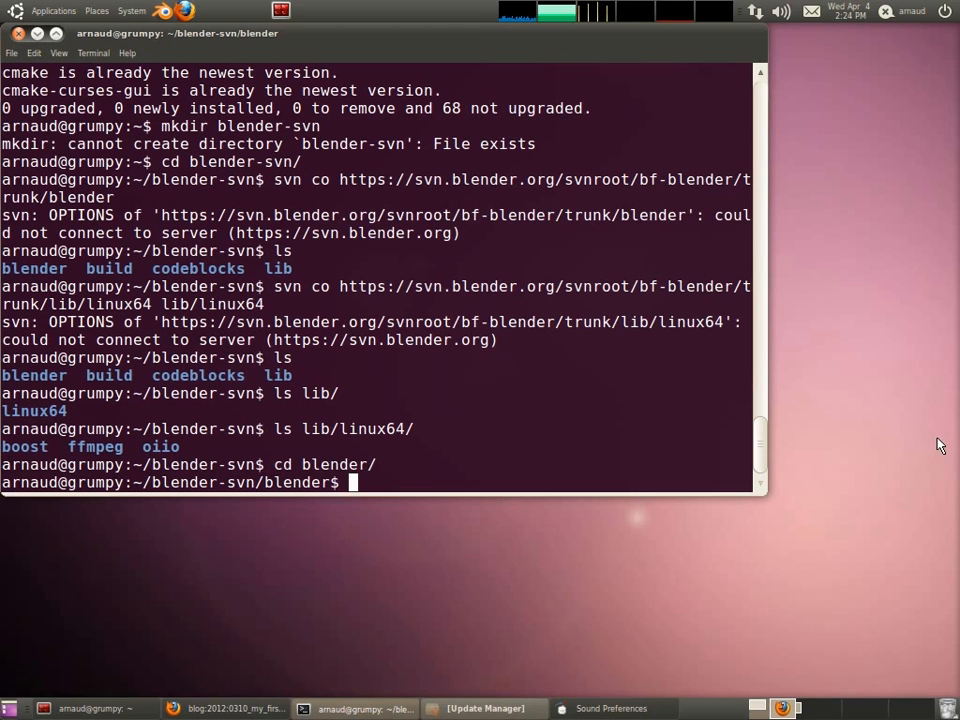
- Build and install Blender from source with make
{"action": "type", "text": "mak"}
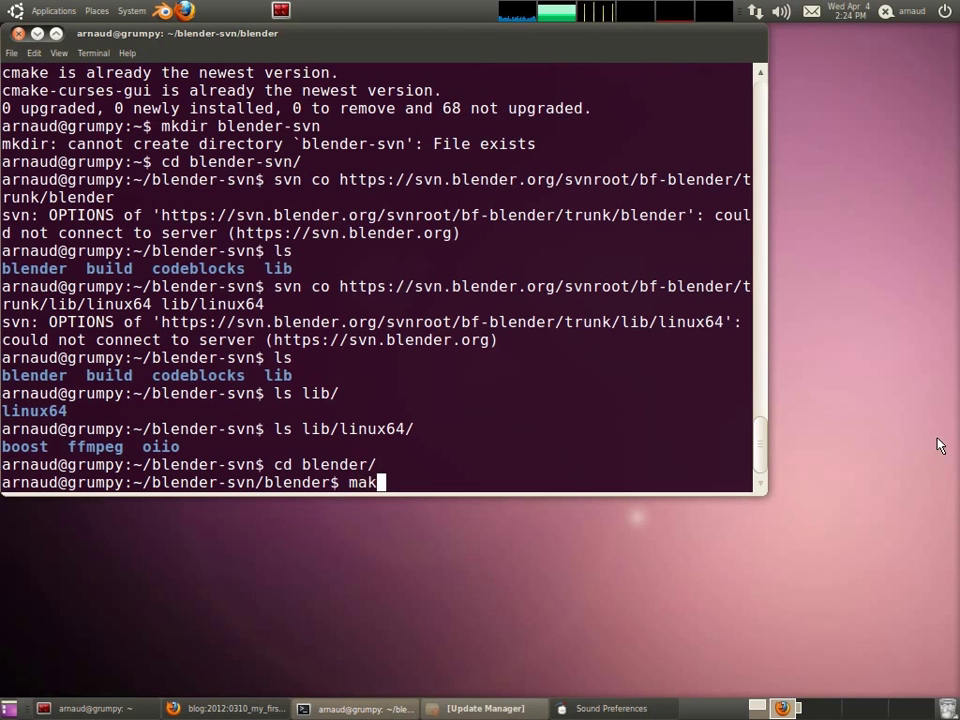
{"action": "type", "text": "e"}
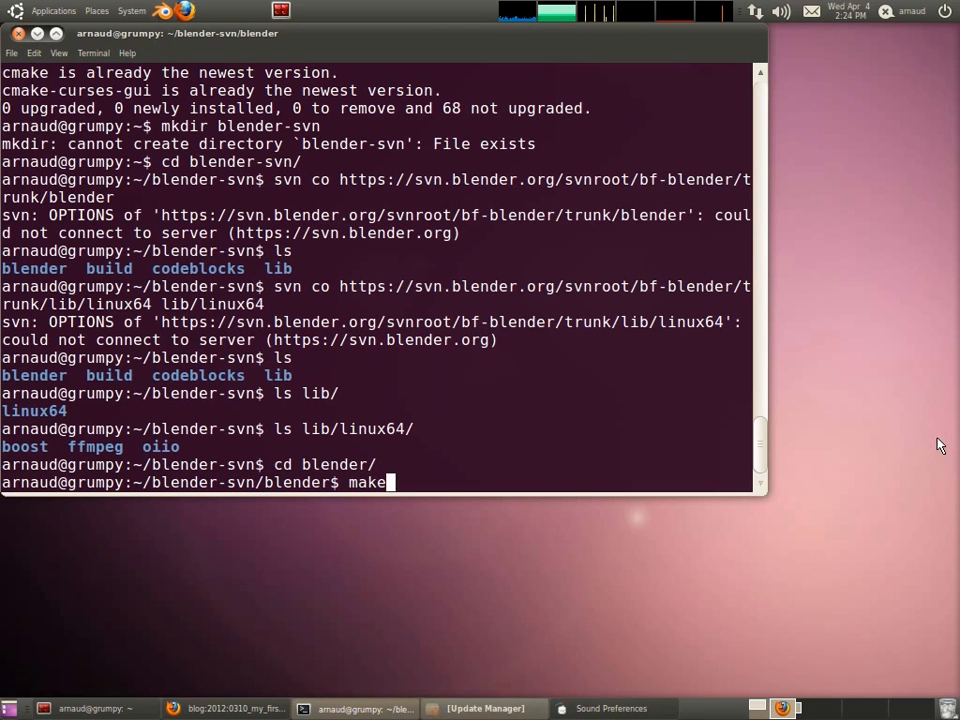
{"action": "key", "text": "Return"}
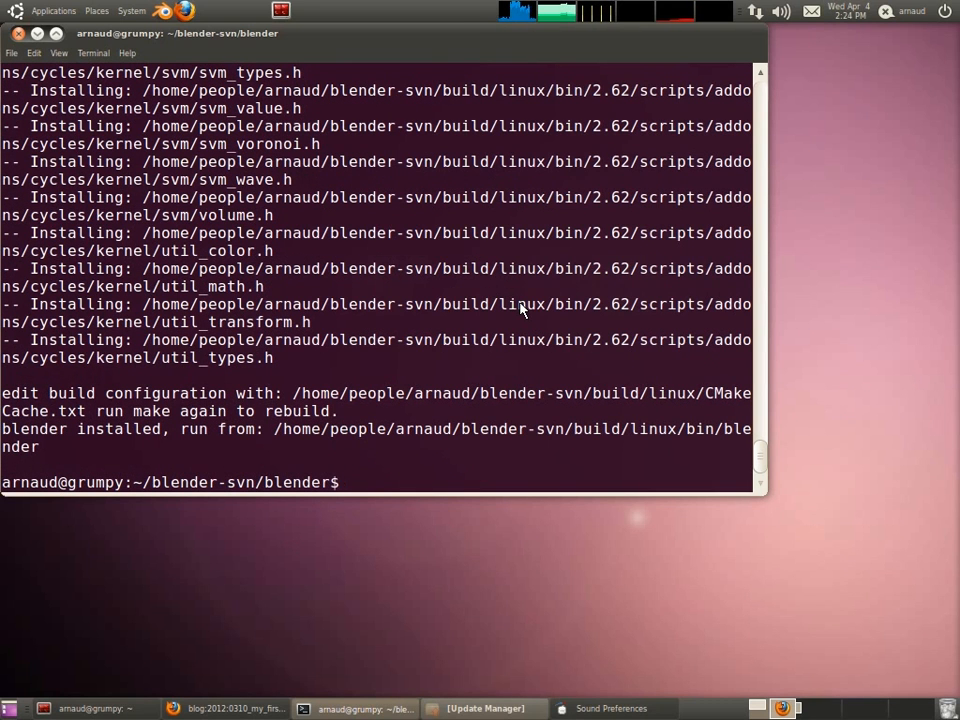
- Change directory to ../build/linux/bin/ where the blender executable is
{"action": "type", "text": "cd"}
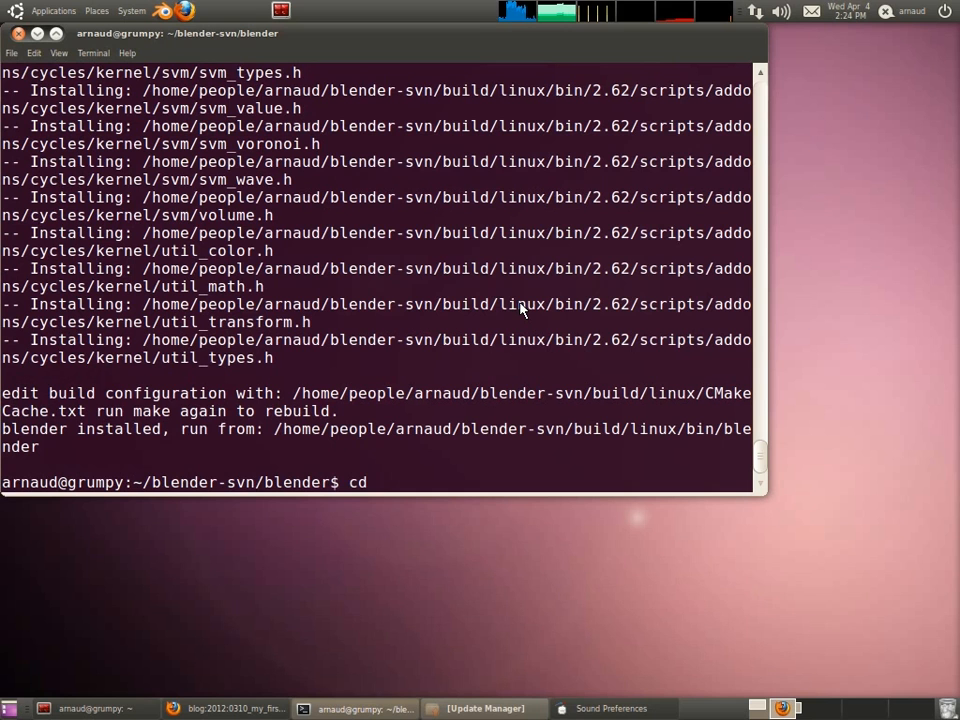
{"action": "type", "text": "."}
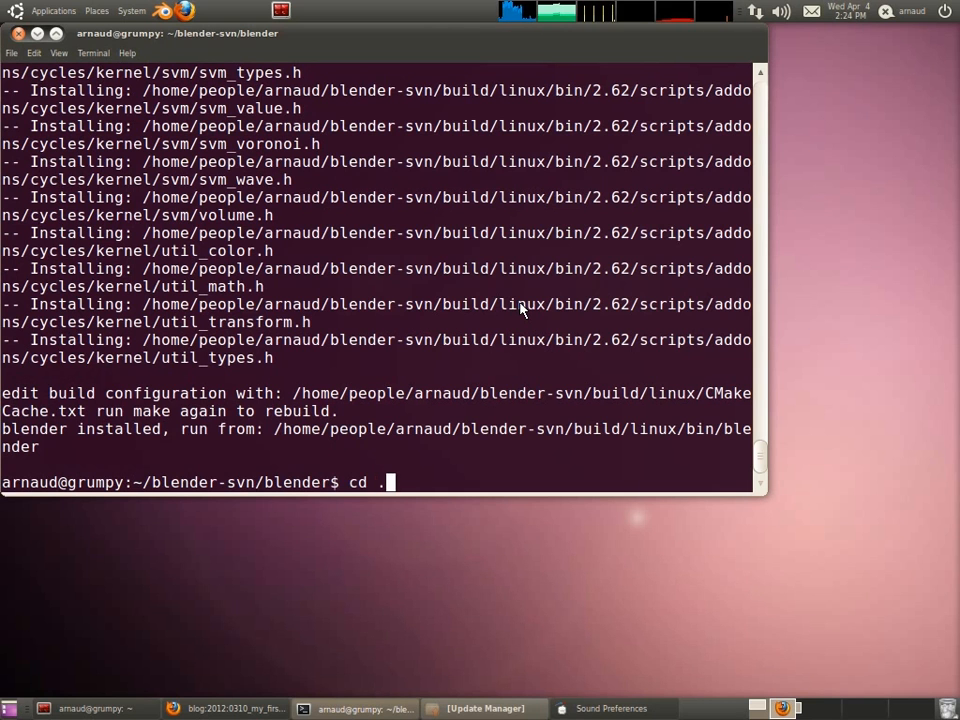
{"action": "type", "text": "./b"}
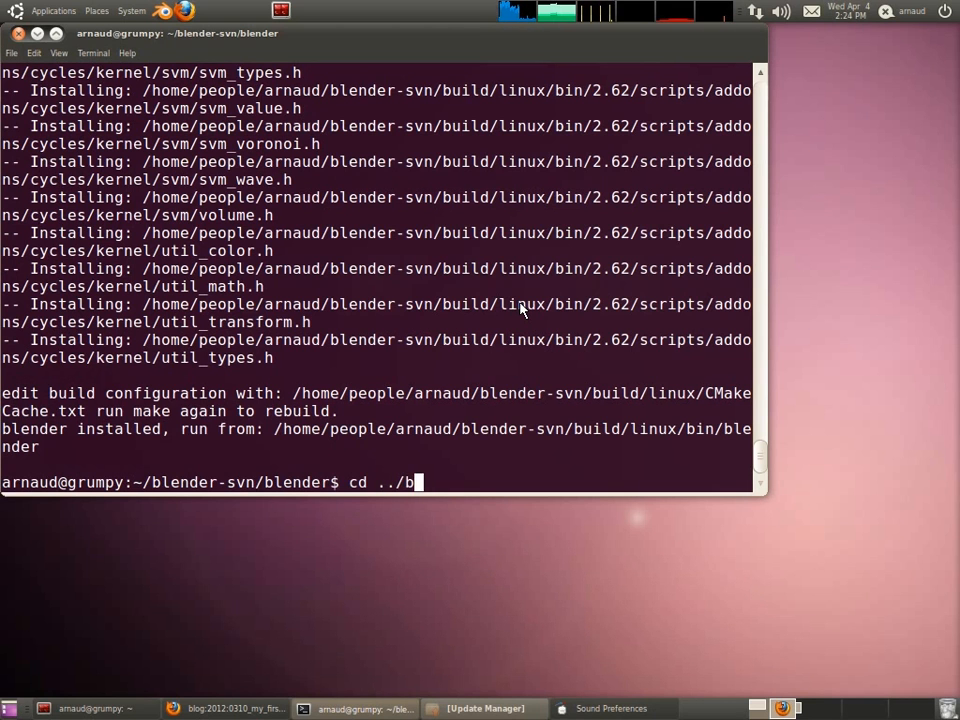
{"action": "type", "text": "uild/l"}
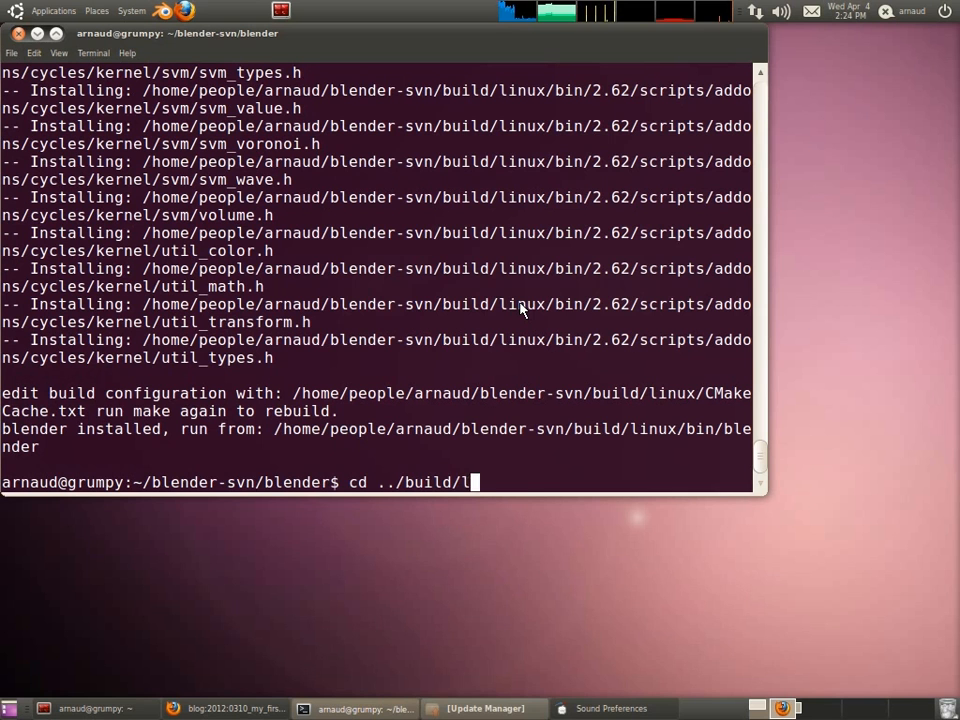
{"action": "type", "text": "inux/bin/"}
{"action": "type", "text": "ls"}
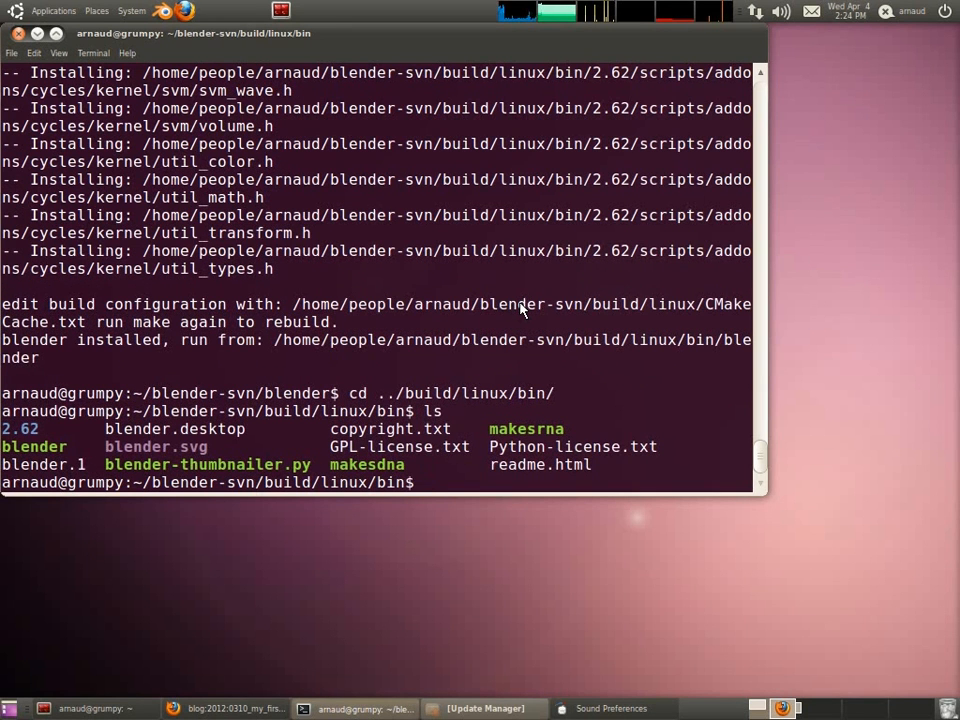
- Run ./blender from build/linux/bin to start Blender 2.62
{"action": "type", "text": "./"}
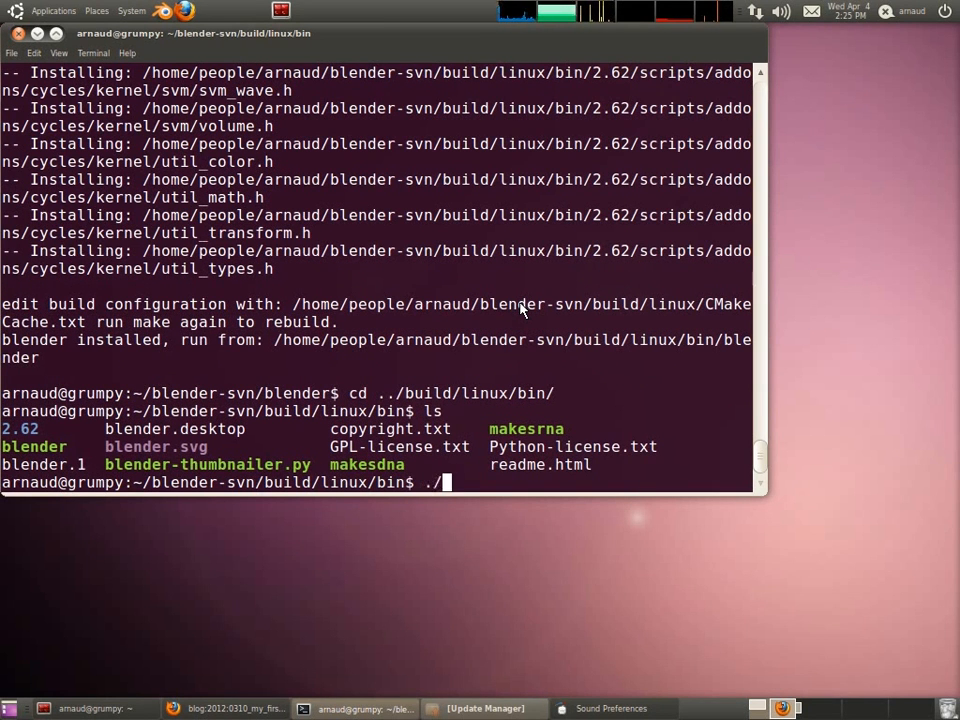
{"action": "type", "text": "blender"}
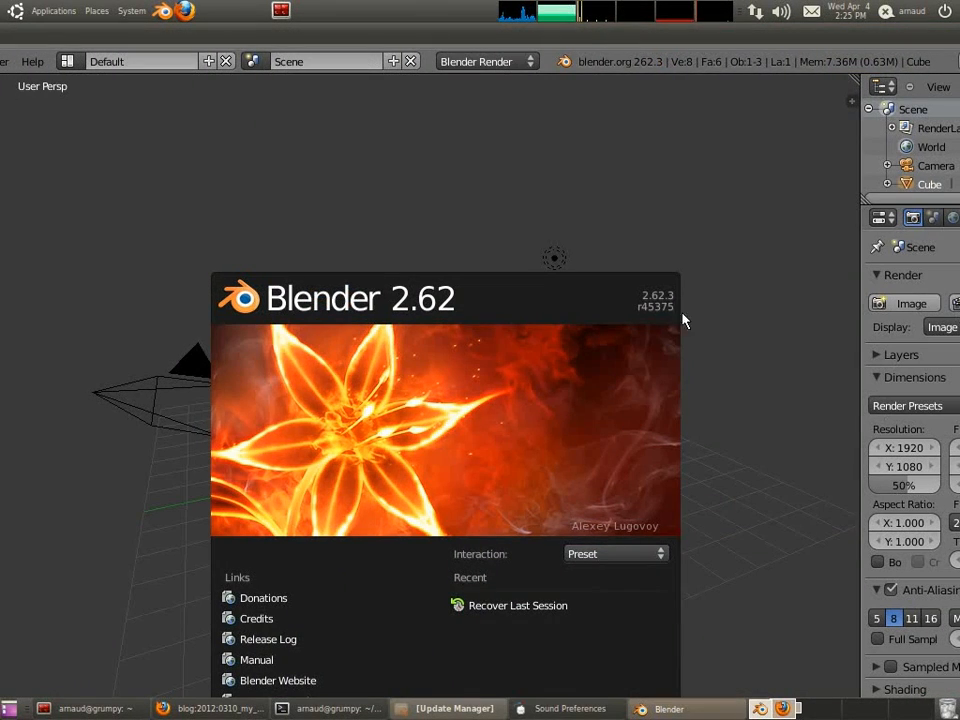
{"action": "mouse_move", "coordinate": [618, 328]}
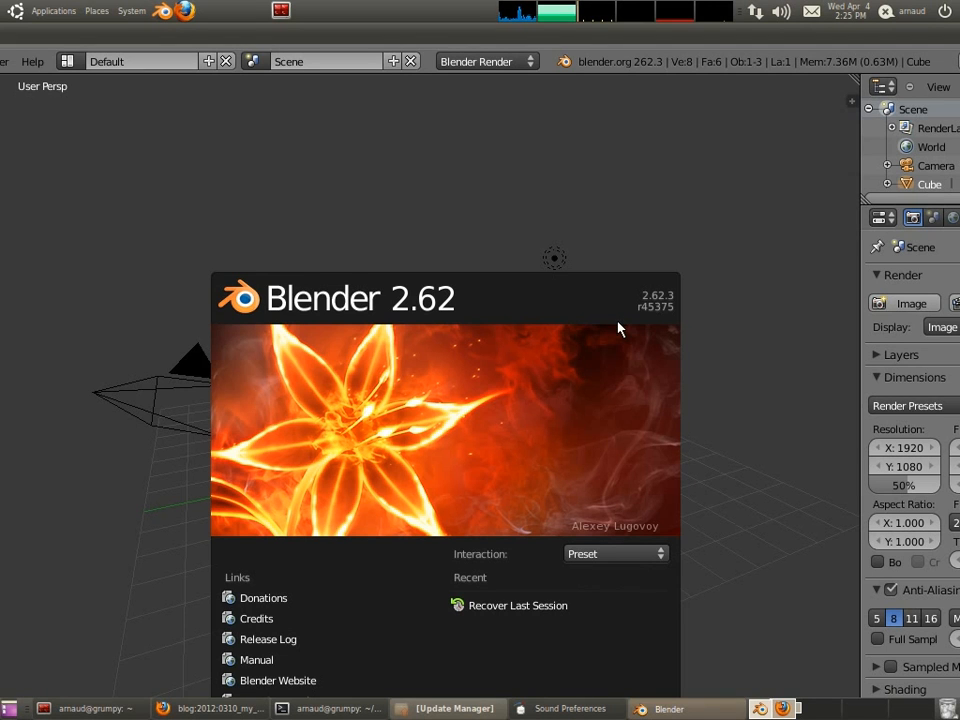
{"action": "mouse_move", "coordinate": [529, 177]}
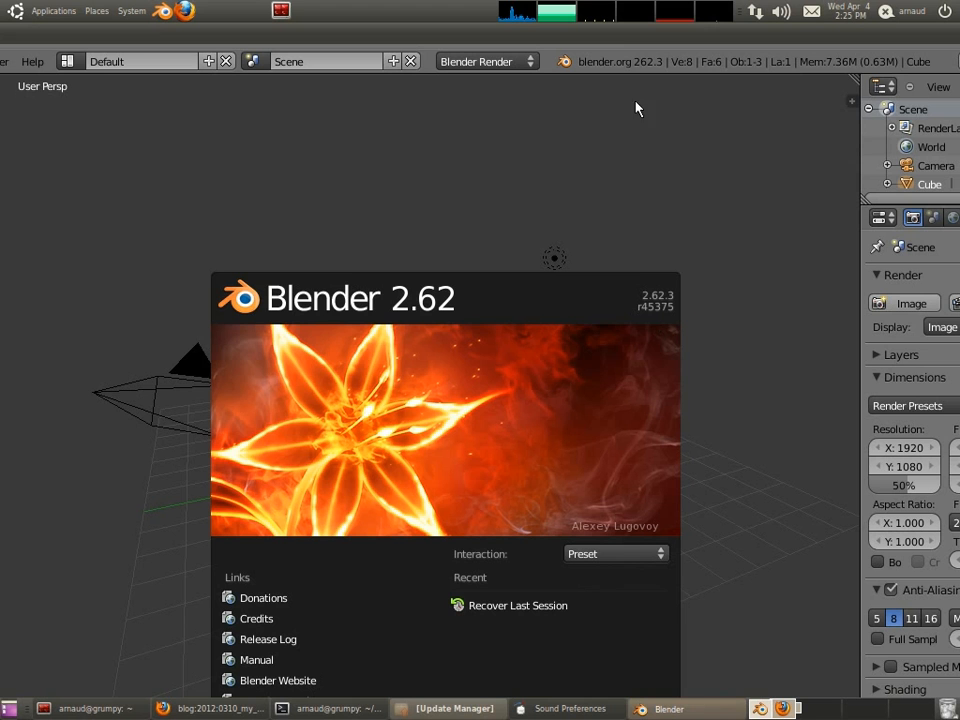
{"action": "mouse_move", "coordinate": [262, 42]}
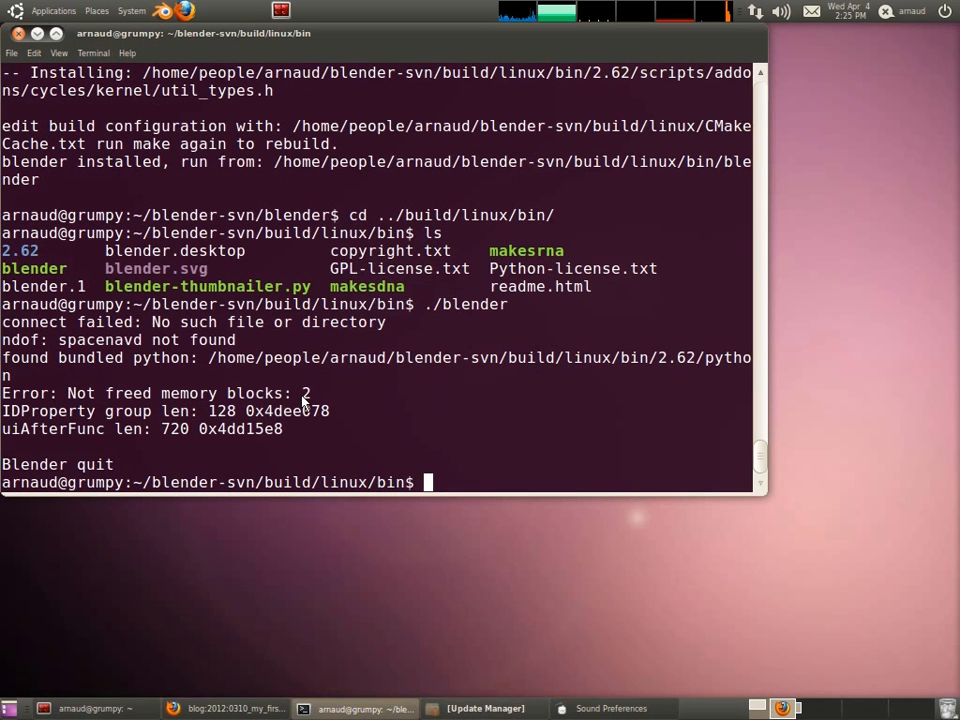
{"action": "mouse_move", "coordinate": [464, 407]}
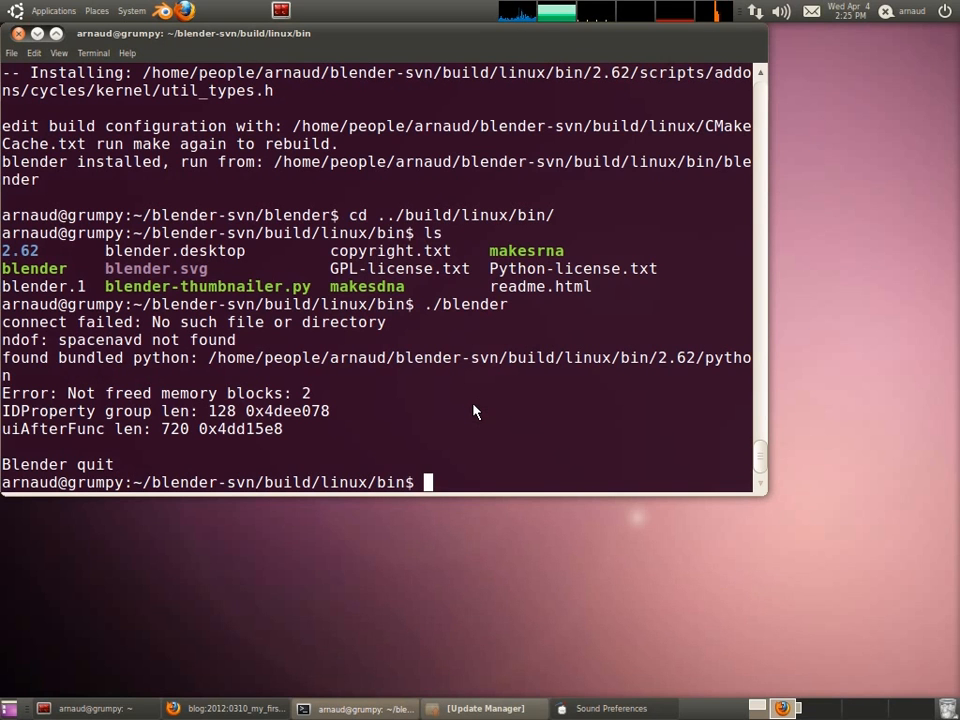
- Return to blender-svn and install the codeblocks package with sudo apt-get install
{"action": "type", "text": "cd .."}
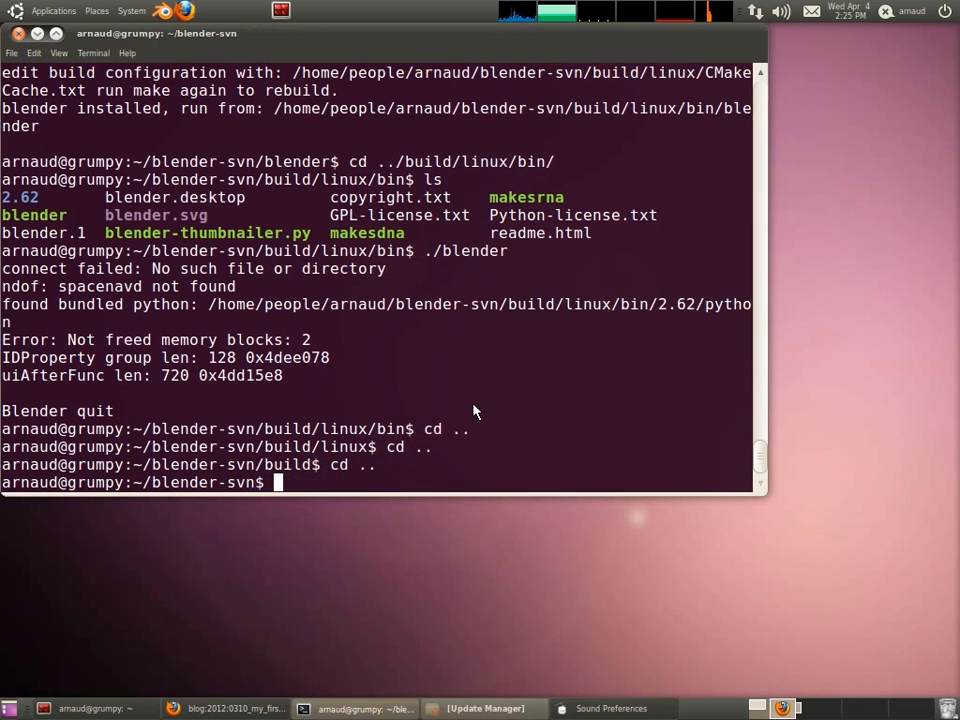
{"action": "type", "text": "sudo apt"}
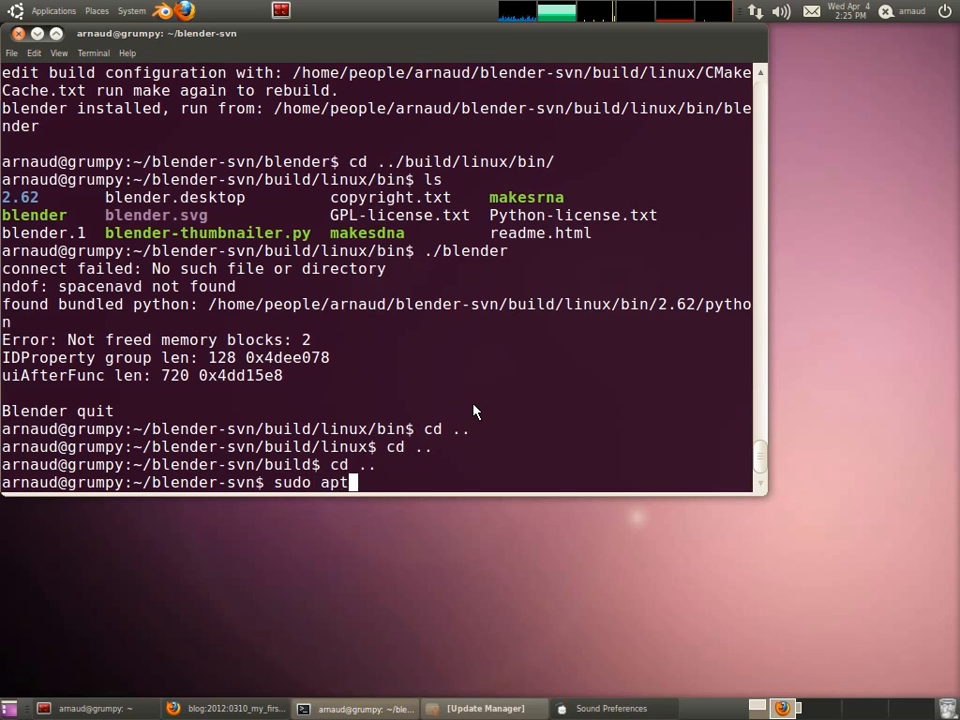
{"action": "type", "text": "-get ins"}
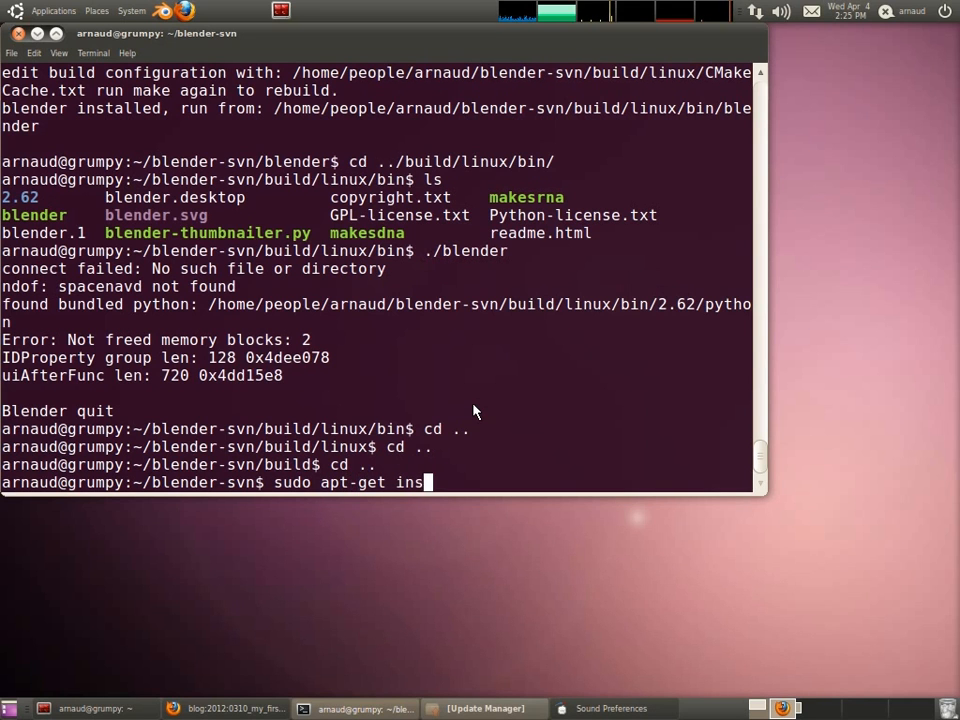
{"action": "type", "text": "tal"}
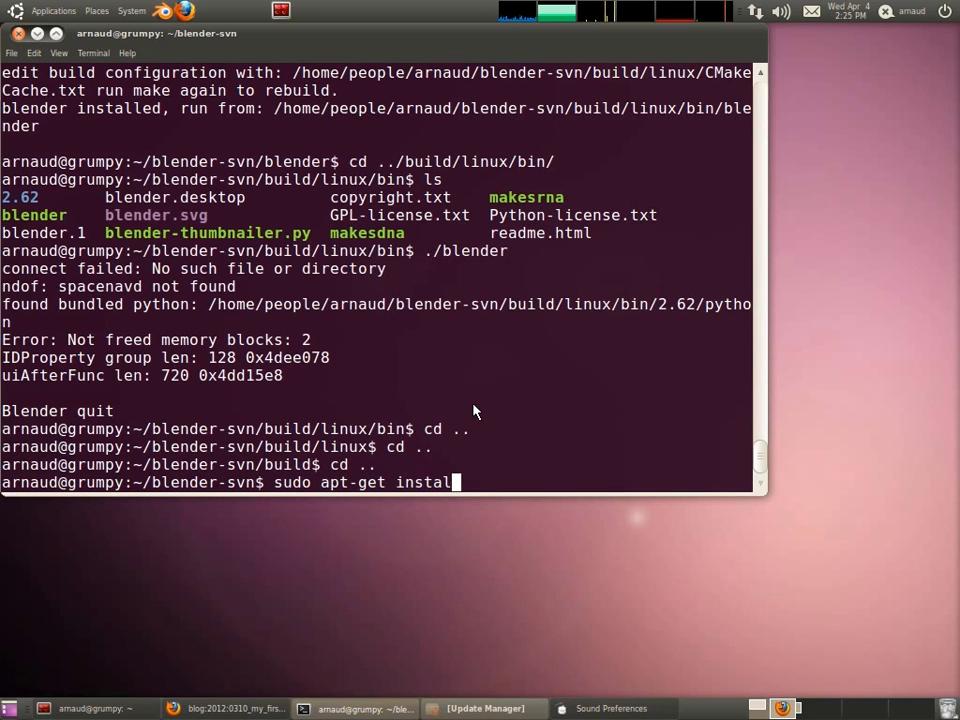
{"action": "type", "text": "code"}
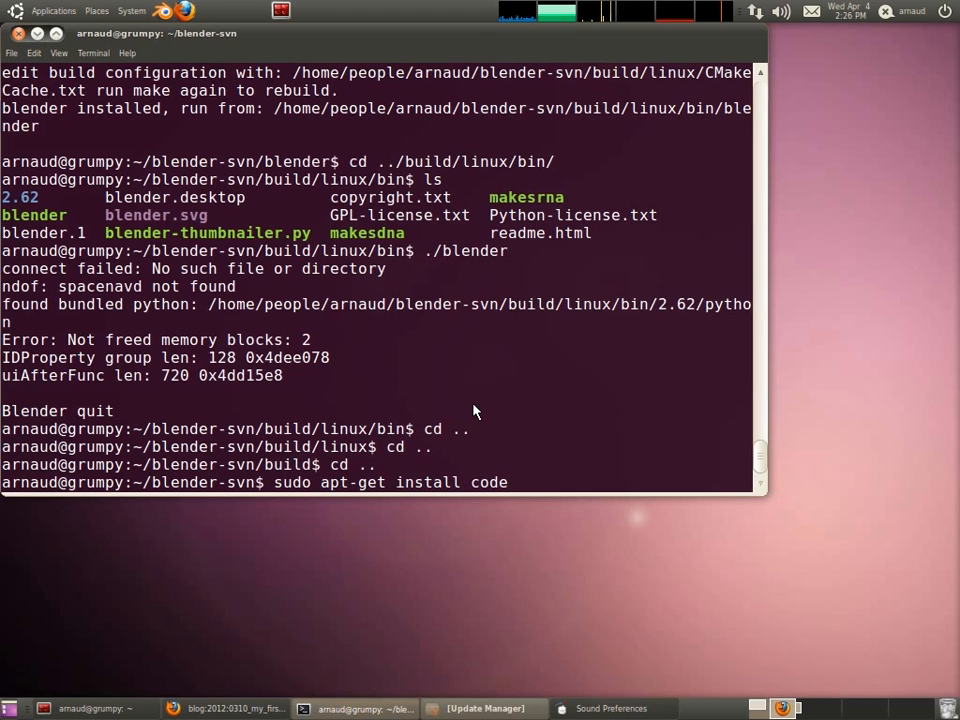
{"action": "type", "text": "blocks"}
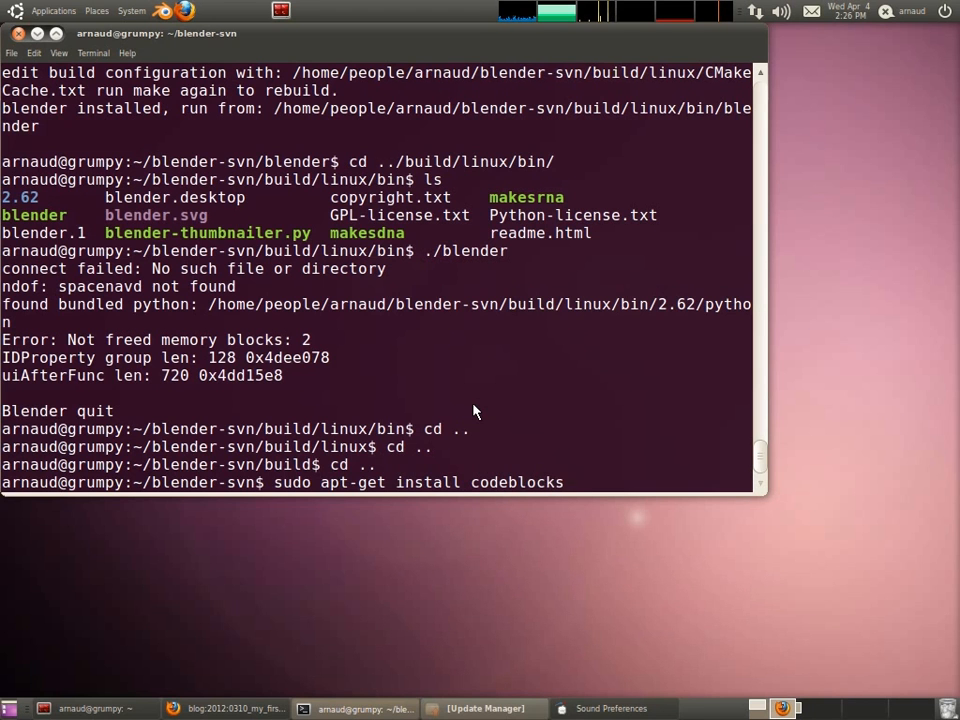
{"action": "key", "text": "Return"}
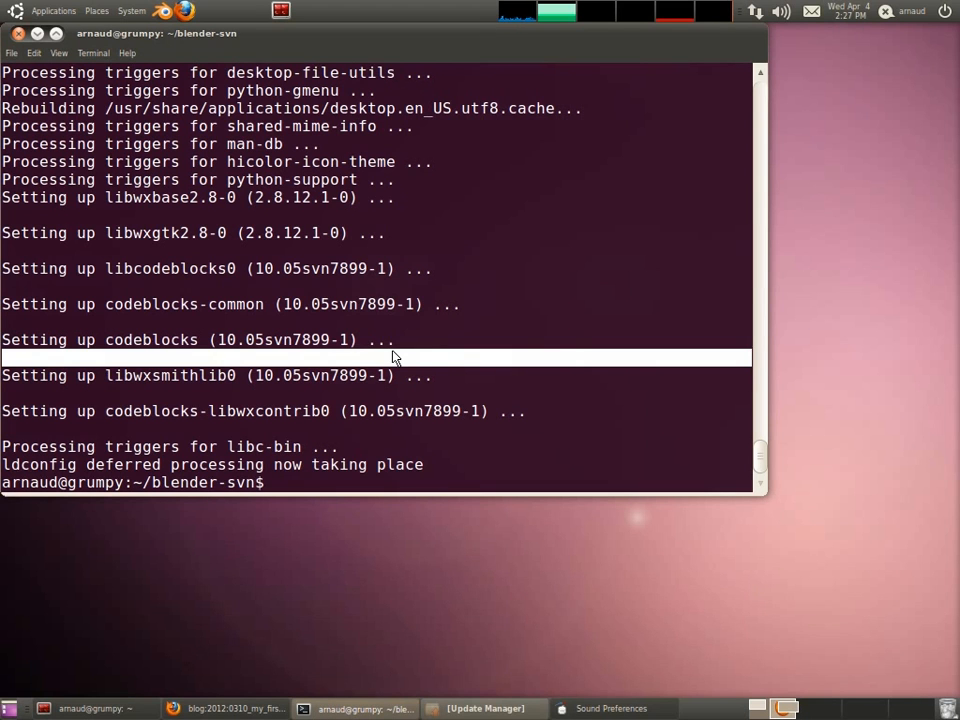
- In a new codeblocks folder, run cmake with the CodeBlocks - Unix Makefiles generator and list Blender.cbp
{"action": "type", "text": "mkdir"}
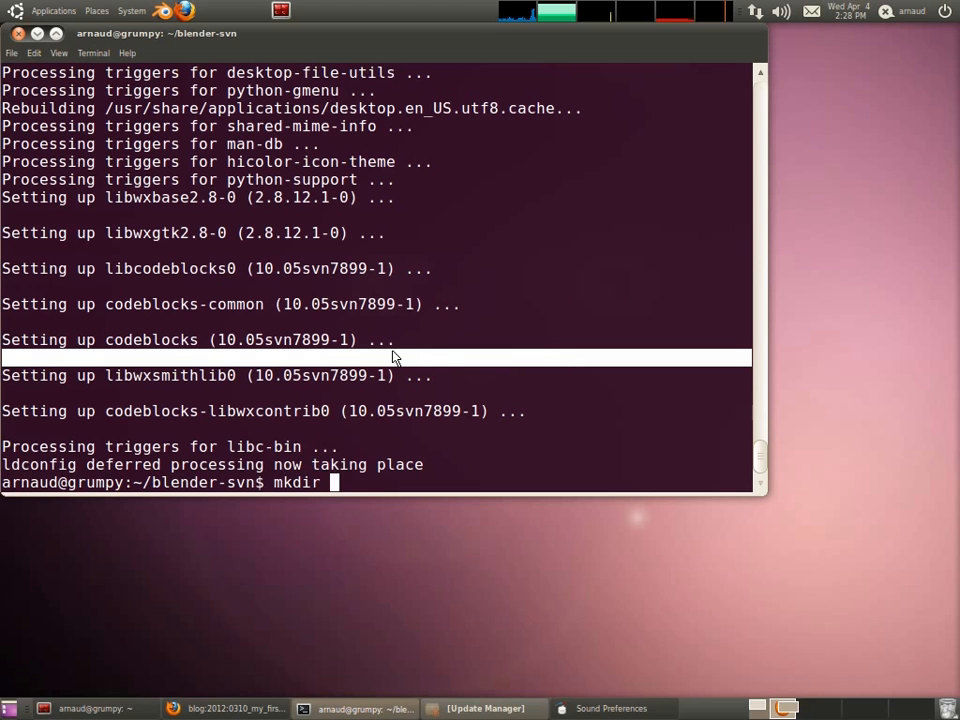
{"action": "type", "text": "codeblocks"}
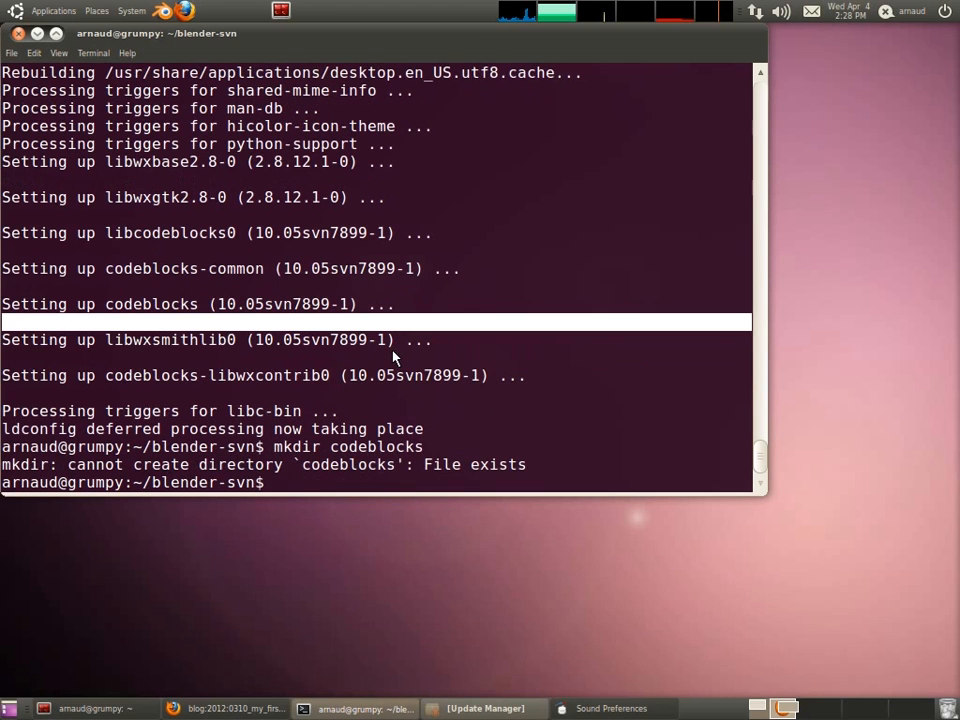
{"action": "type", "text": "cd codeblocks/"}
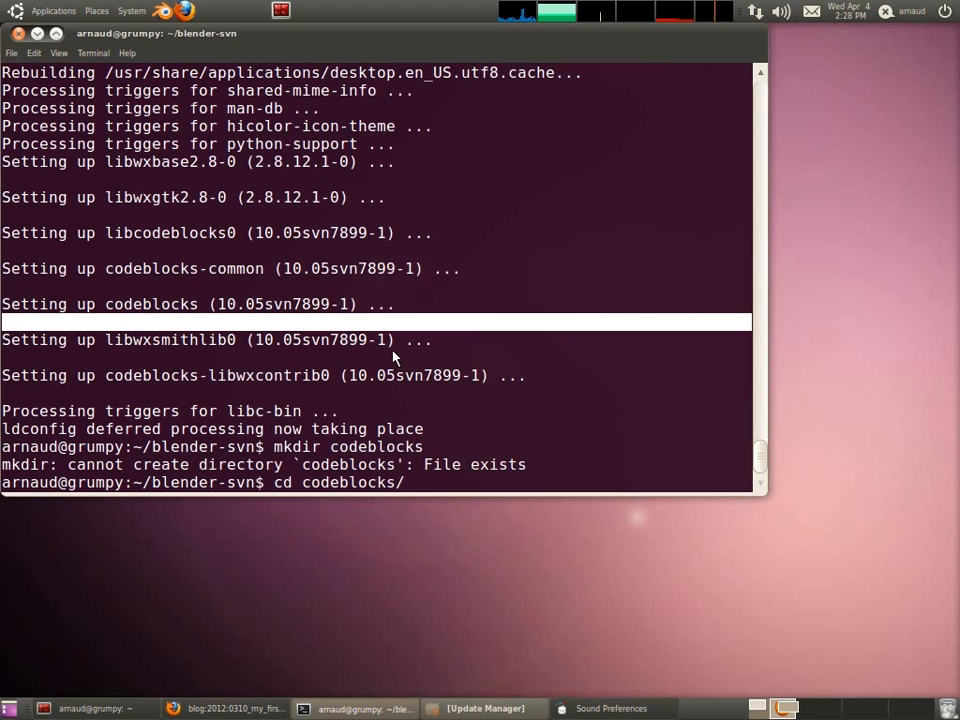
{"action": "key", "text": "Return"}
{"action": "type", "text": "cmake -G \"CodeBlocks - Unix Makefiles\" ../blender/"}
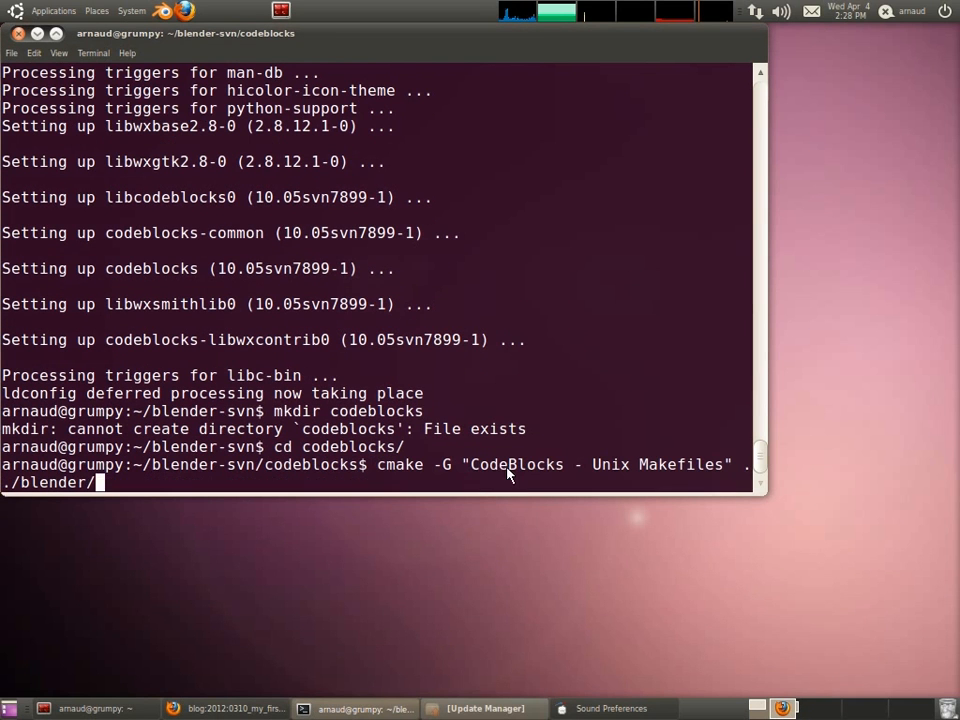
{"action": "mouse_move", "coordinate": [725, 404]}
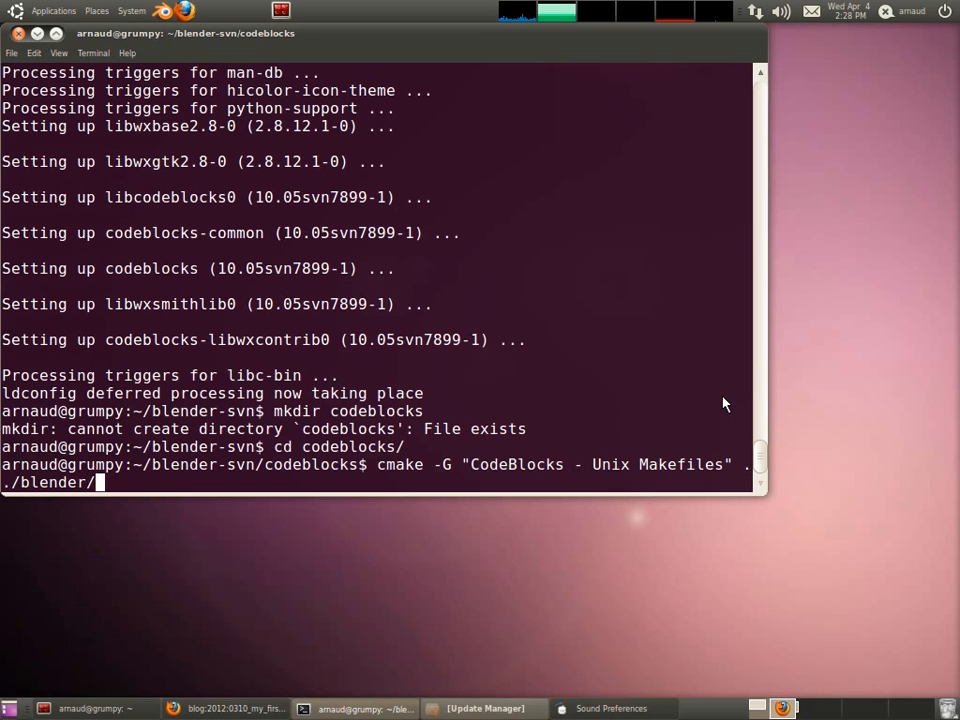
{"action": "key", "text": "Return"}
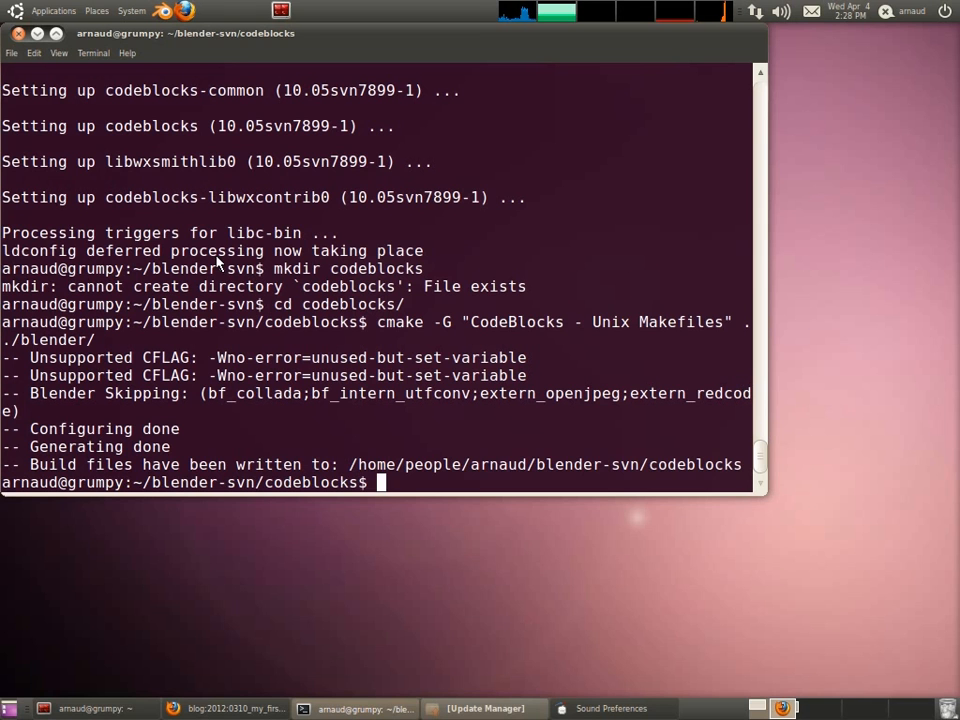
{"action": "type", "text": "ls"}
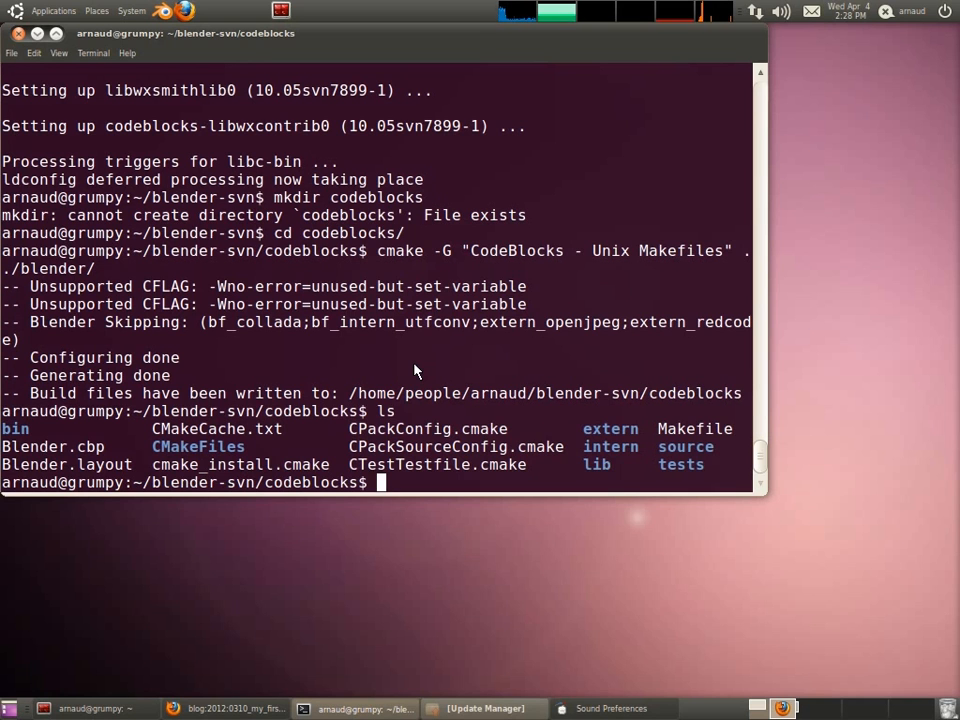
{"action": "type", "text": "ccm"}
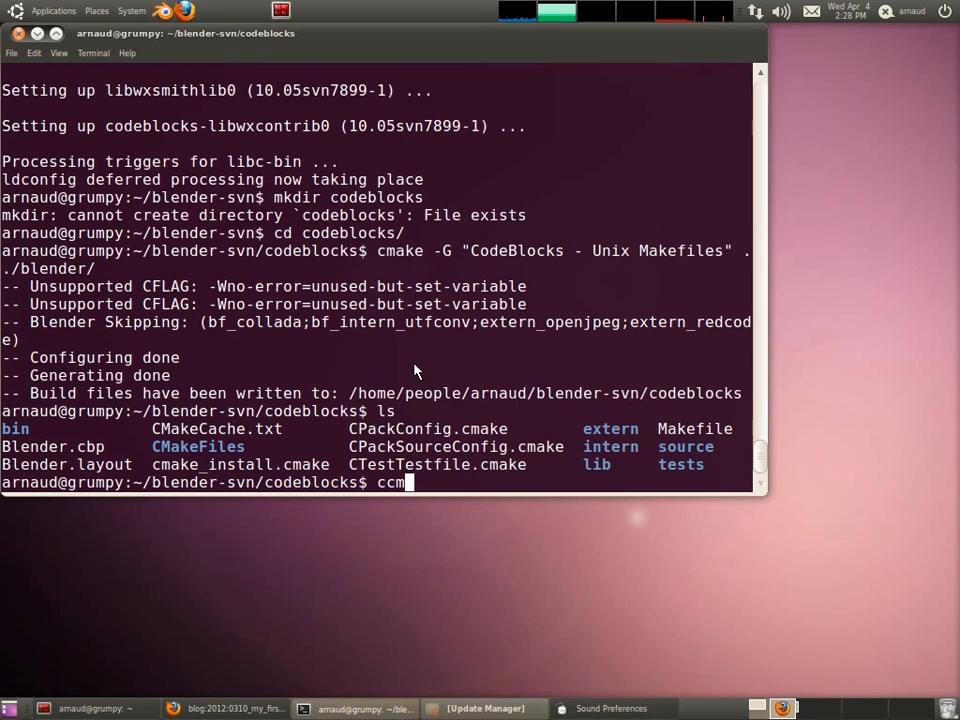
{"action": "type", "text": "ake"}
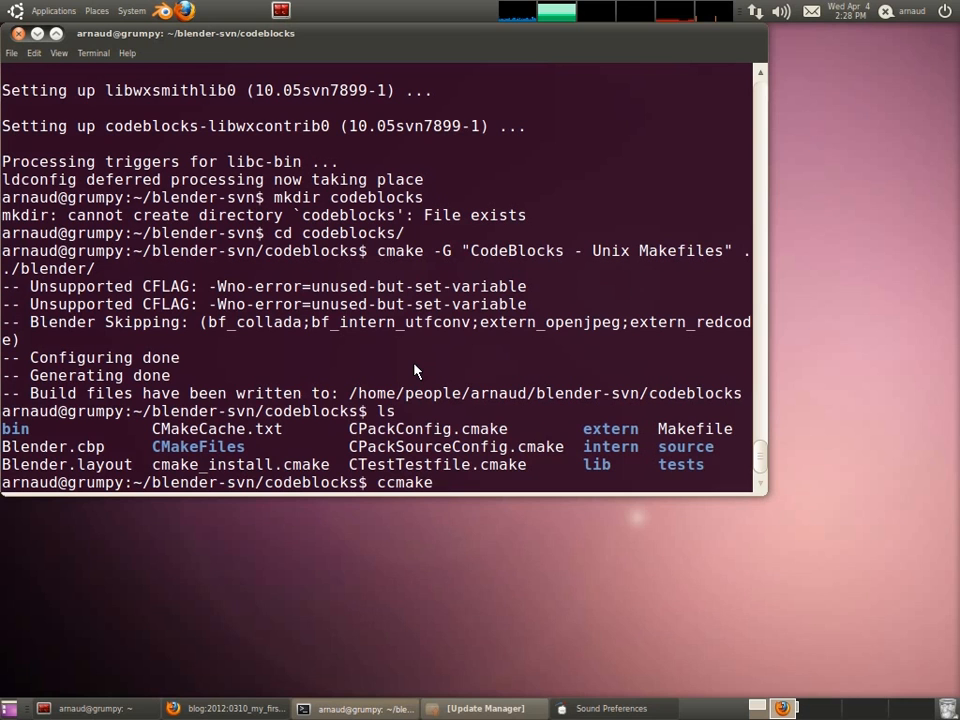
{"action": "type", "text": "../b"}
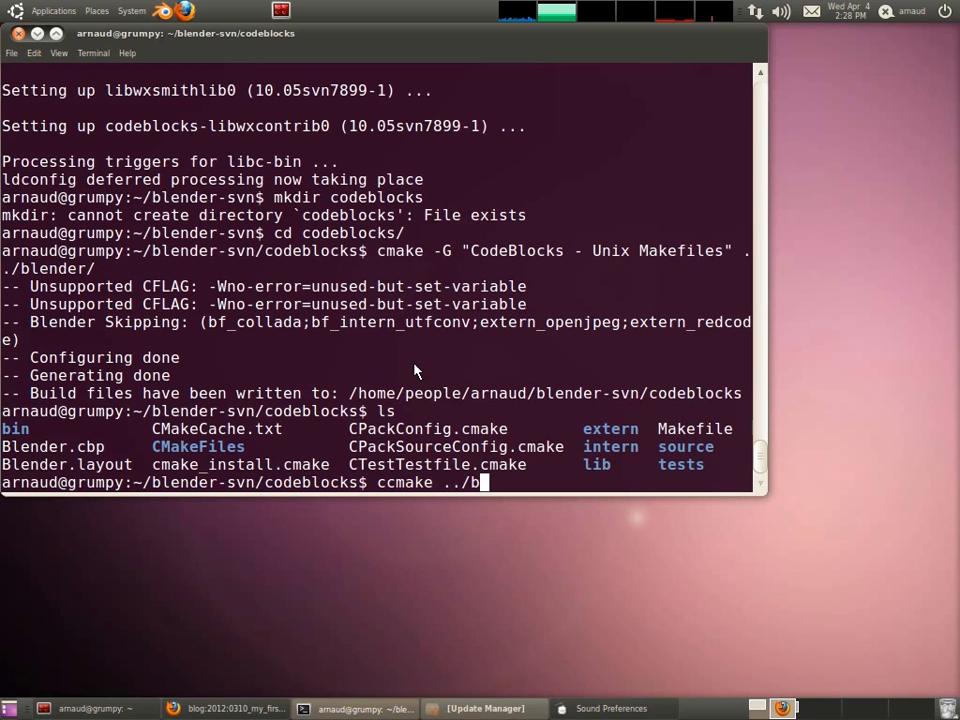
{"action": "type", "text": "lender"}
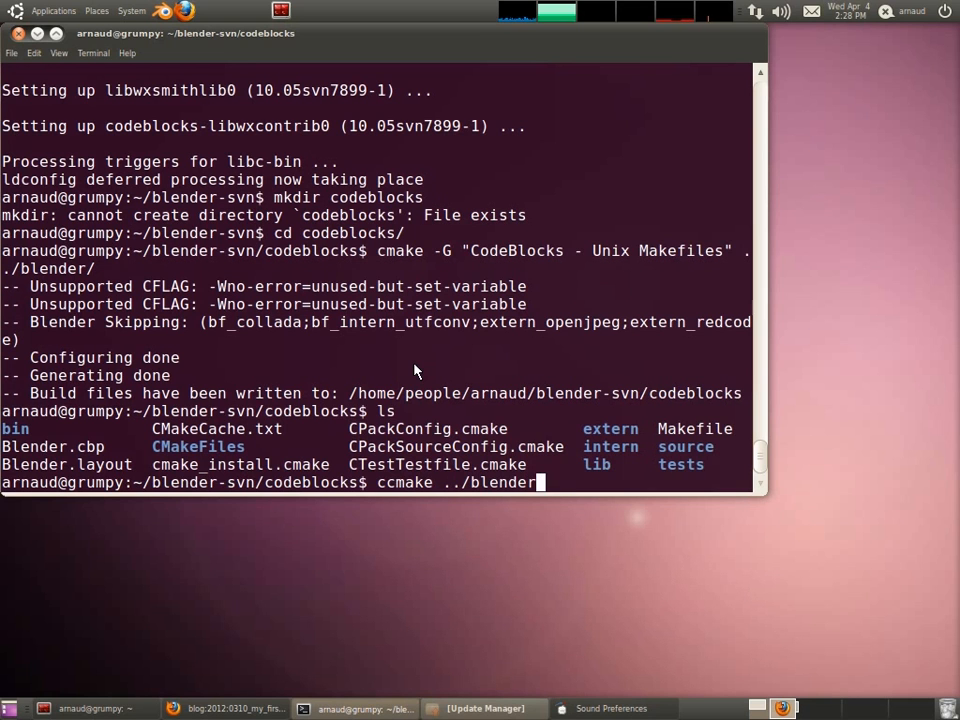
{"action": "type", "text": "/"}
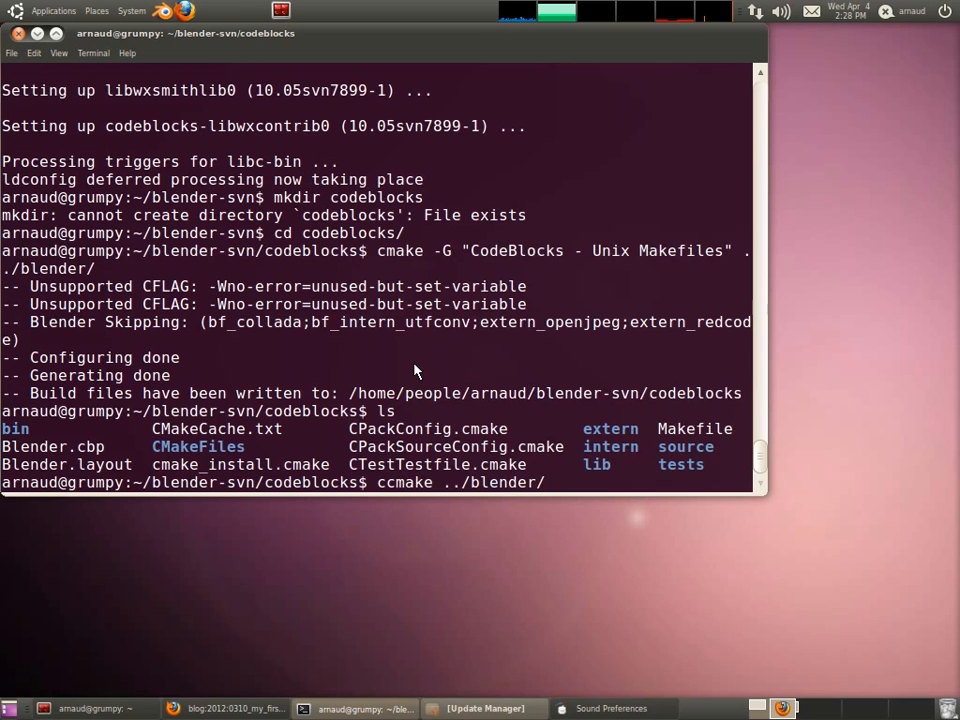
{"action": "key", "text": "Return"}
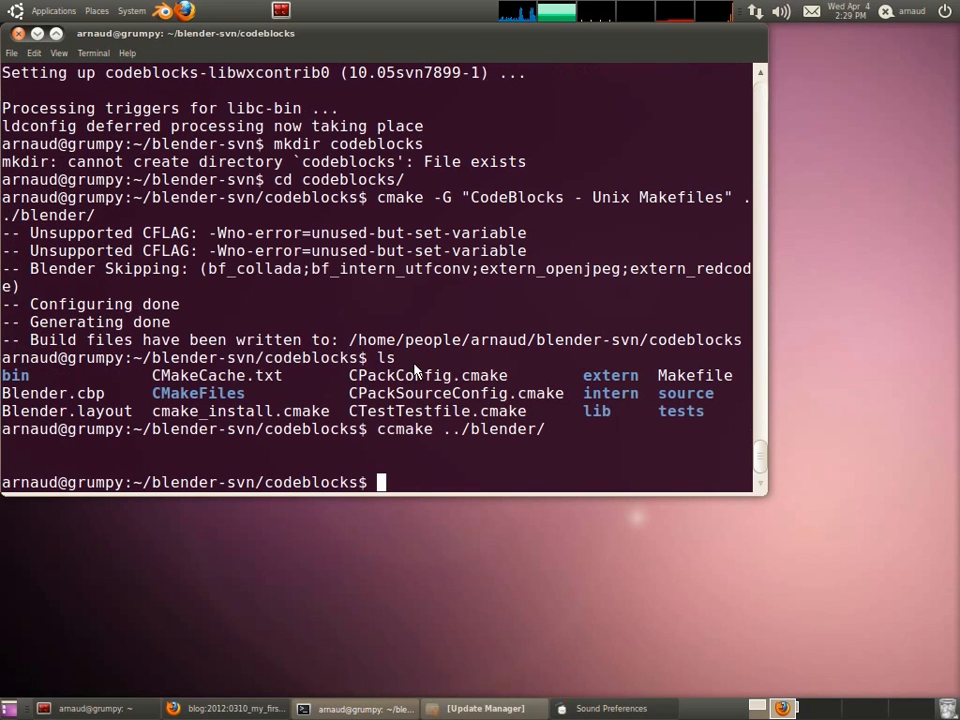
- Launch codeblocks from the terminal, fixing a typo in the command name
{"action": "type", "text": "codenb"}
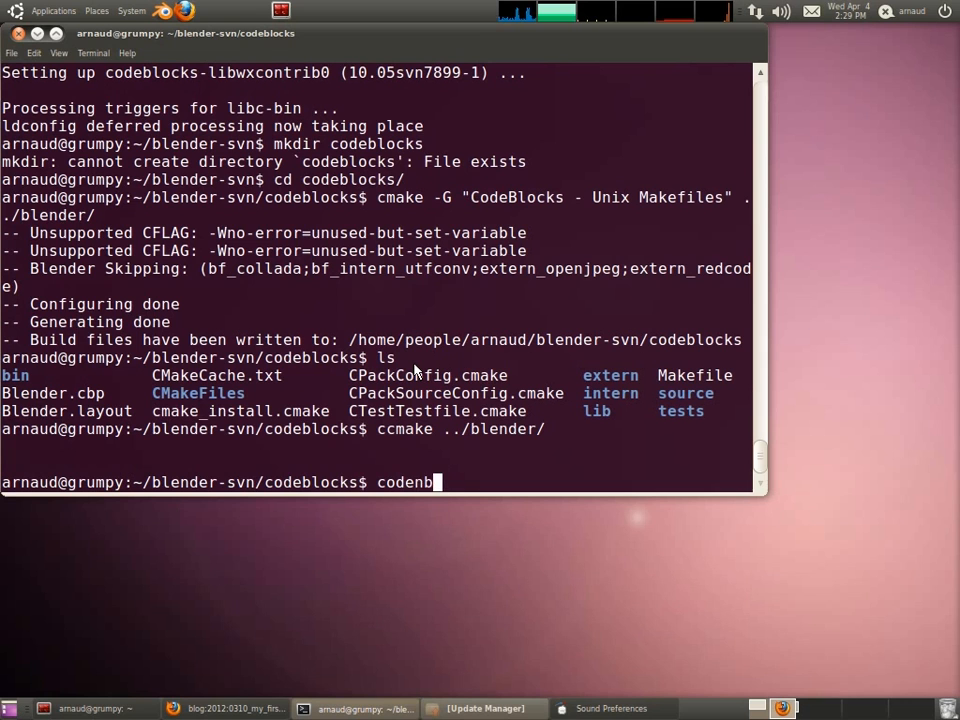
{"action": "key", "text": "BackSpace"}
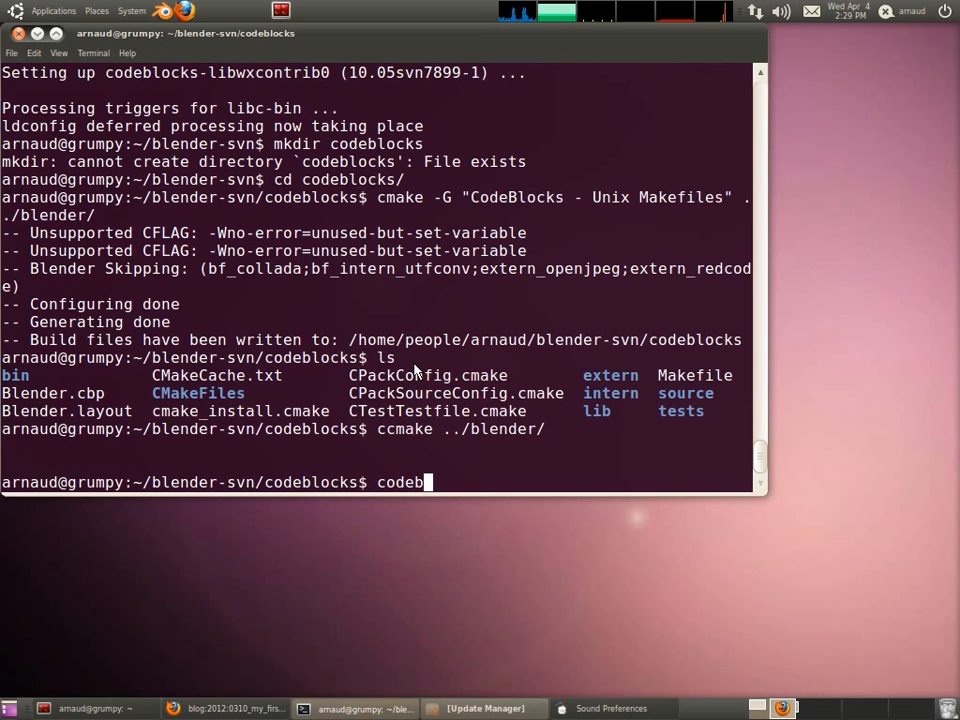
{"action": "type", "text": "locks"}
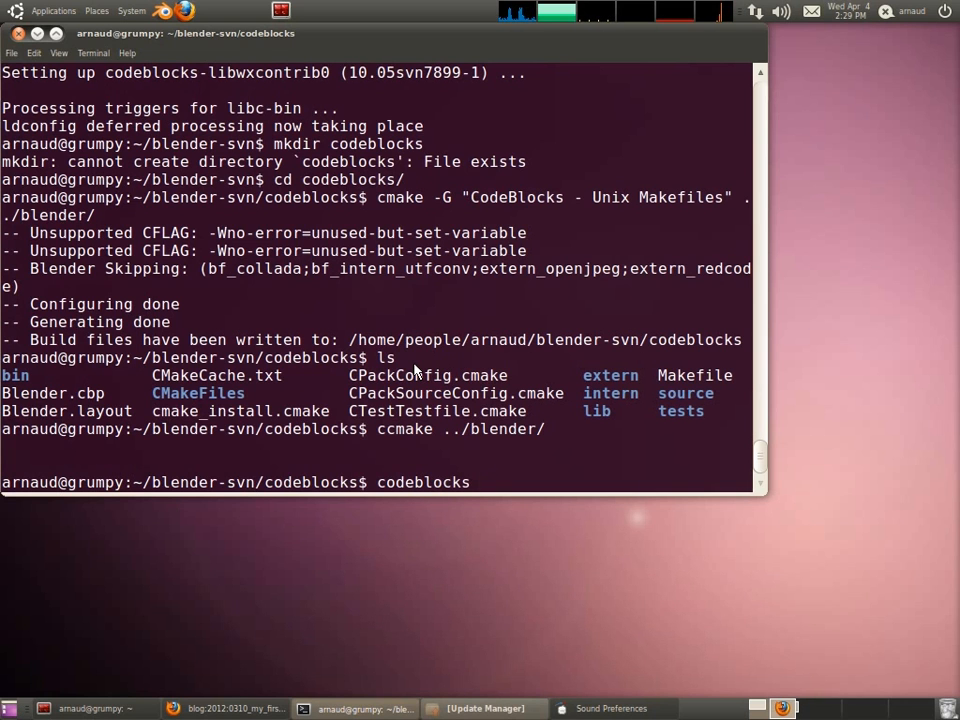
{"action": "type", "text": "-"}
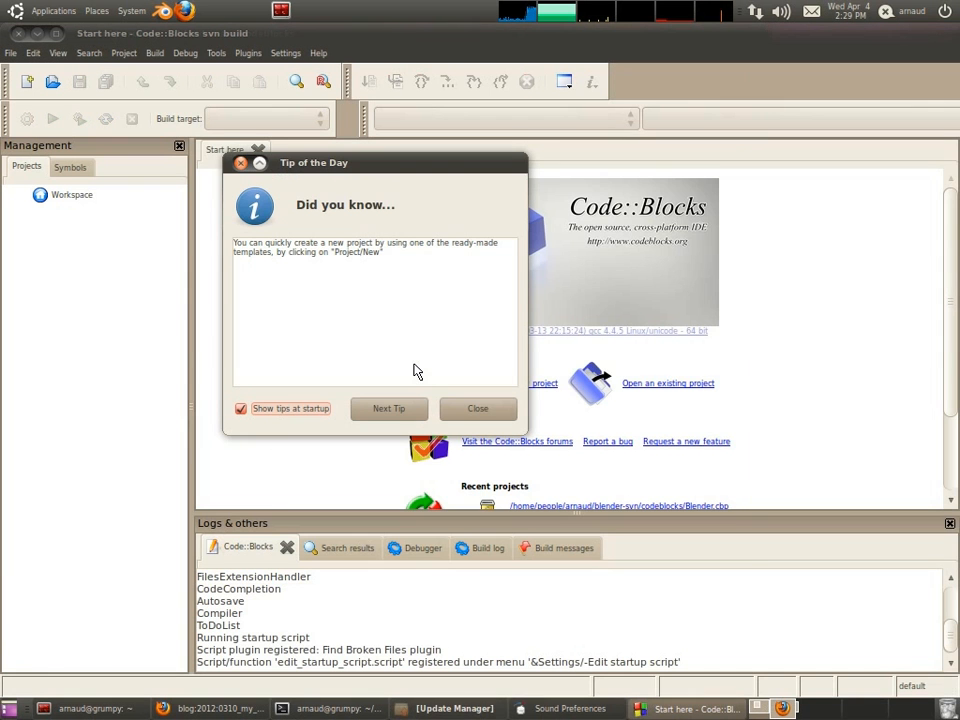
{"action": "mouse_move", "coordinate": [478, 404]}
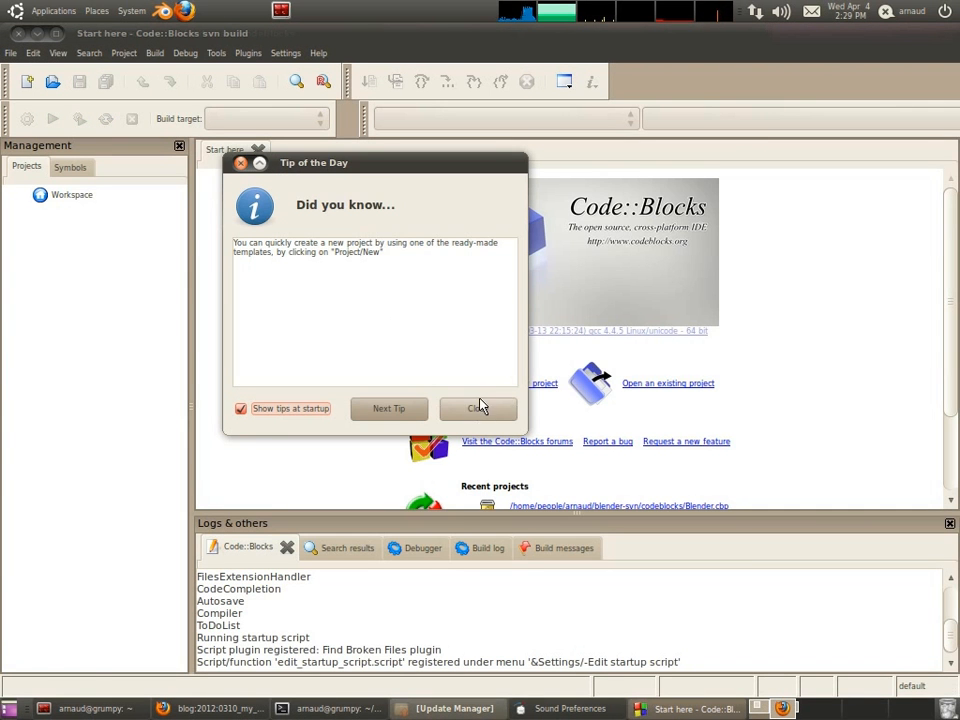
- Close the Tip of the Day dialog
{"action": "left_click", "coordinate": [477, 408]}
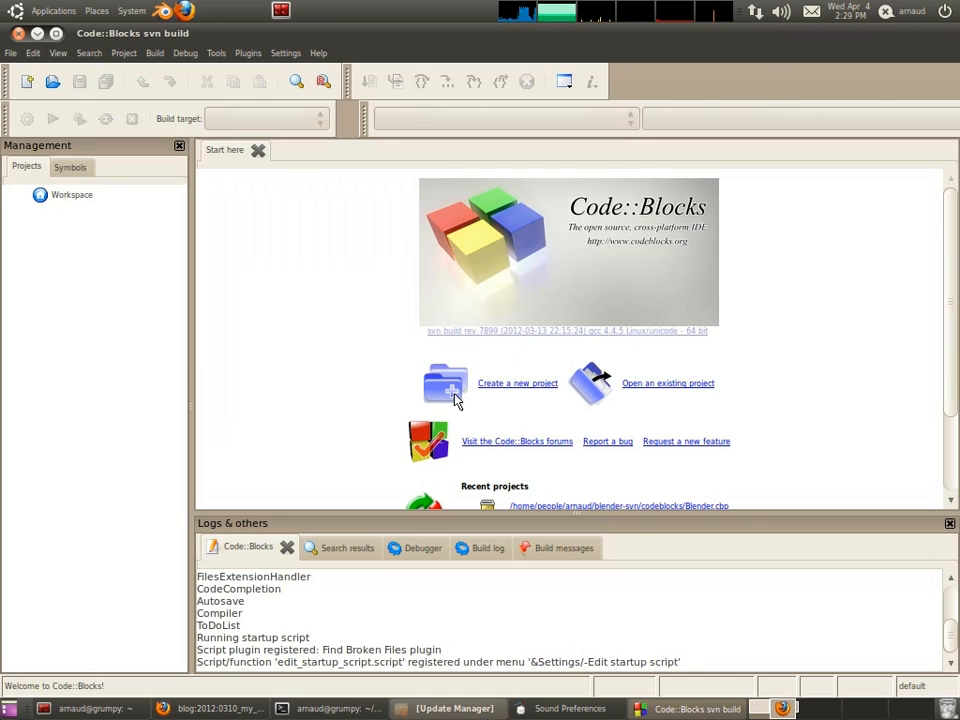
{"action": "mouse_move", "coordinate": [427, 67]}
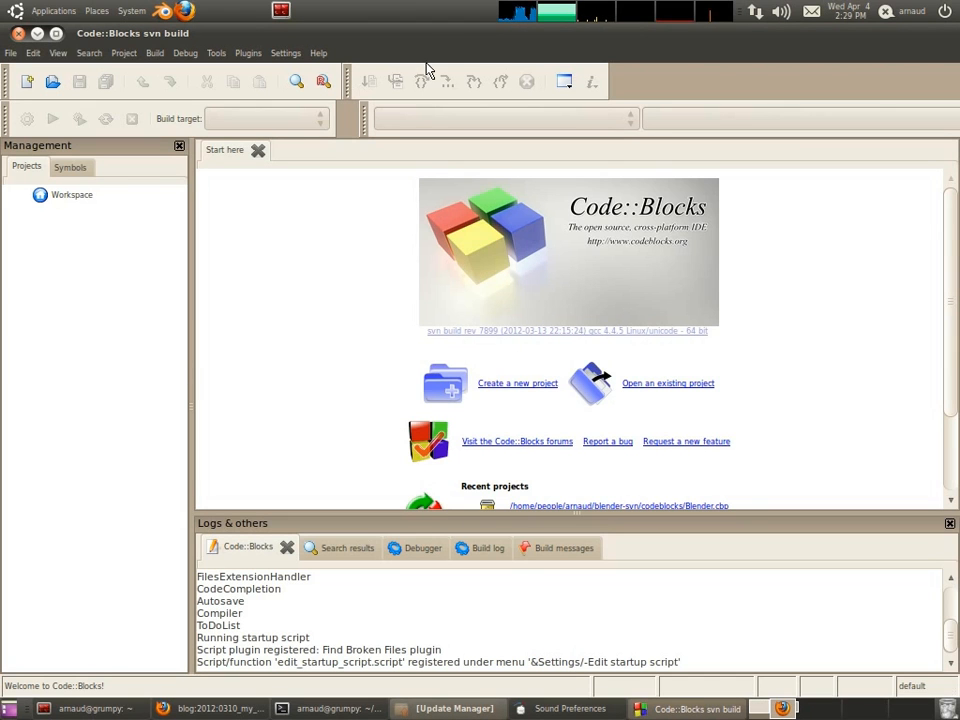
{"action": "mouse_move", "coordinate": [360, 293]}
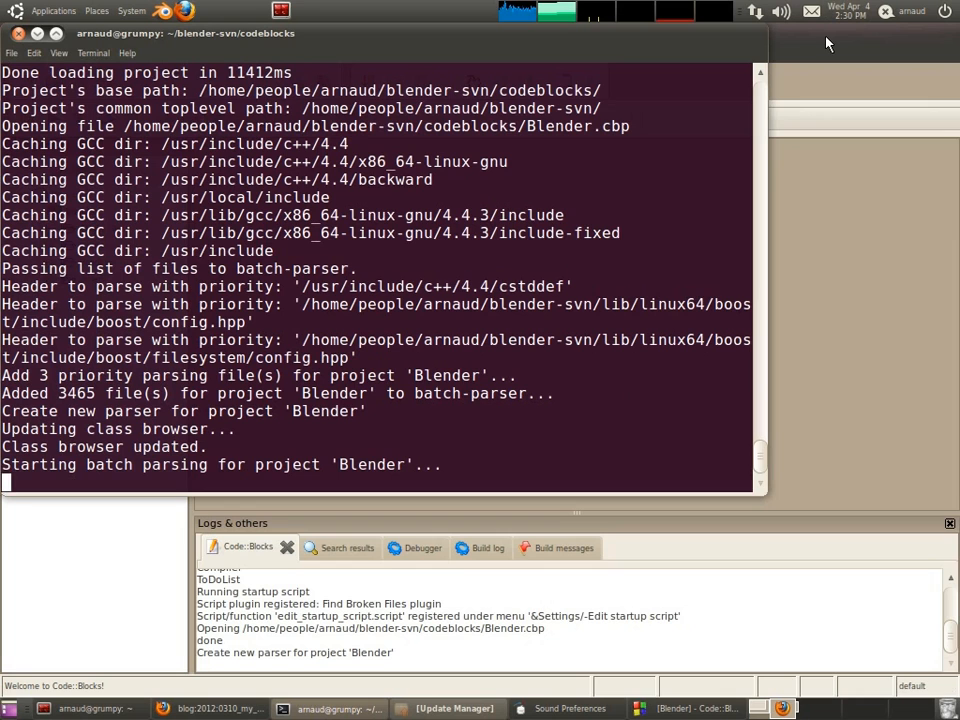
{"action": "mouse_move", "coordinate": [820, 40]}
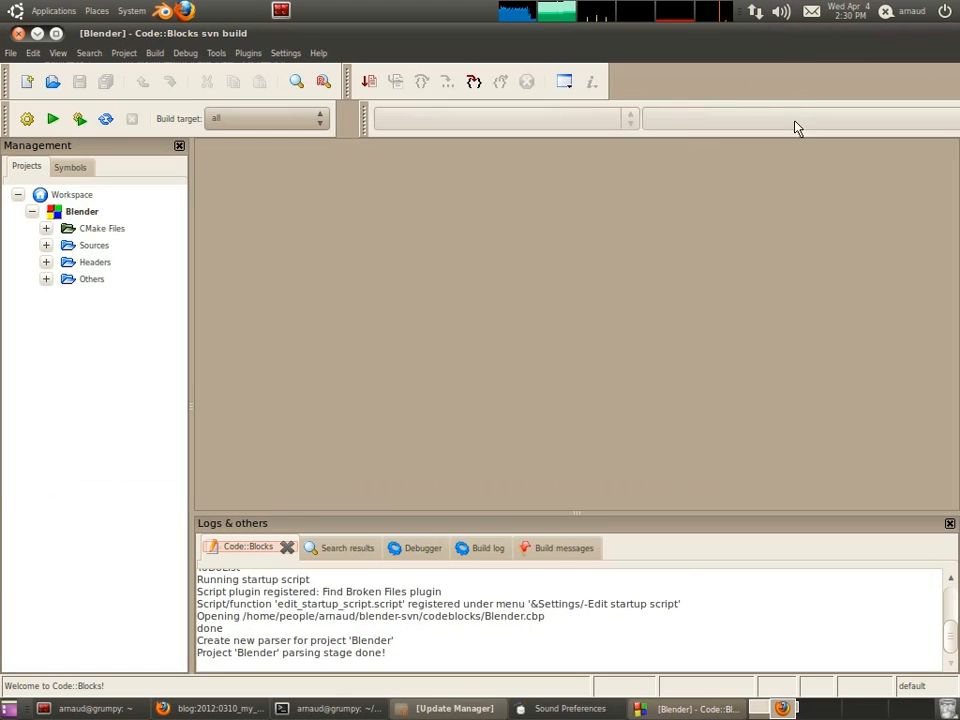
{"action": "mouse_move", "coordinate": [157, 267]}
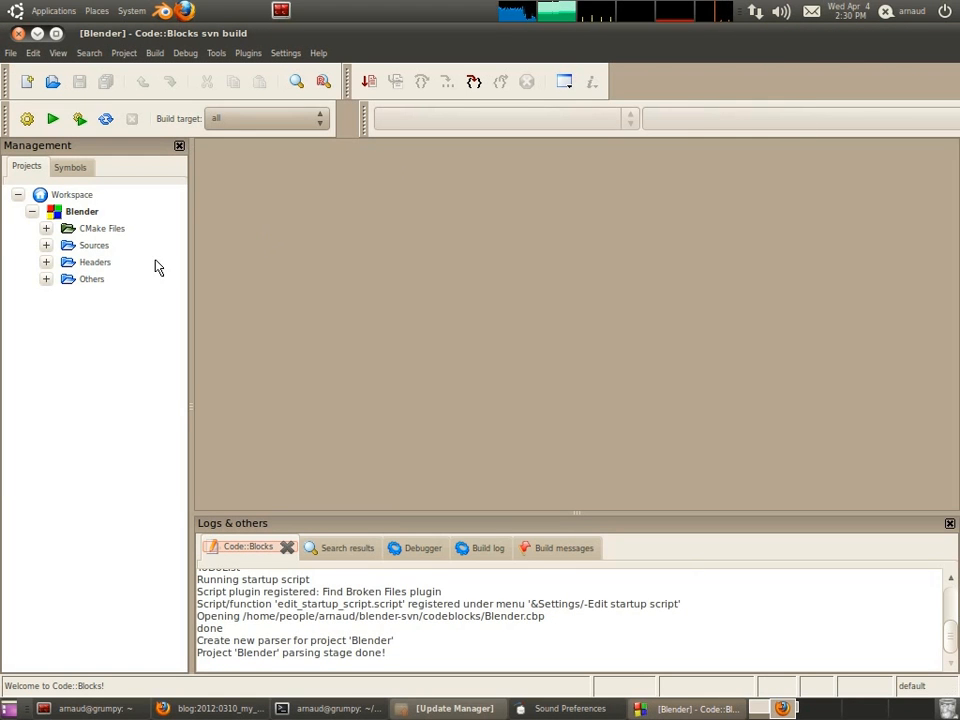
{"action": "mouse_move", "coordinate": [83, 280]}
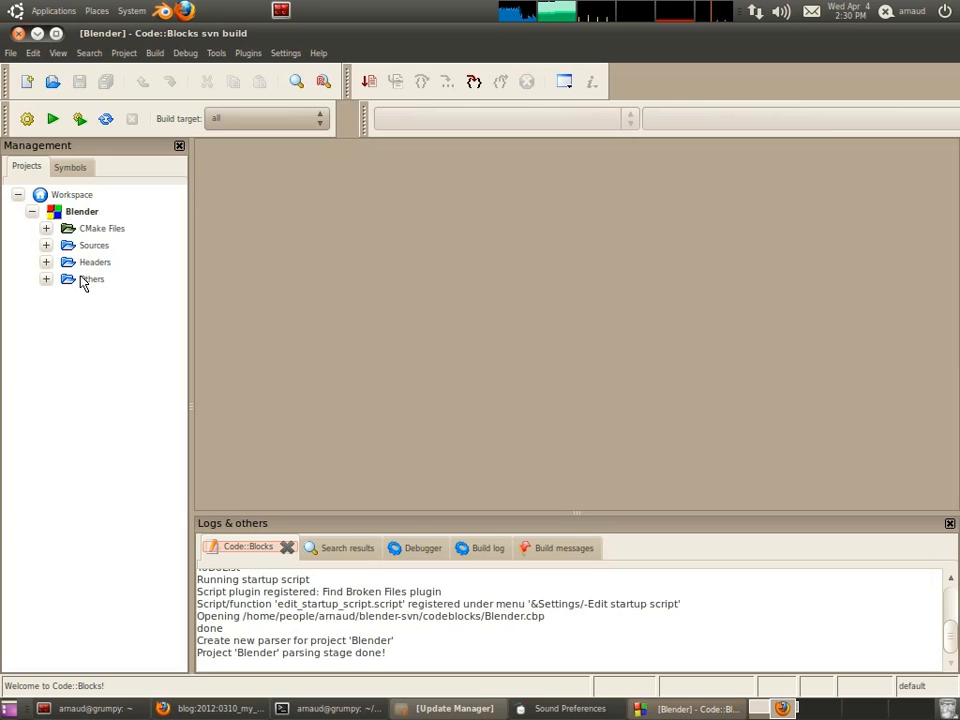
- Expand Sources > blender > source > gameengine > VideoTexture and open VideoFFmpeg.cpp
{"action": "left_click", "coordinate": [46, 279]}
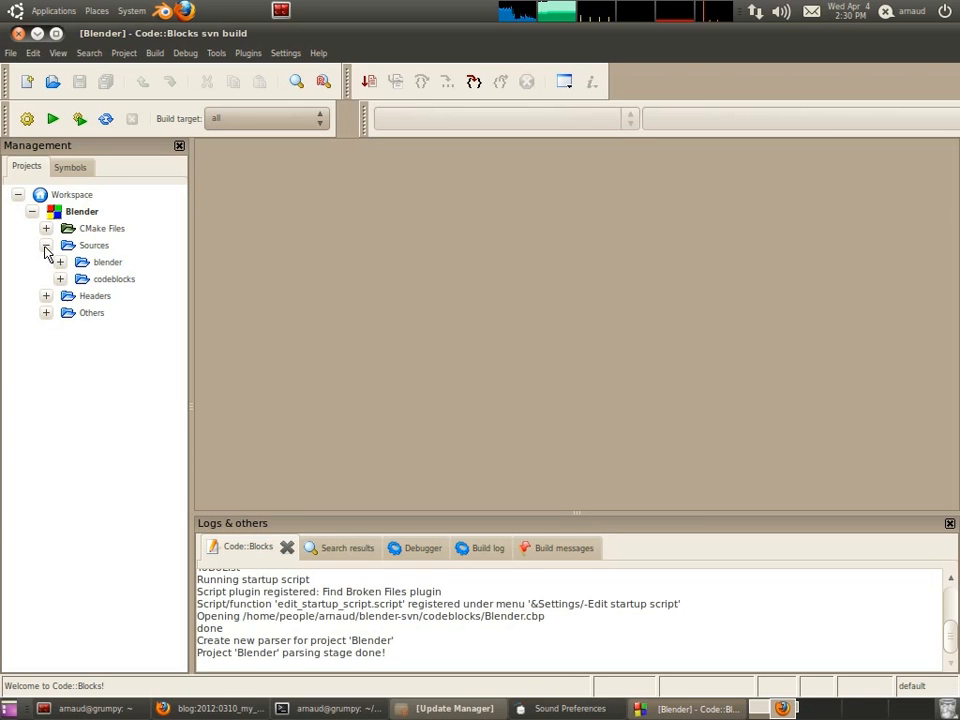
{"action": "left_click", "coordinate": [46, 245]}
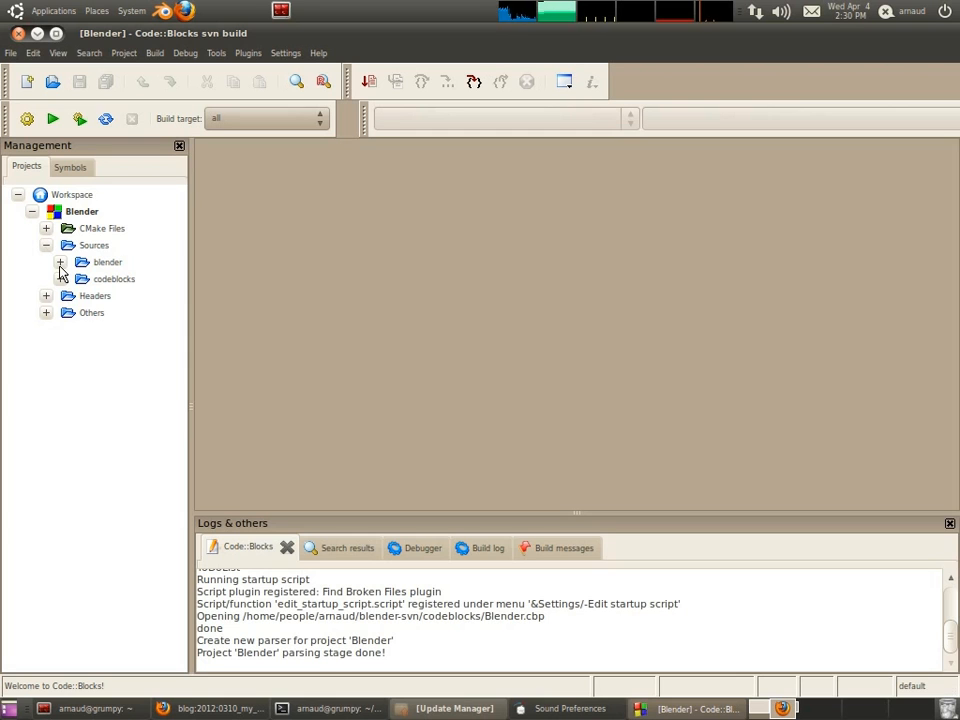
{"action": "left_click", "coordinate": [60, 262]}
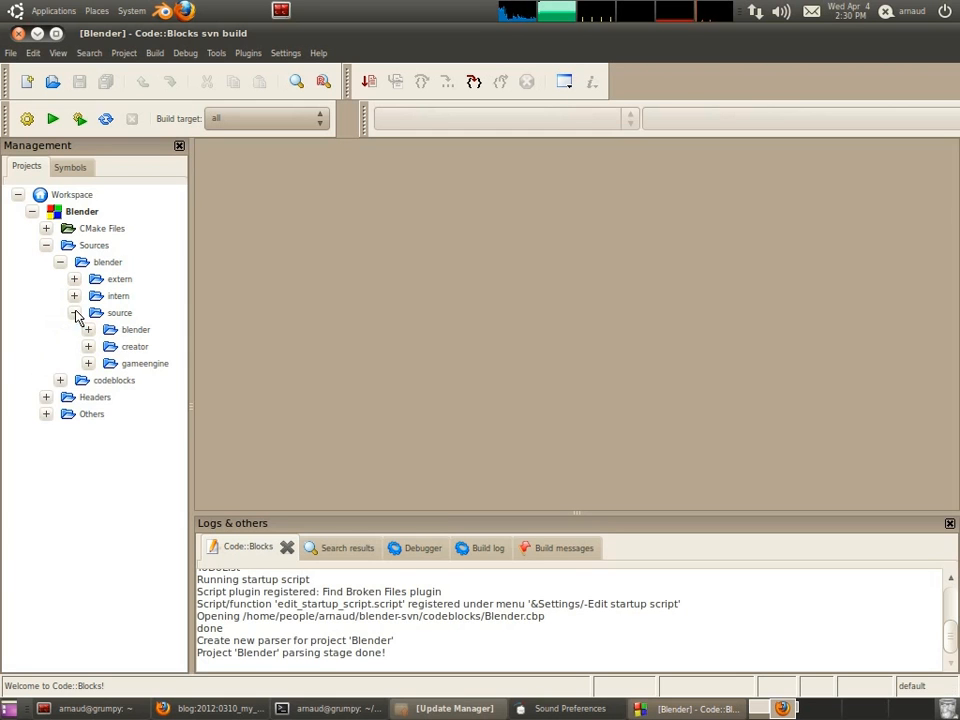
{"action": "left_click", "coordinate": [88, 363]}
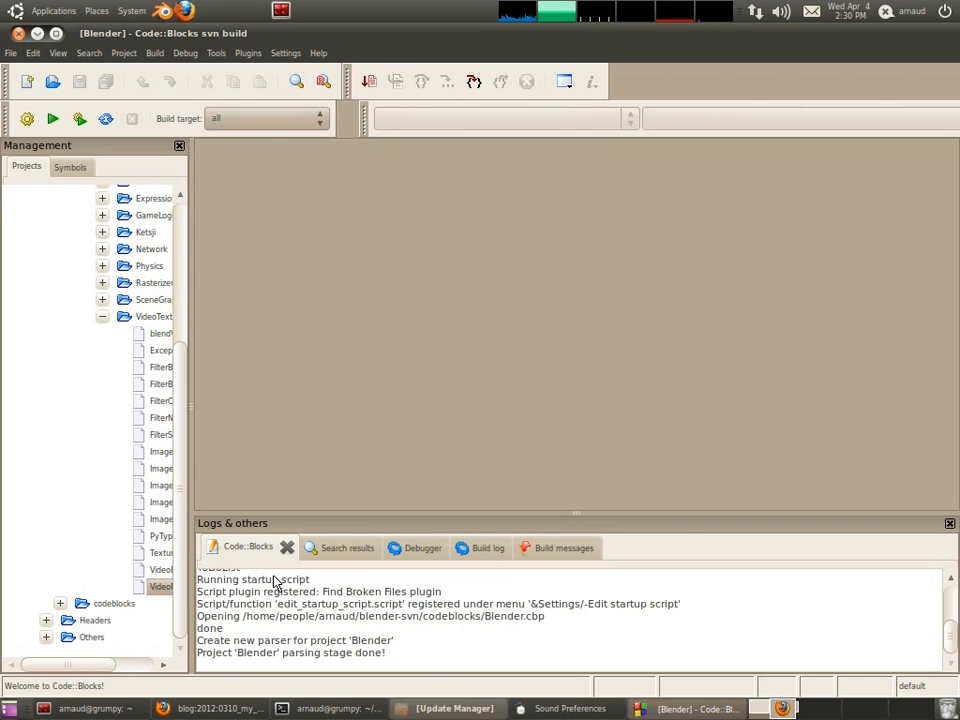
{"action": "double_click", "coordinate": [183, 605]}
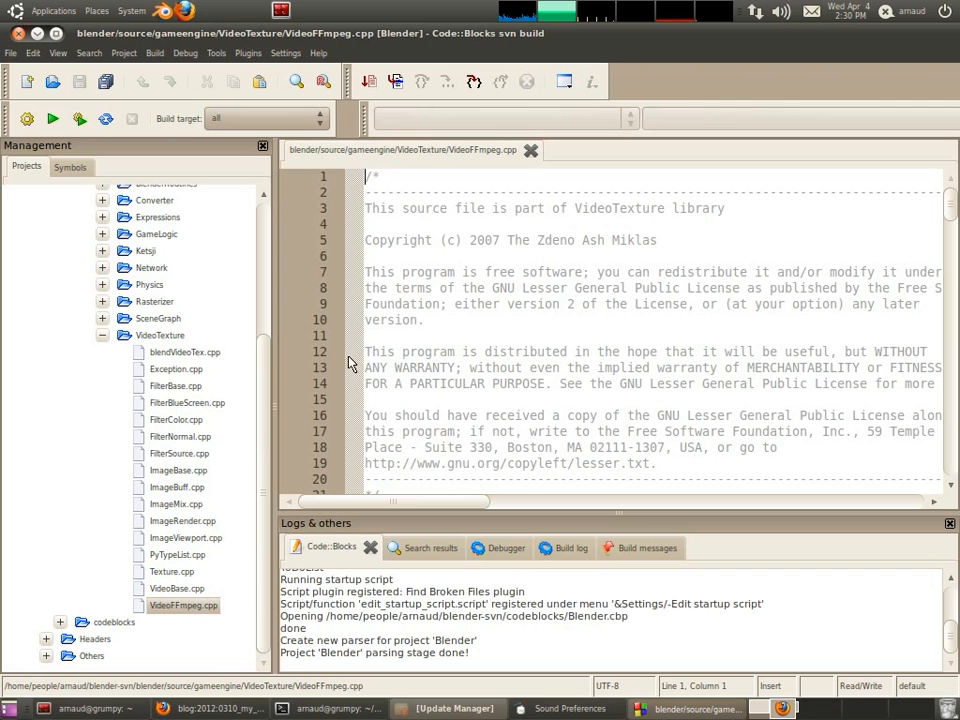
{"action": "mouse_move", "coordinate": [338, 508]}
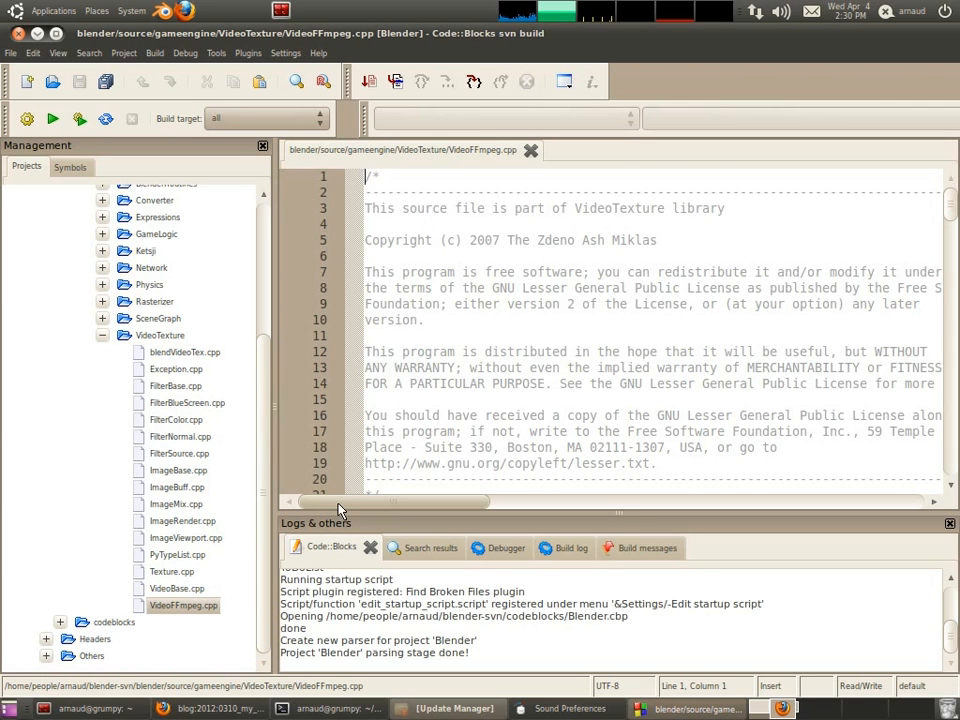
{"action": "scroll", "scroll_direction": "down", "scroll_amount": 3}
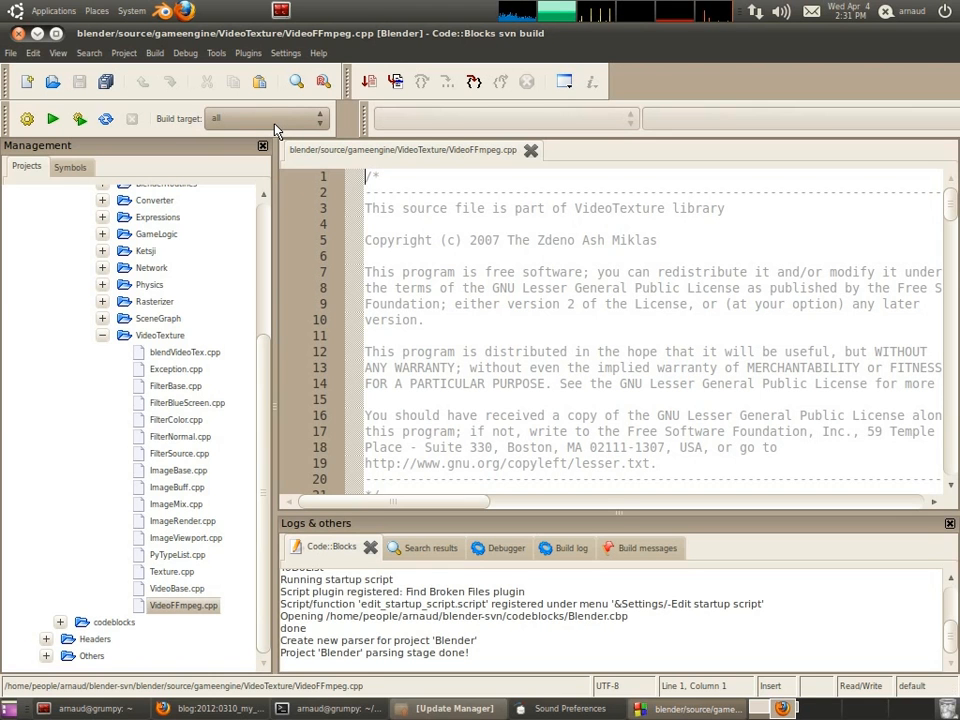
- Browse the build target dropdown's list of project targets on the compiler toolbar
{"action": "left_click", "coordinate": [318, 119]}
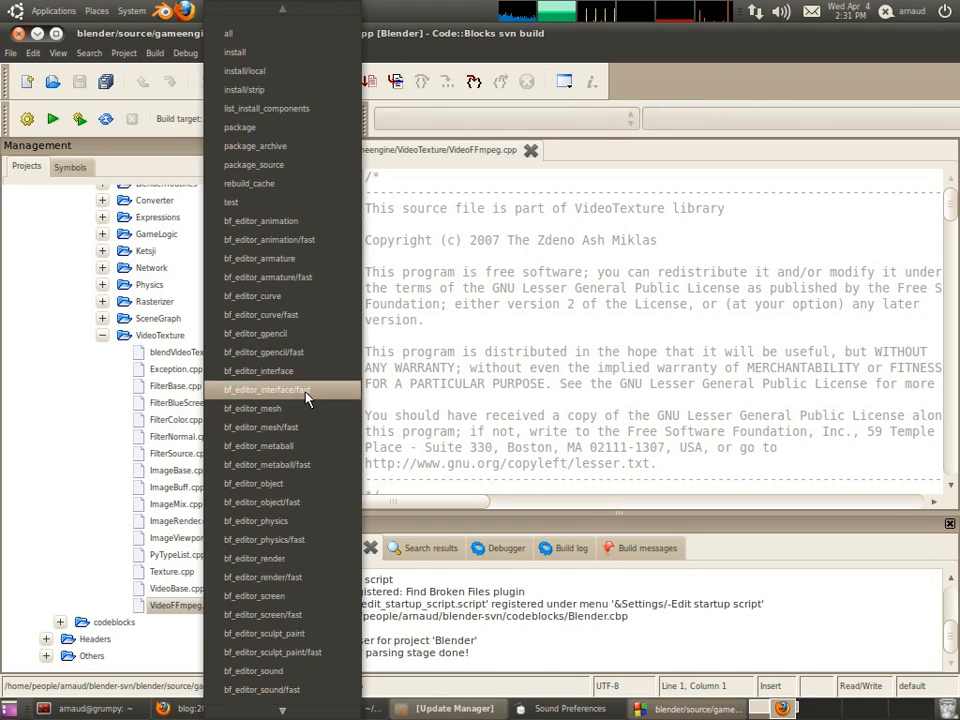
{"action": "scroll", "scroll_direction": "down", "scroll_amount": 3}
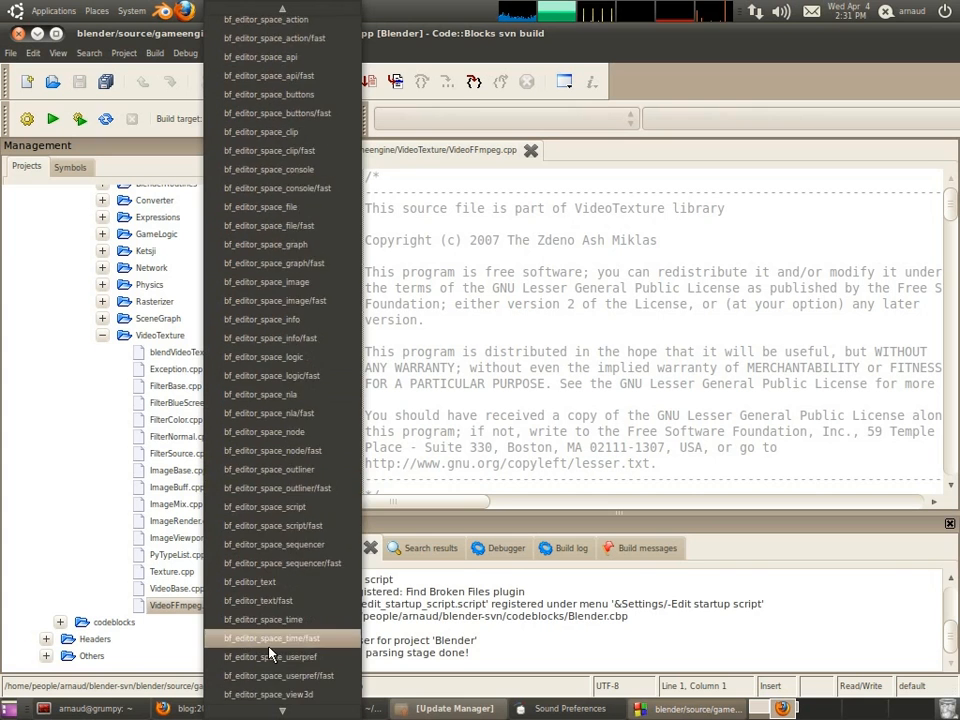
{"action": "scroll", "scroll_direction": "down", "scroll_amount": 3}
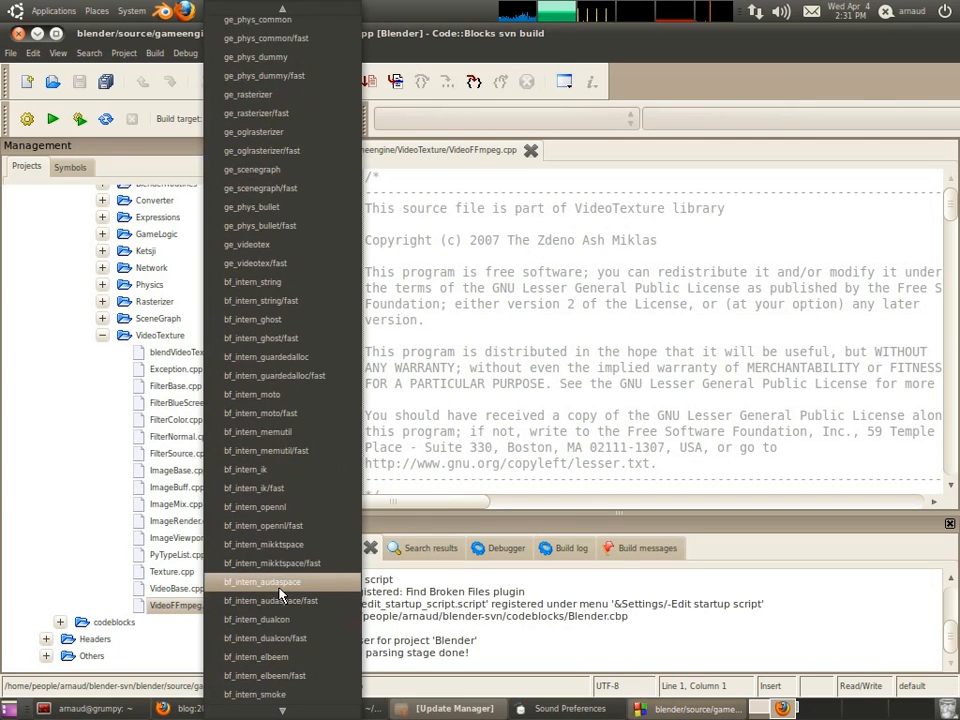
{"action": "scroll", "scroll_direction": "down", "scroll_amount": 3}
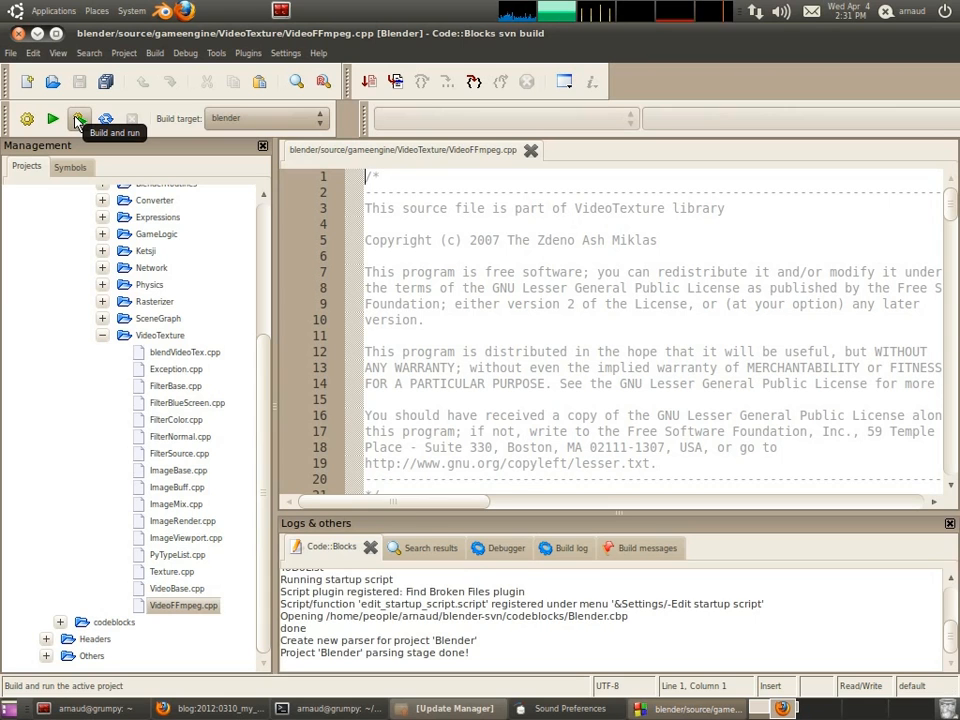
- Build and run the blender target, starting a GNU GCC Makefile build
{"action": "left_click", "coordinate": [79, 118]}
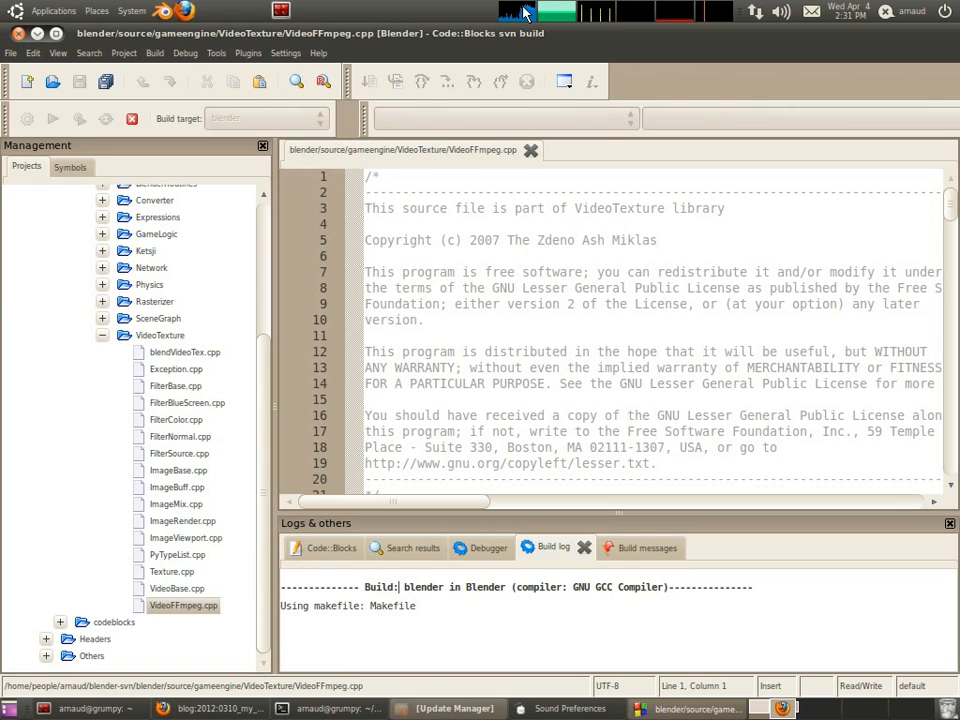
{"action": "mouse_move", "coordinate": [496, 615]}
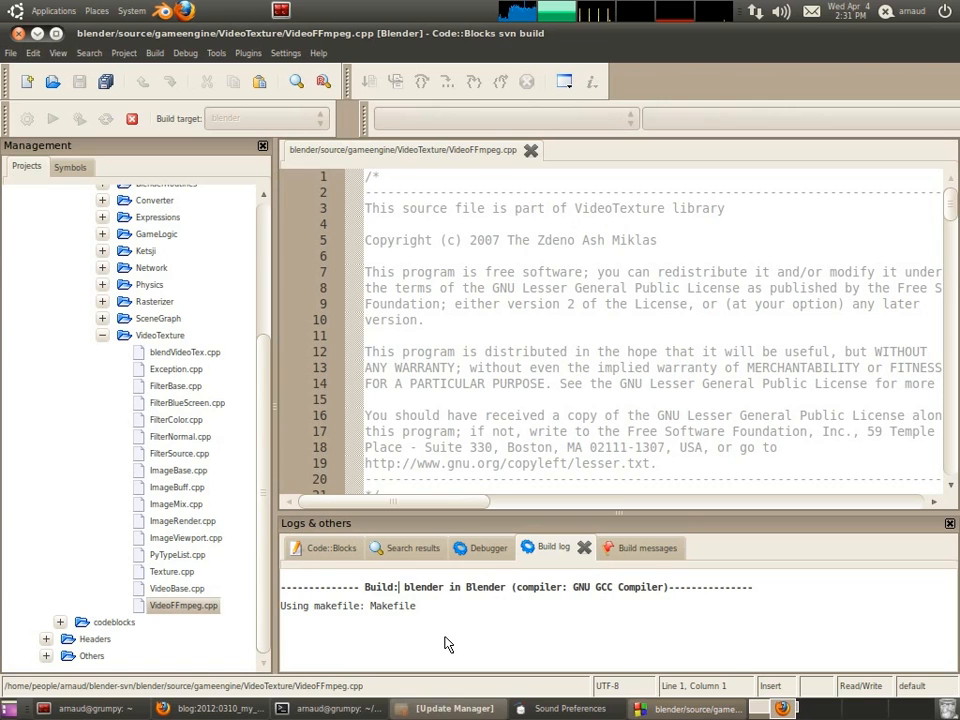
{"action": "mouse_move", "coordinate": [278, 655]}
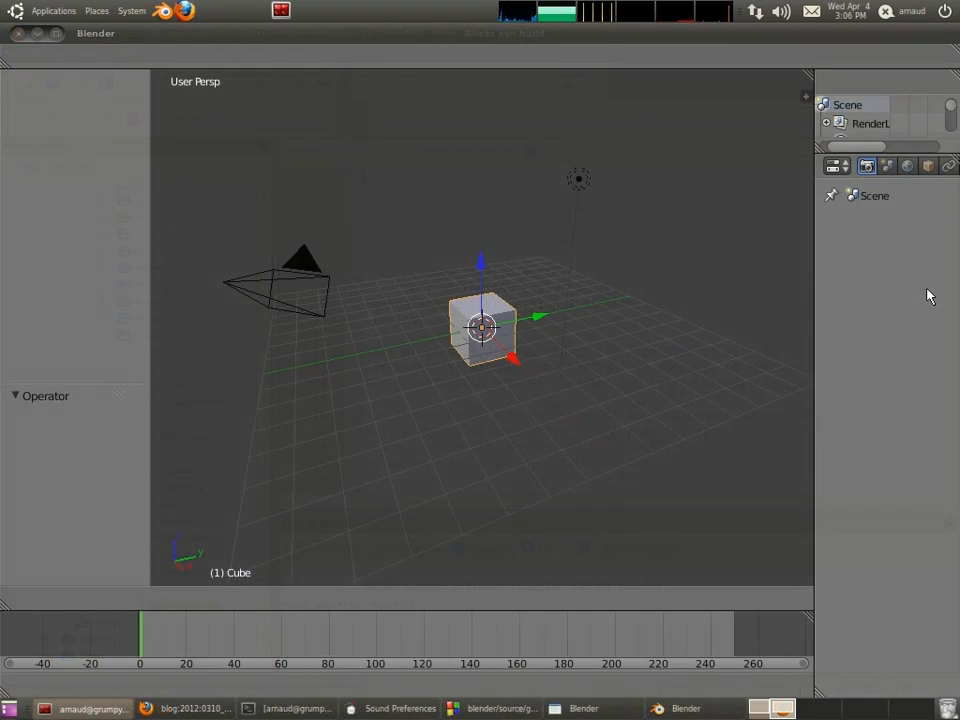
{"action": "mouse_move", "coordinate": [594, 535]}
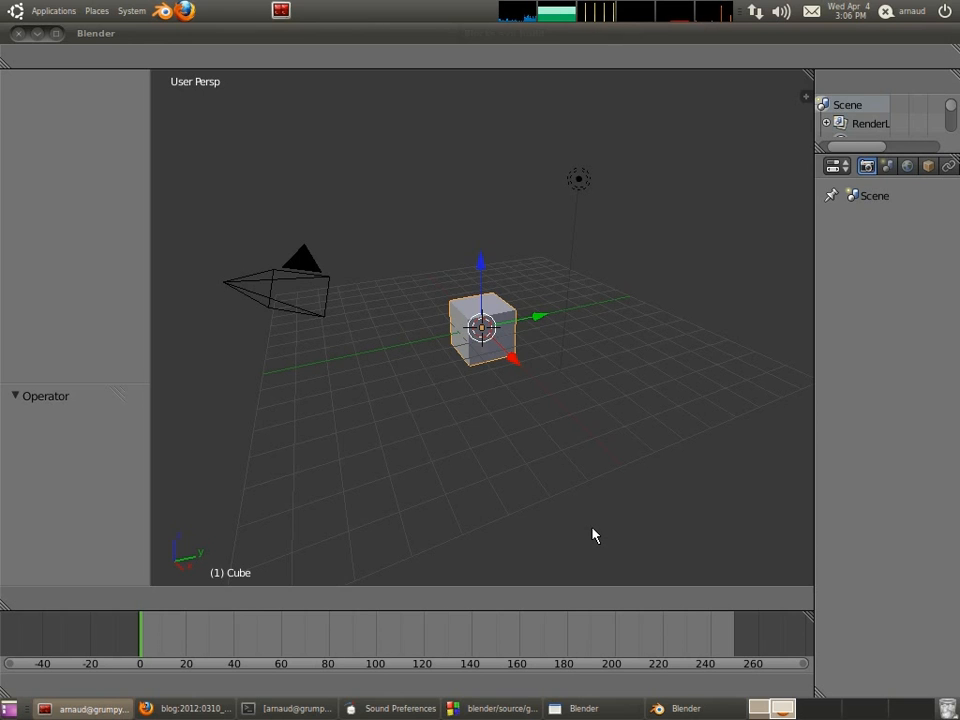
{"action": "mouse_move", "coordinate": [100, 182]}
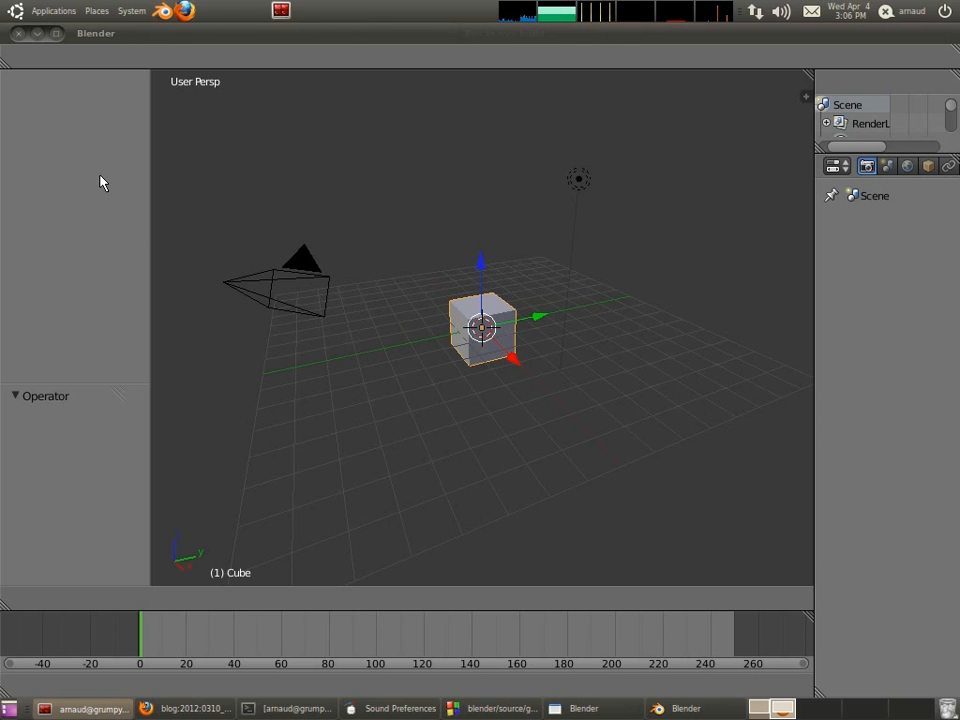
{"action": "mouse_move", "coordinate": [84, 87]}
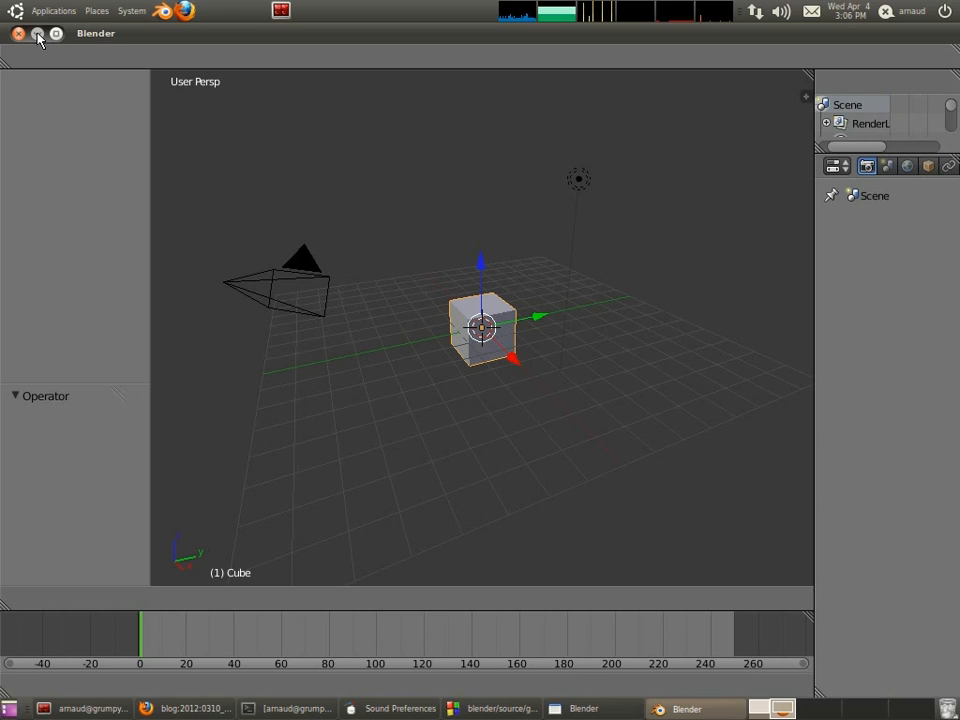
{"action": "mouse_move", "coordinate": [44, 48]}
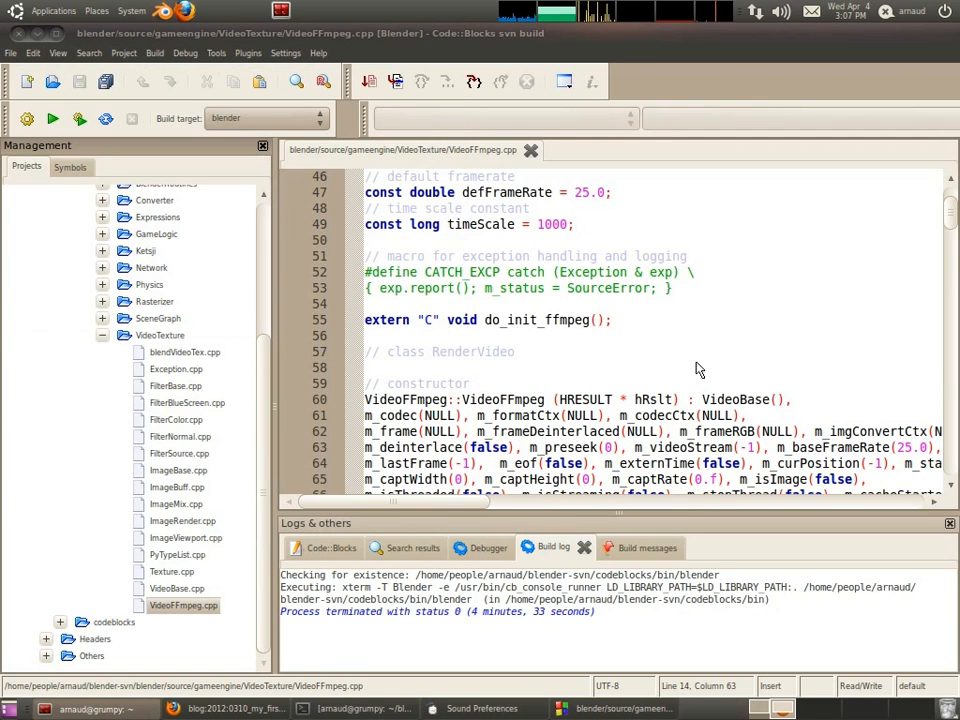
{"action": "mouse_move", "coordinate": [322, 379]}
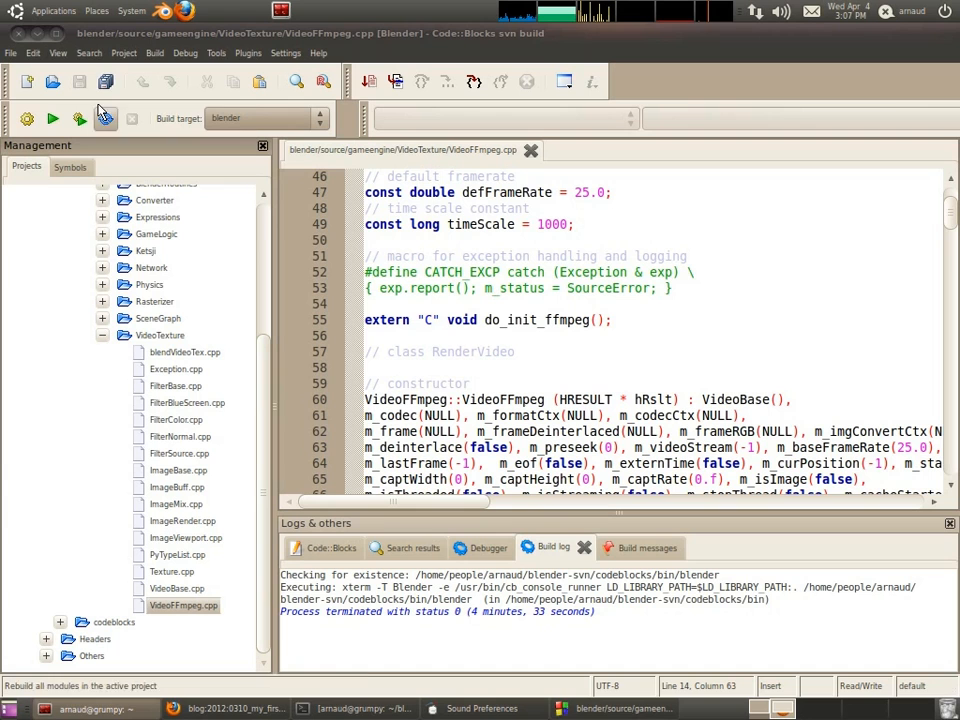
- Look over the Project and Build menus, then bring up the project's Build options
{"action": "left_click", "coordinate": [124, 53]}
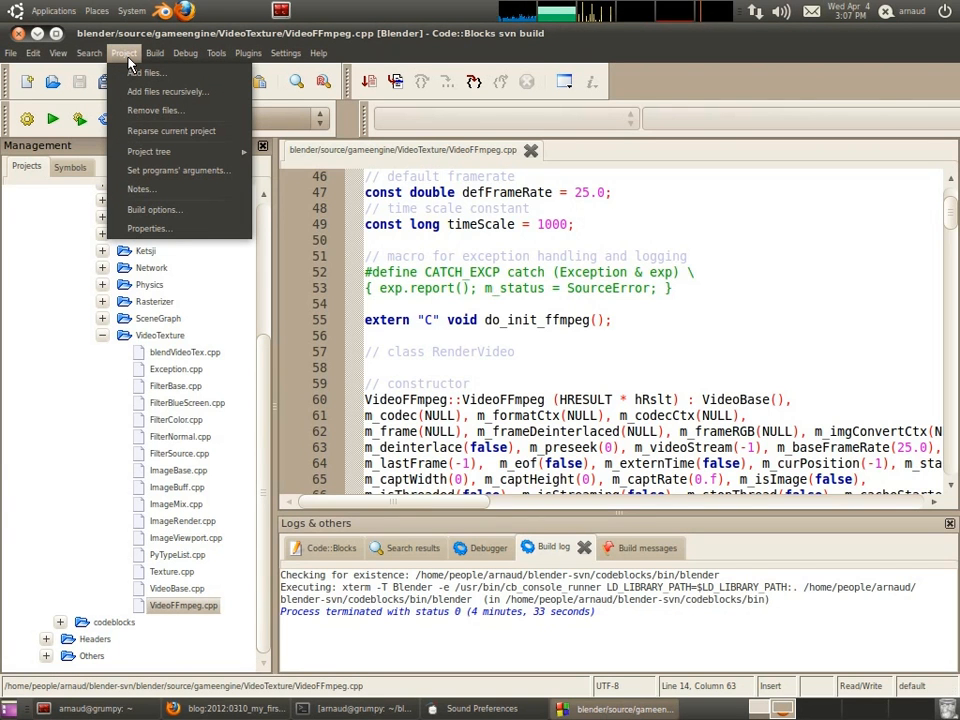
{"action": "left_click", "coordinate": [157, 53]}
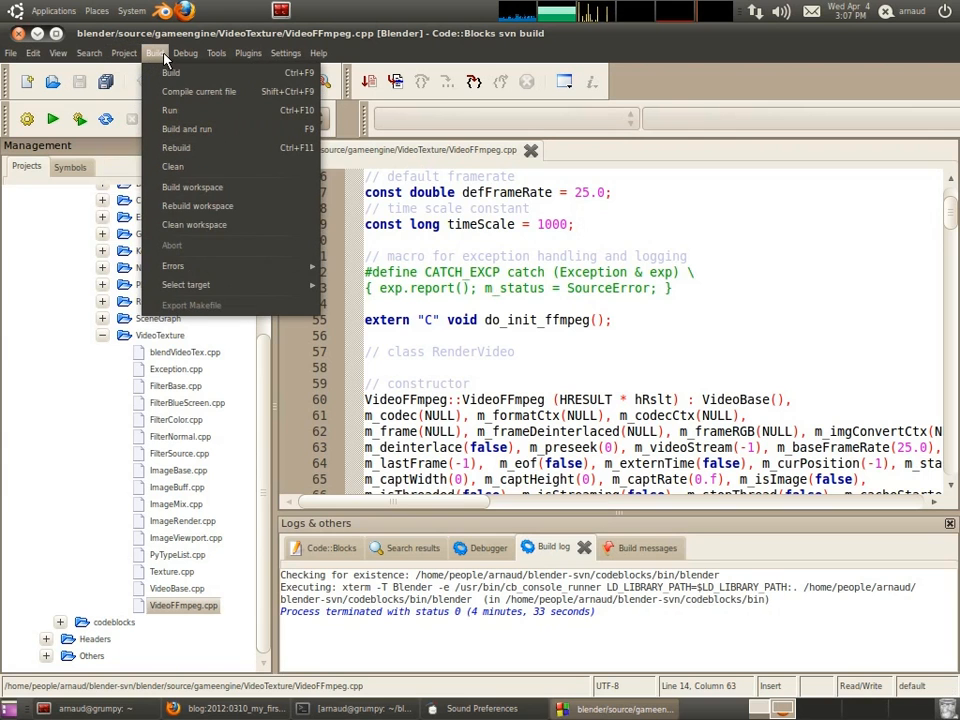
{"action": "mouse_move", "coordinate": [152, 60]}
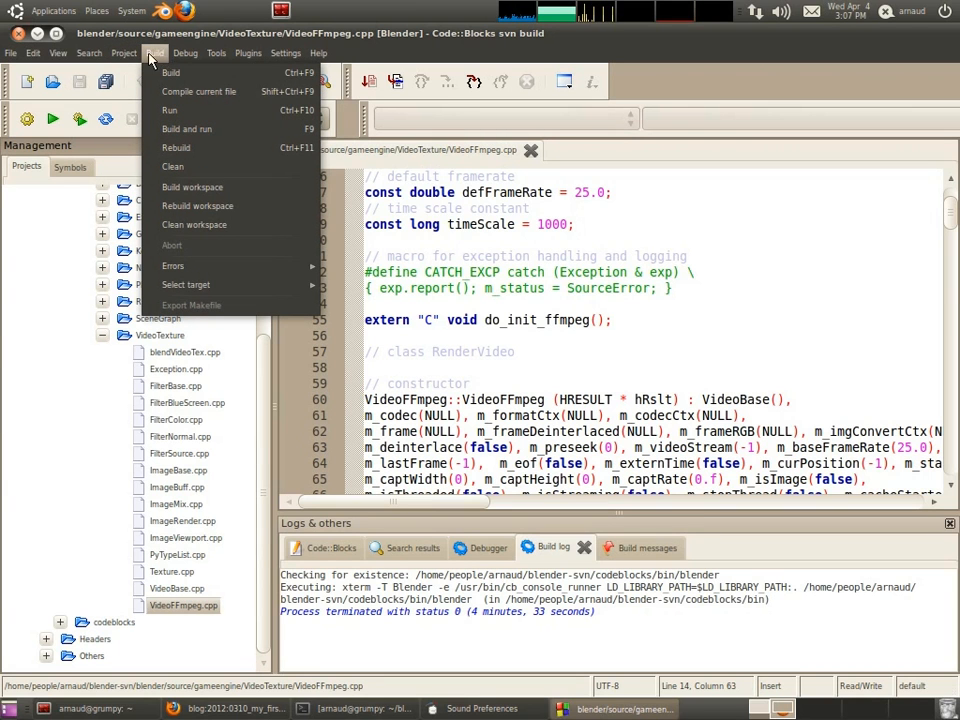
{"action": "left_click", "coordinate": [124, 53]}
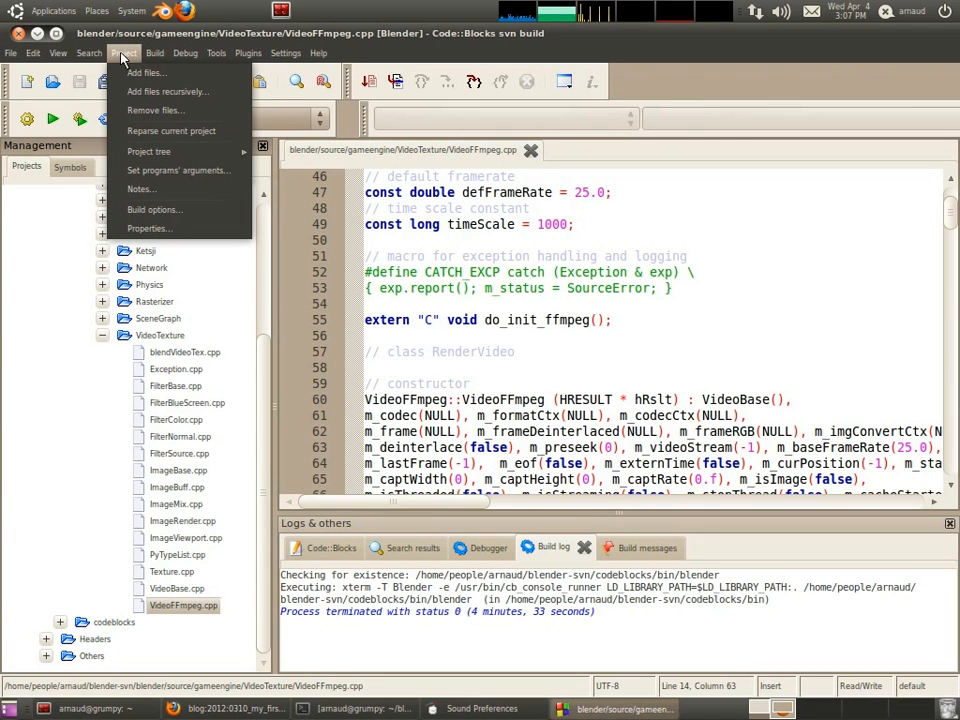
{"action": "left_click", "coordinate": [156, 53]}
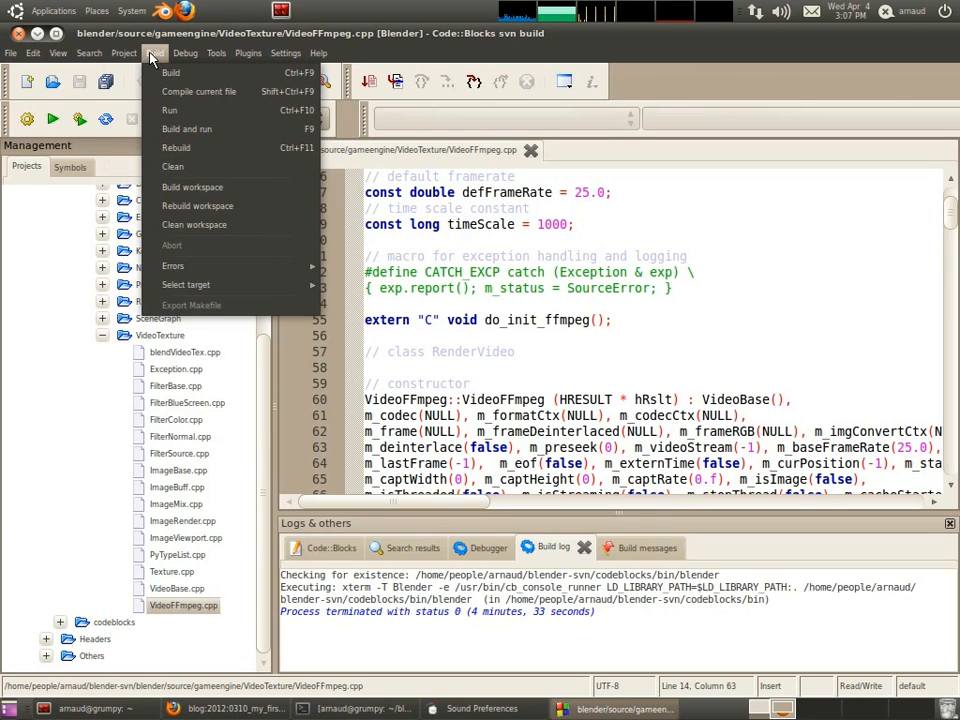
{"action": "left_click", "coordinate": [124, 53]}
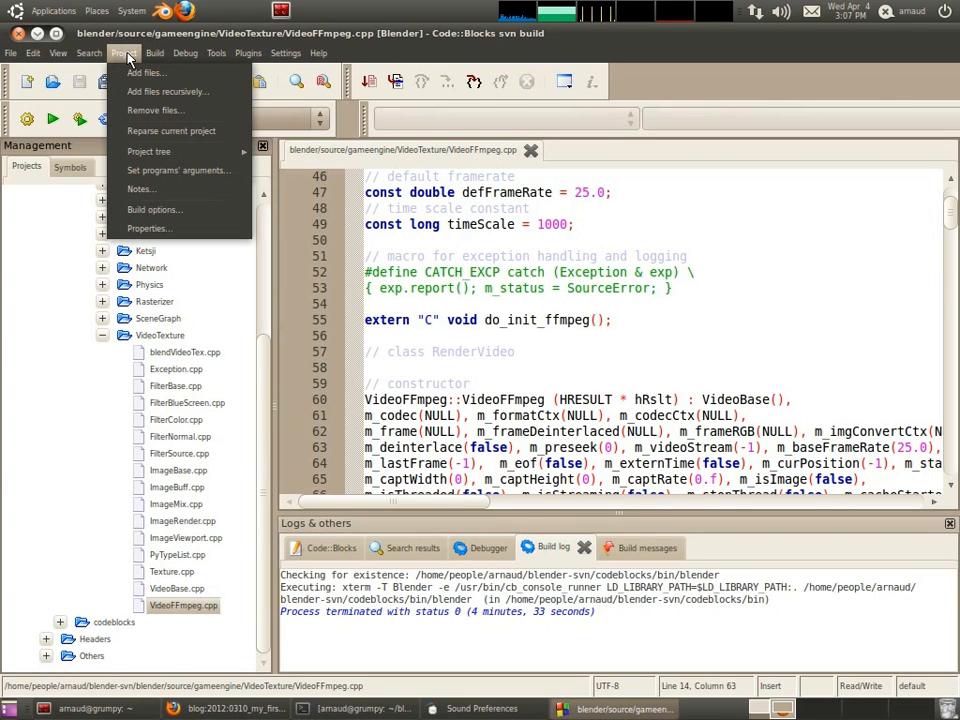
{"action": "mouse_move", "coordinate": [160, 210]}
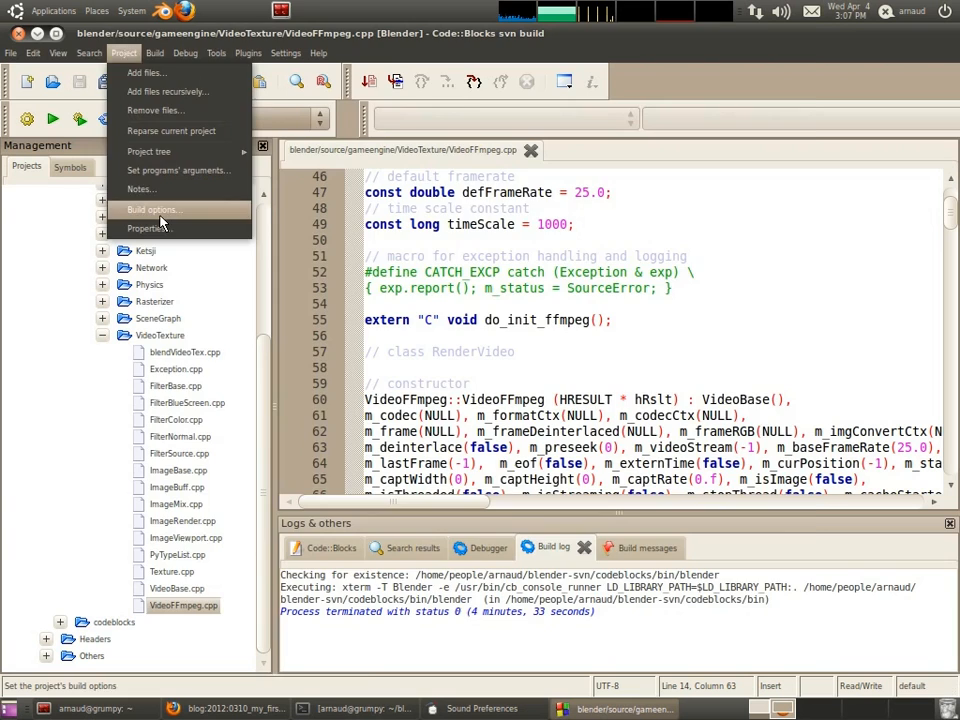
{"action": "left_click", "coordinate": [153, 209]}
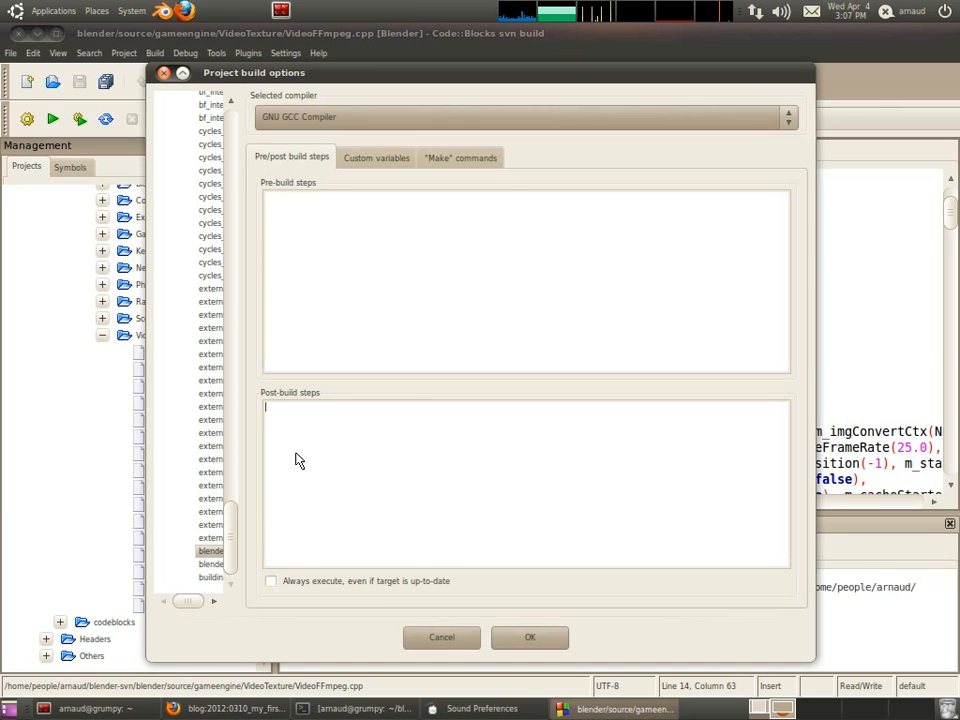
- Enter 'make install' as the post-build step and confirm the build options
{"action": "type", "text": "make in"}
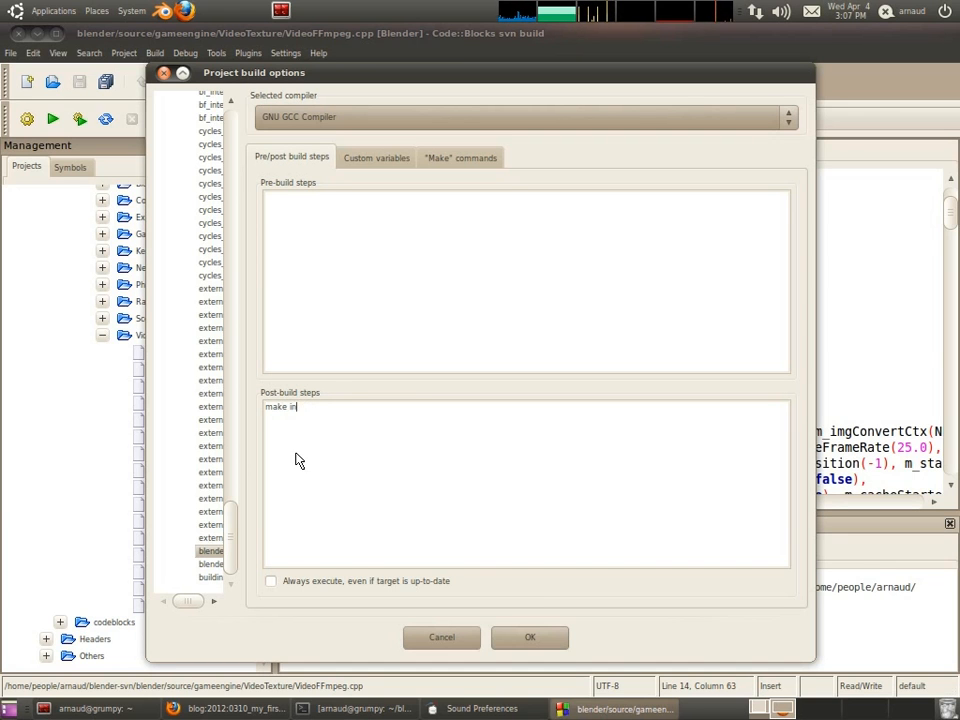
{"action": "type", "text": "stall"}
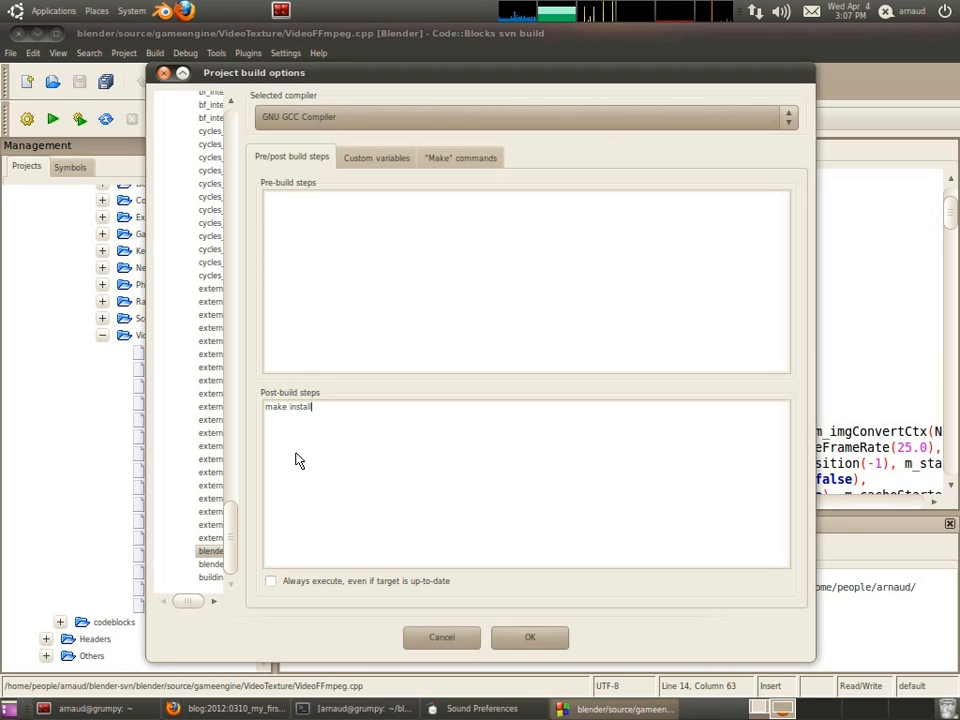
{"action": "mouse_move", "coordinate": [399, 687]}
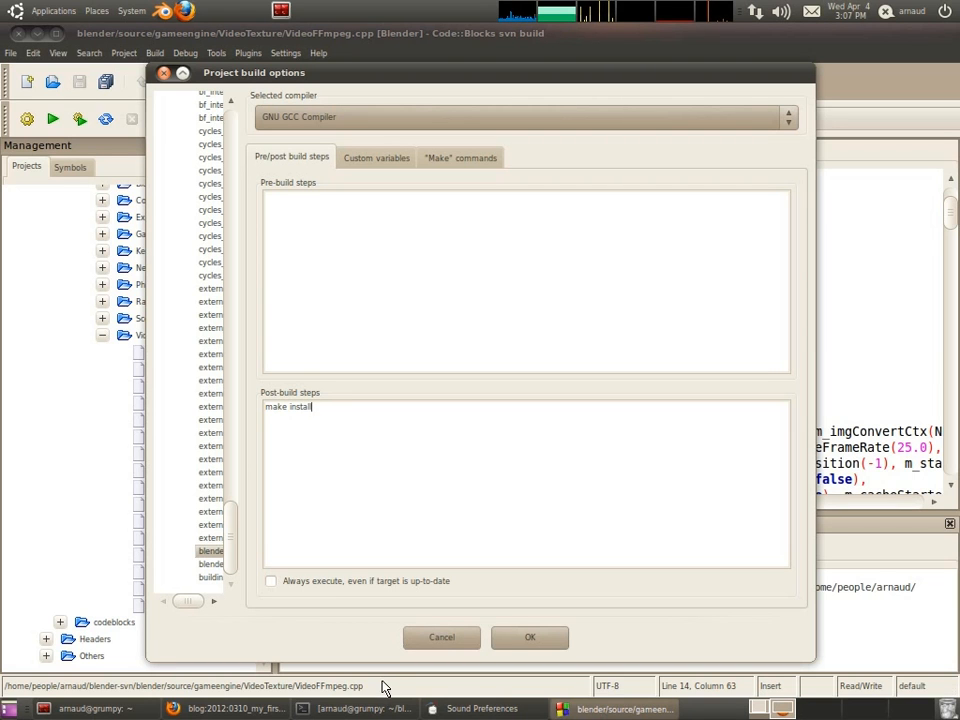
{"action": "mouse_move", "coordinate": [530, 637]}
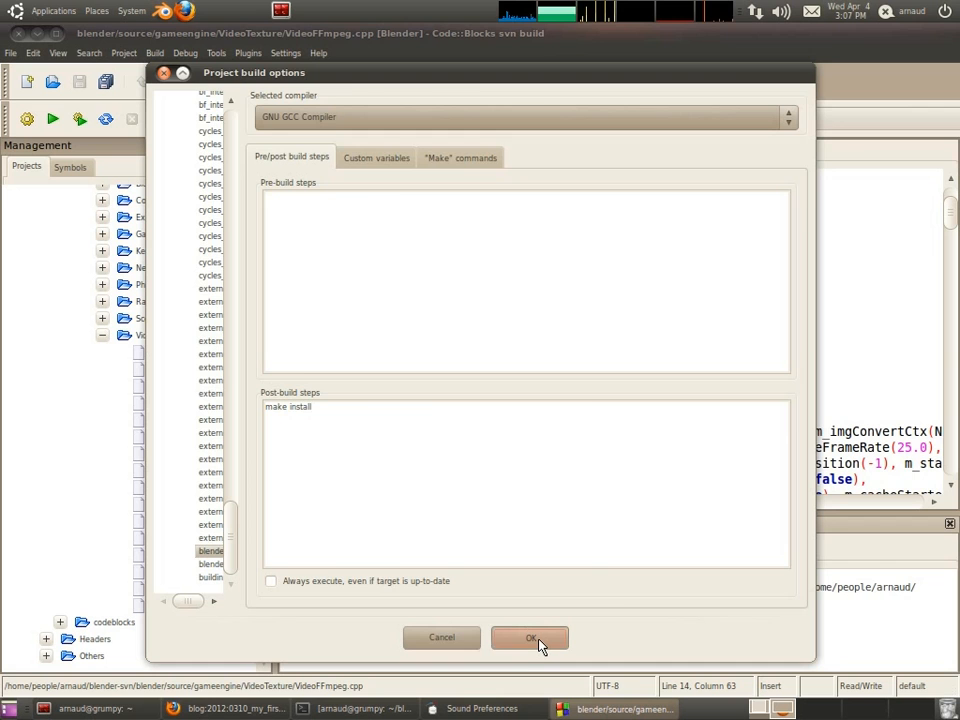
{"action": "left_click", "coordinate": [528, 637]}
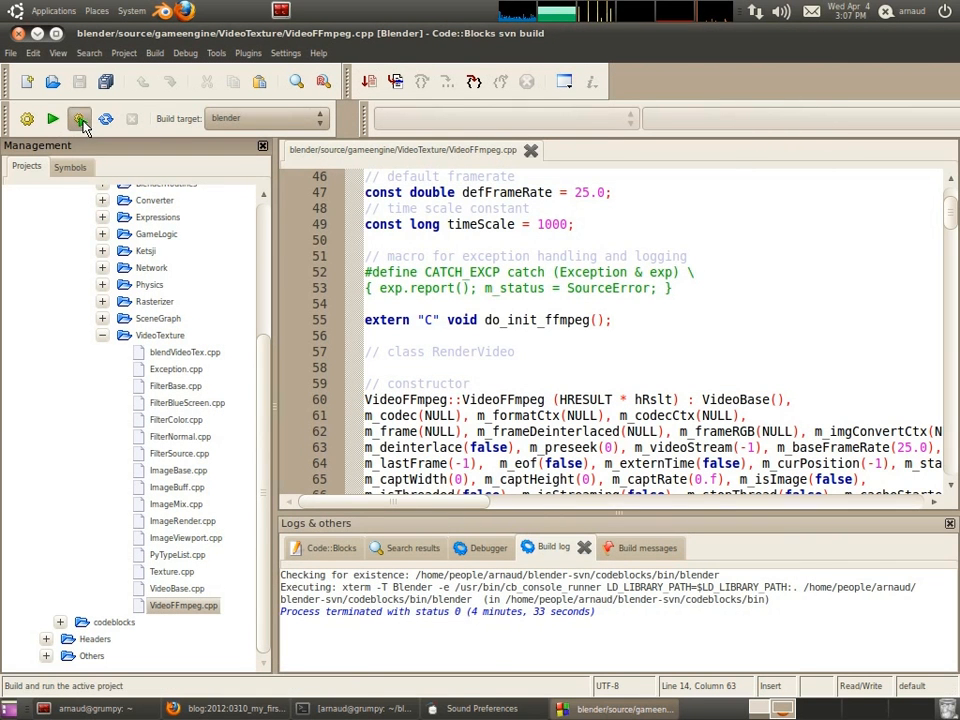
- Build and run the project, launching Blender with its default cube, camera and lamp scene
{"action": "left_click", "coordinate": [79, 118]}
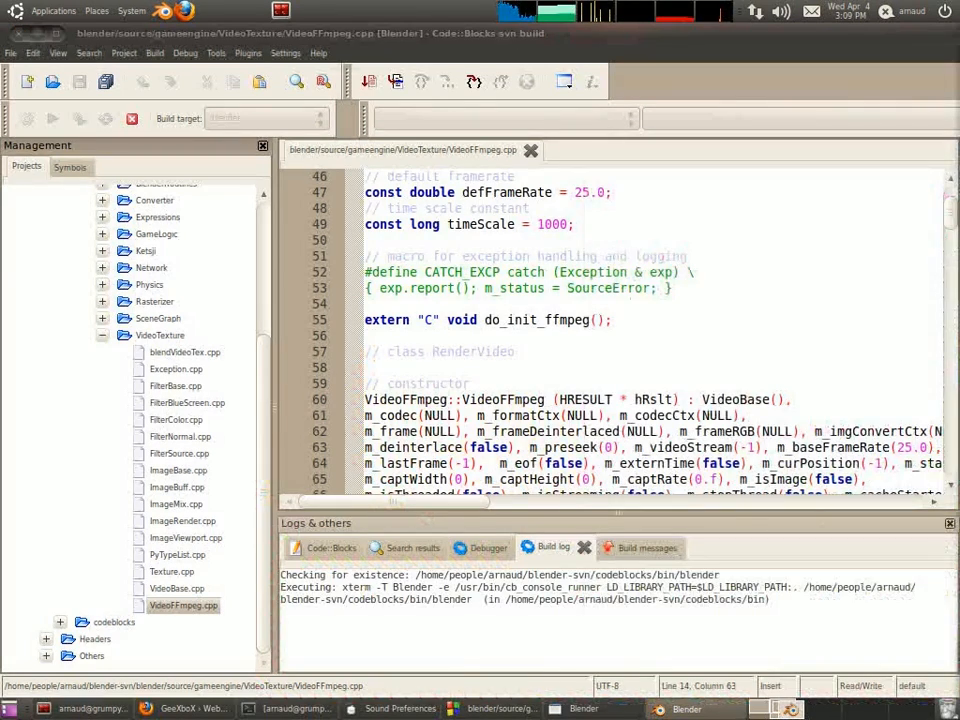
{"action": "left_click", "coordinate": [690, 709]}
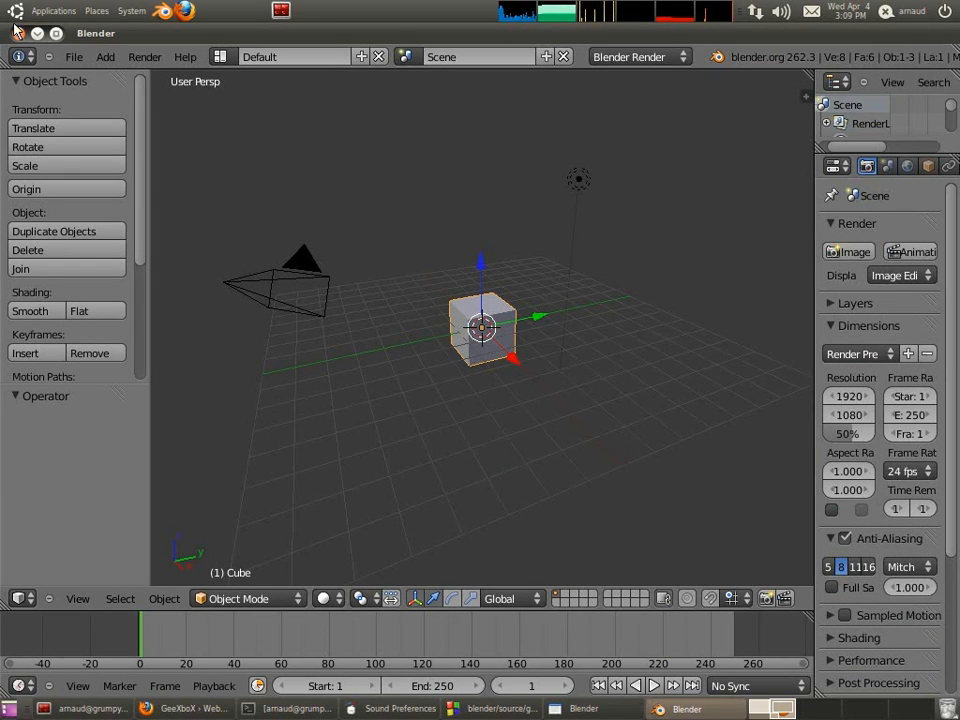
{"action": "mouse_move", "coordinate": [370, 146]}
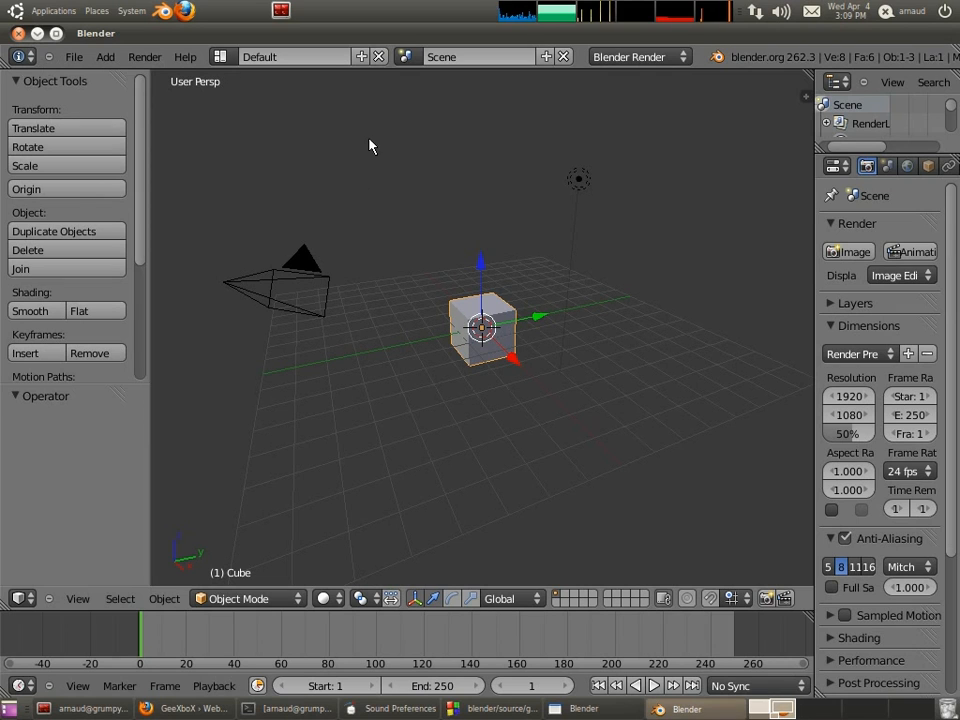
{"action": "mouse_move", "coordinate": [131, 135]}
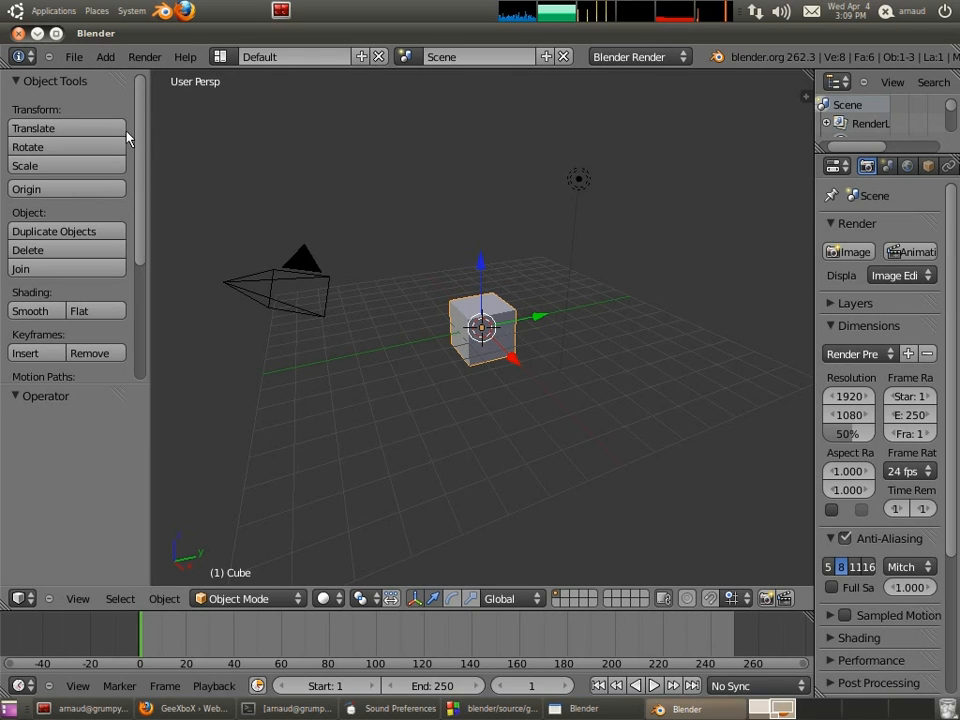
{"action": "mouse_move", "coordinate": [10, 37]}
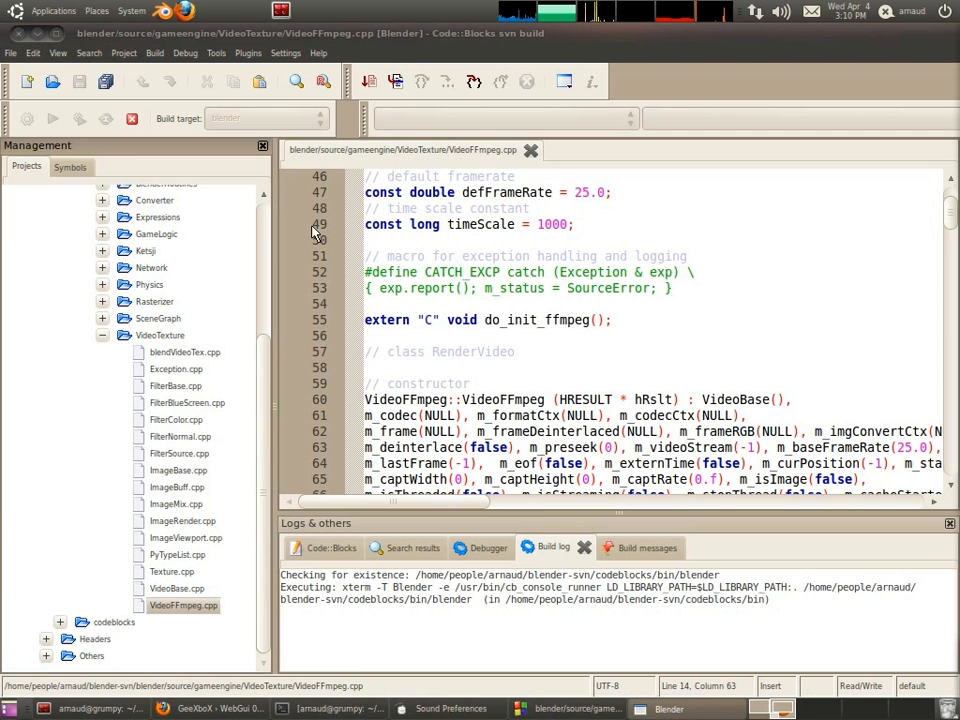
- Dismiss the Project menu, then show Help > About for the svn 7899 Code::Blocks build
{"action": "left_click", "coordinate": [13, 53]}
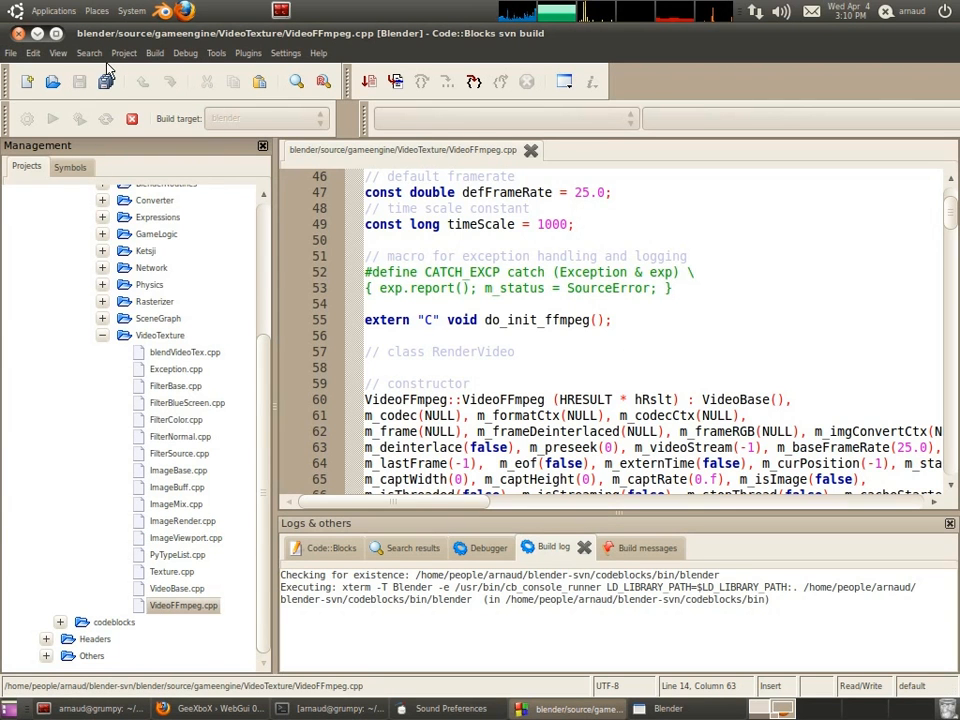
{"action": "mouse_move", "coordinate": [212, 131]}
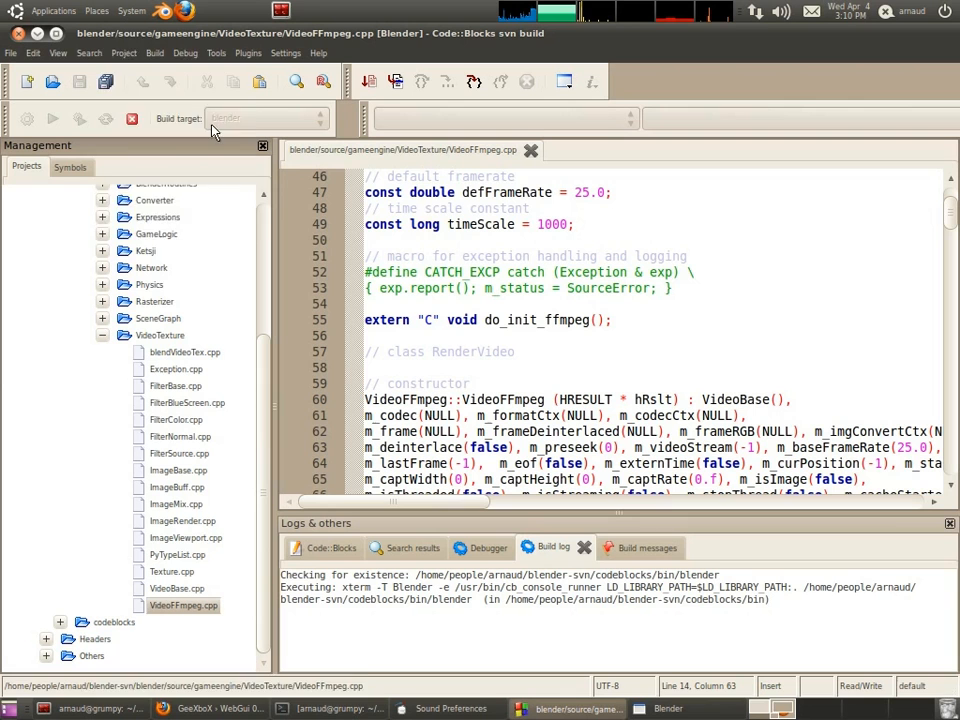
{"action": "left_click", "coordinate": [124, 53]}
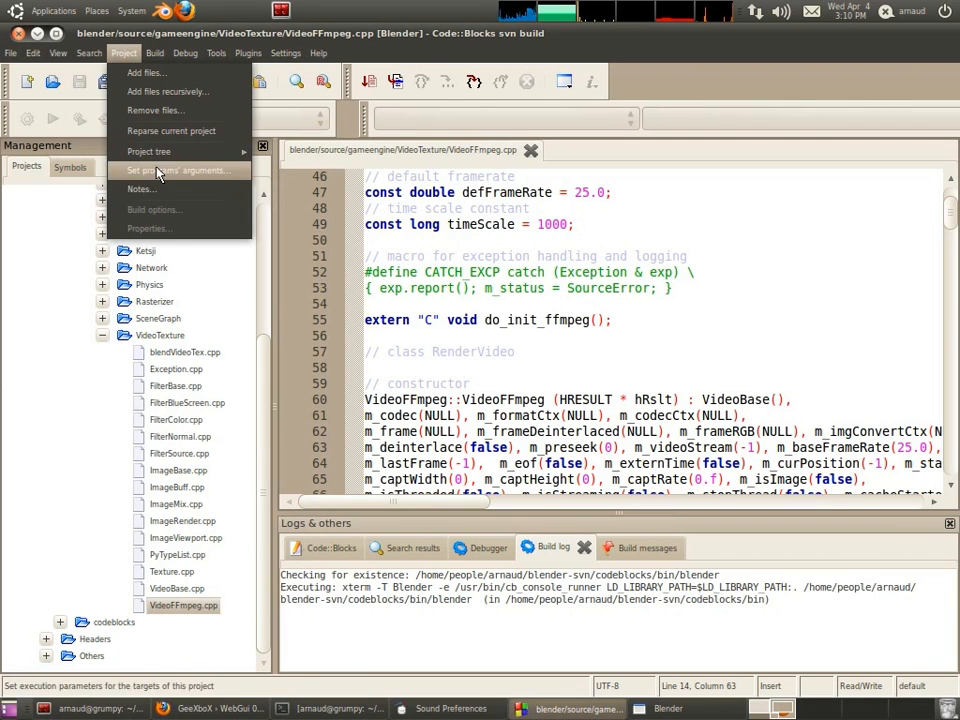
{"action": "left_click", "coordinate": [689, 237]}
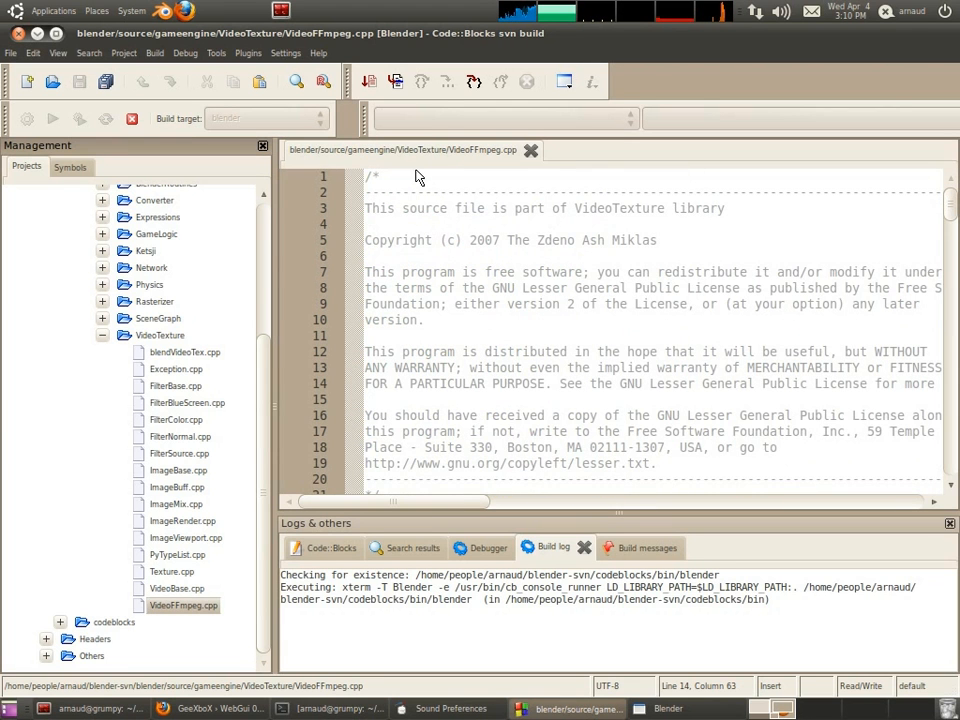
{"action": "mouse_move", "coordinate": [318, 53]}
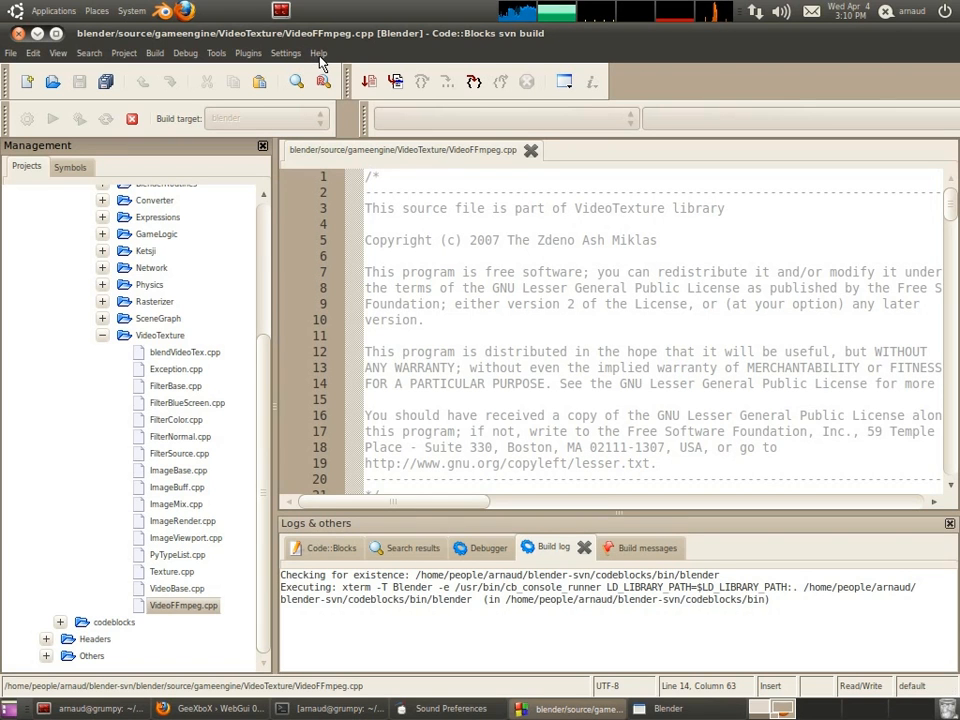
{"action": "left_click", "coordinate": [319, 53]}
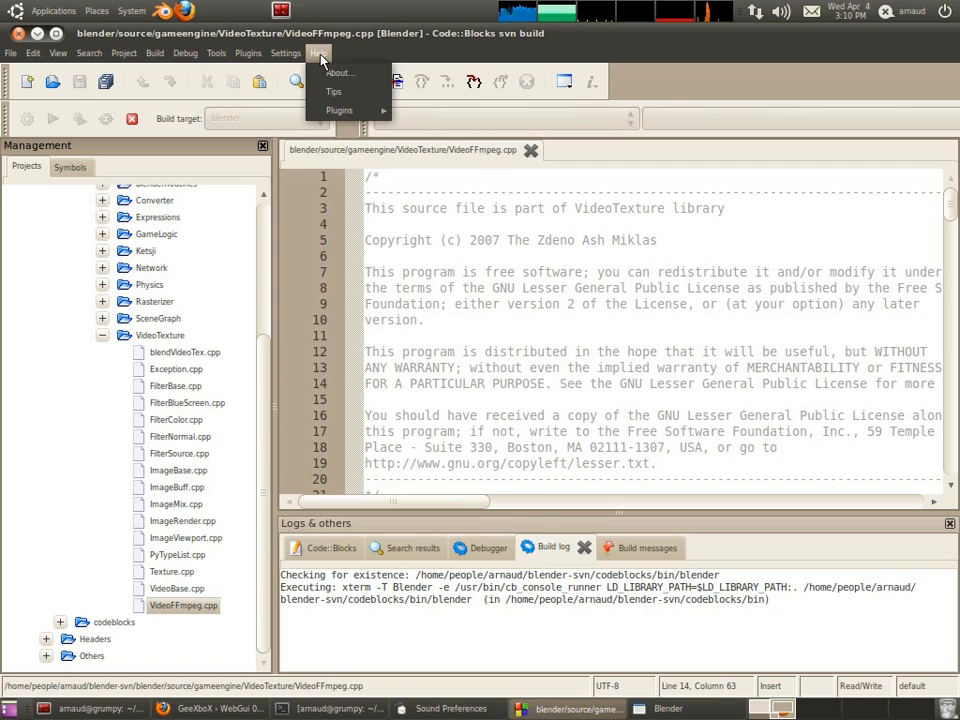
{"action": "mouse_move", "coordinate": [340, 74]}
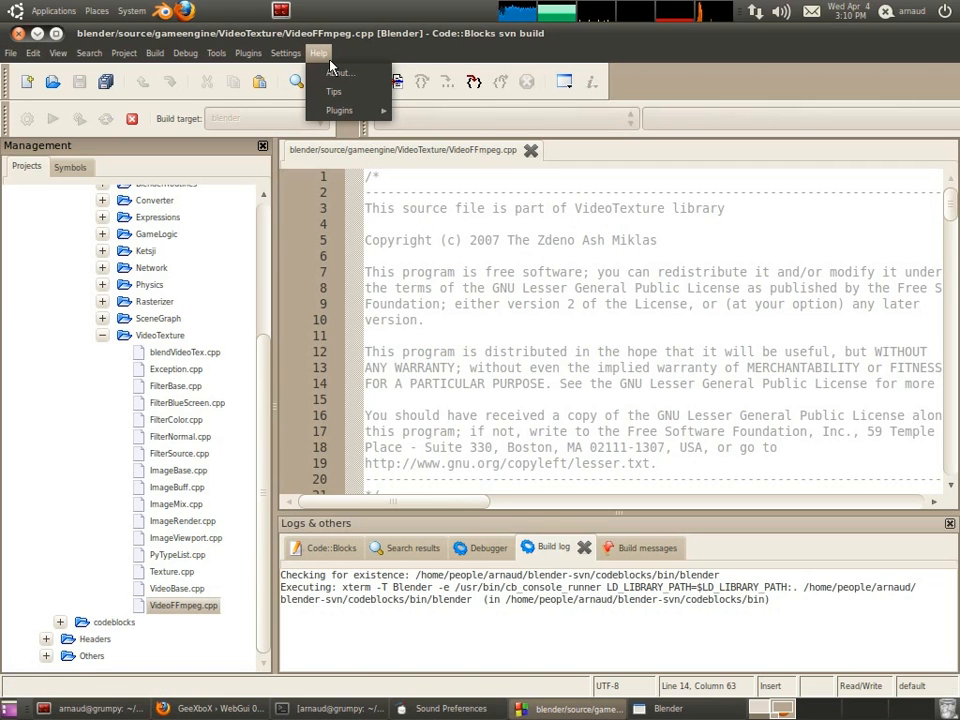
{"action": "left_click", "coordinate": [341, 75]}
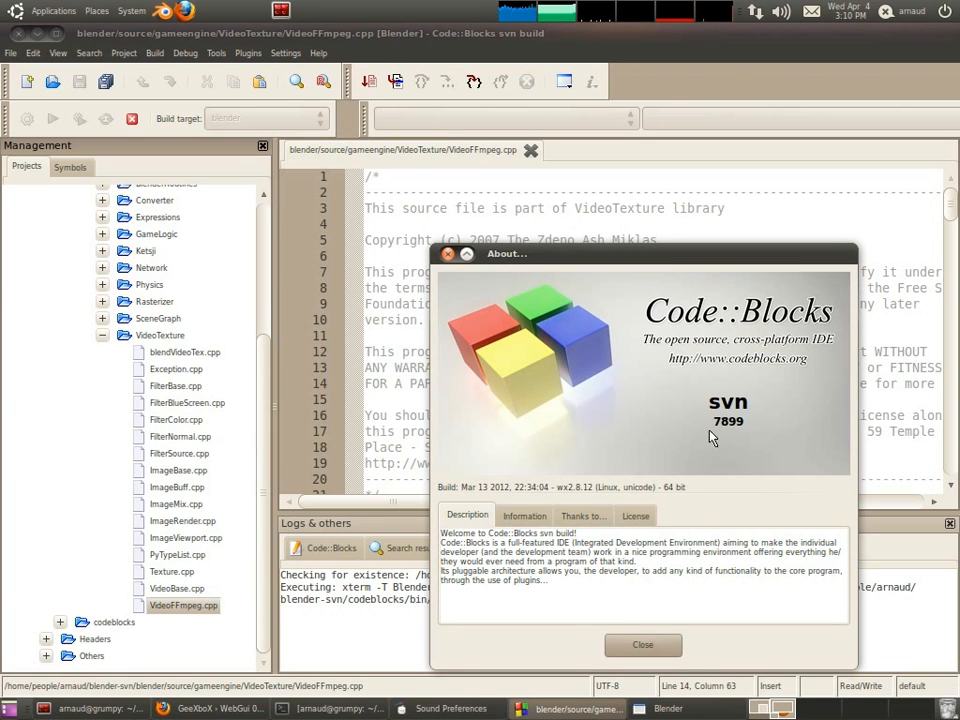
{"action": "mouse_move", "coordinate": [717, 434]}
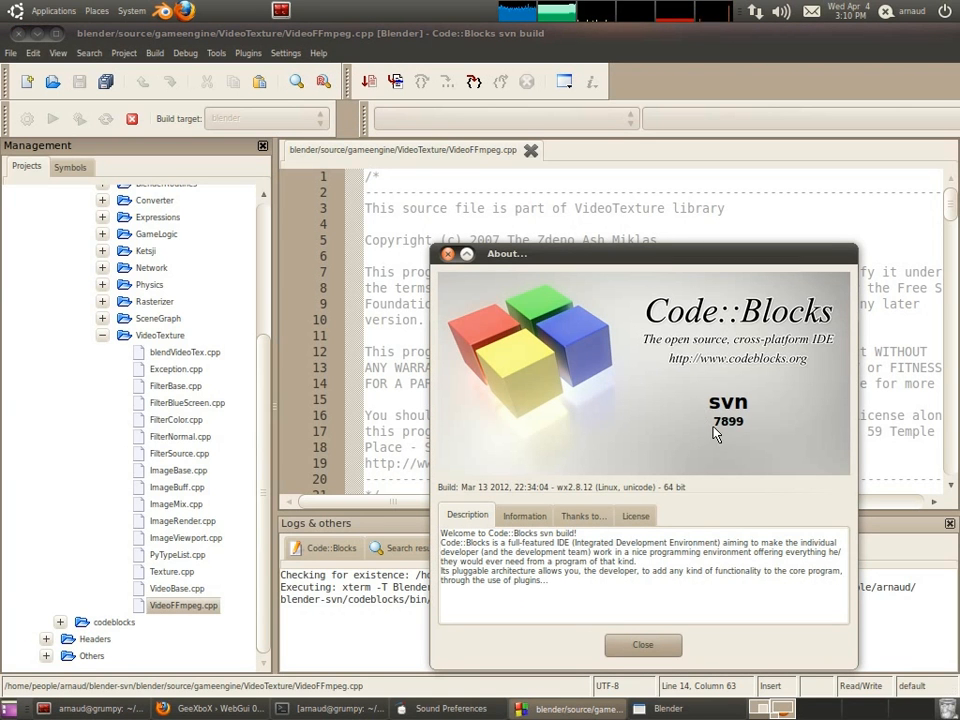
{"action": "mouse_move", "coordinate": [729, 437]}
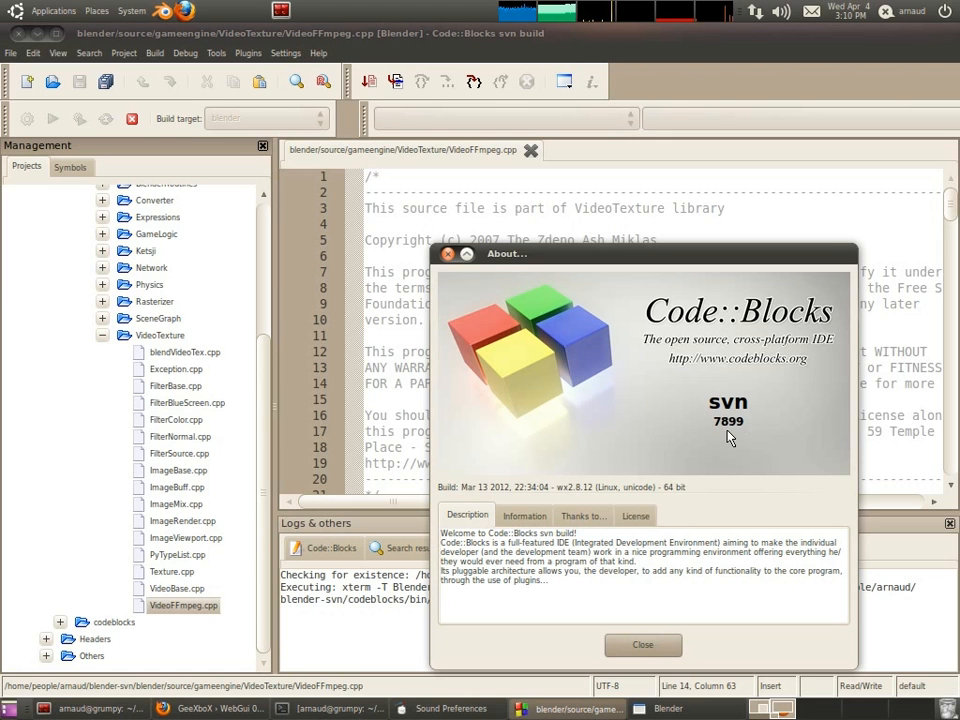
{"action": "mouse_move", "coordinate": [510, 281]}
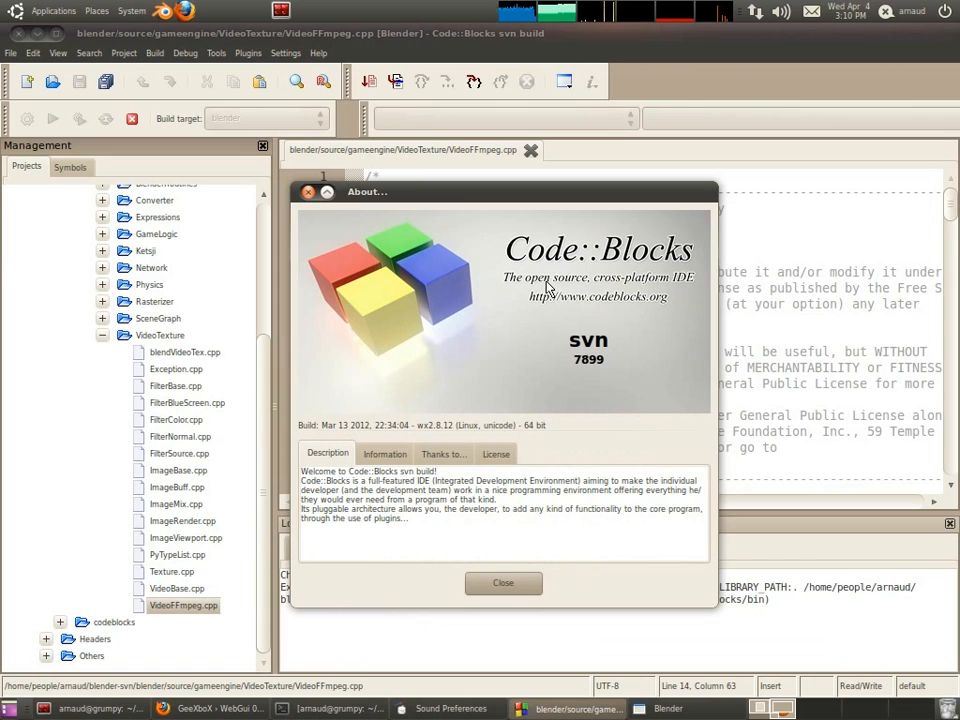
{"action": "mouse_move", "coordinate": [614, 387]}
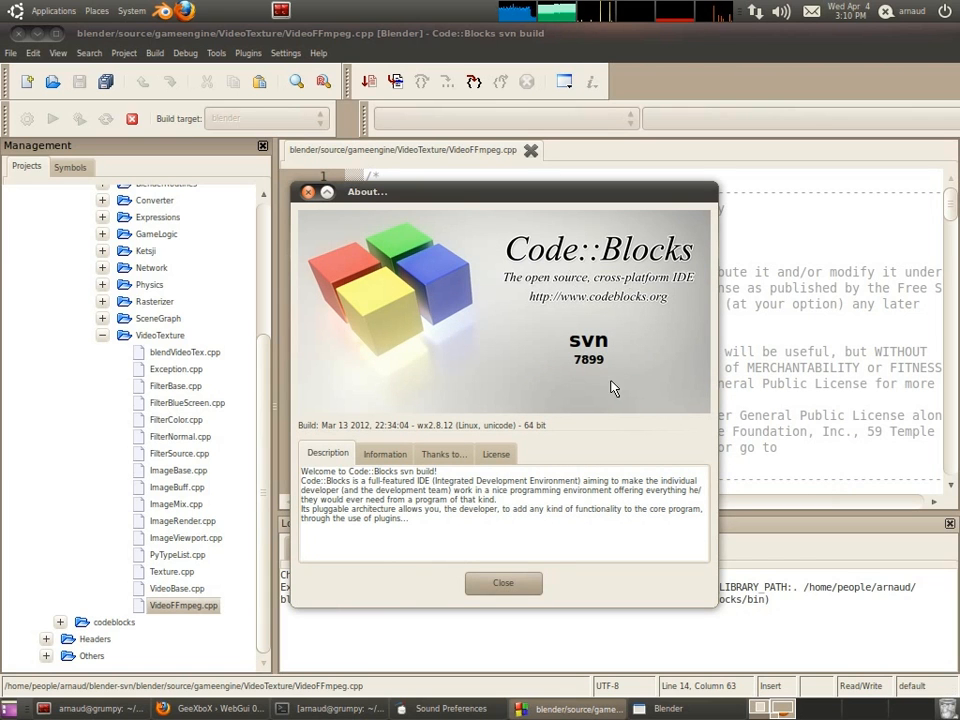